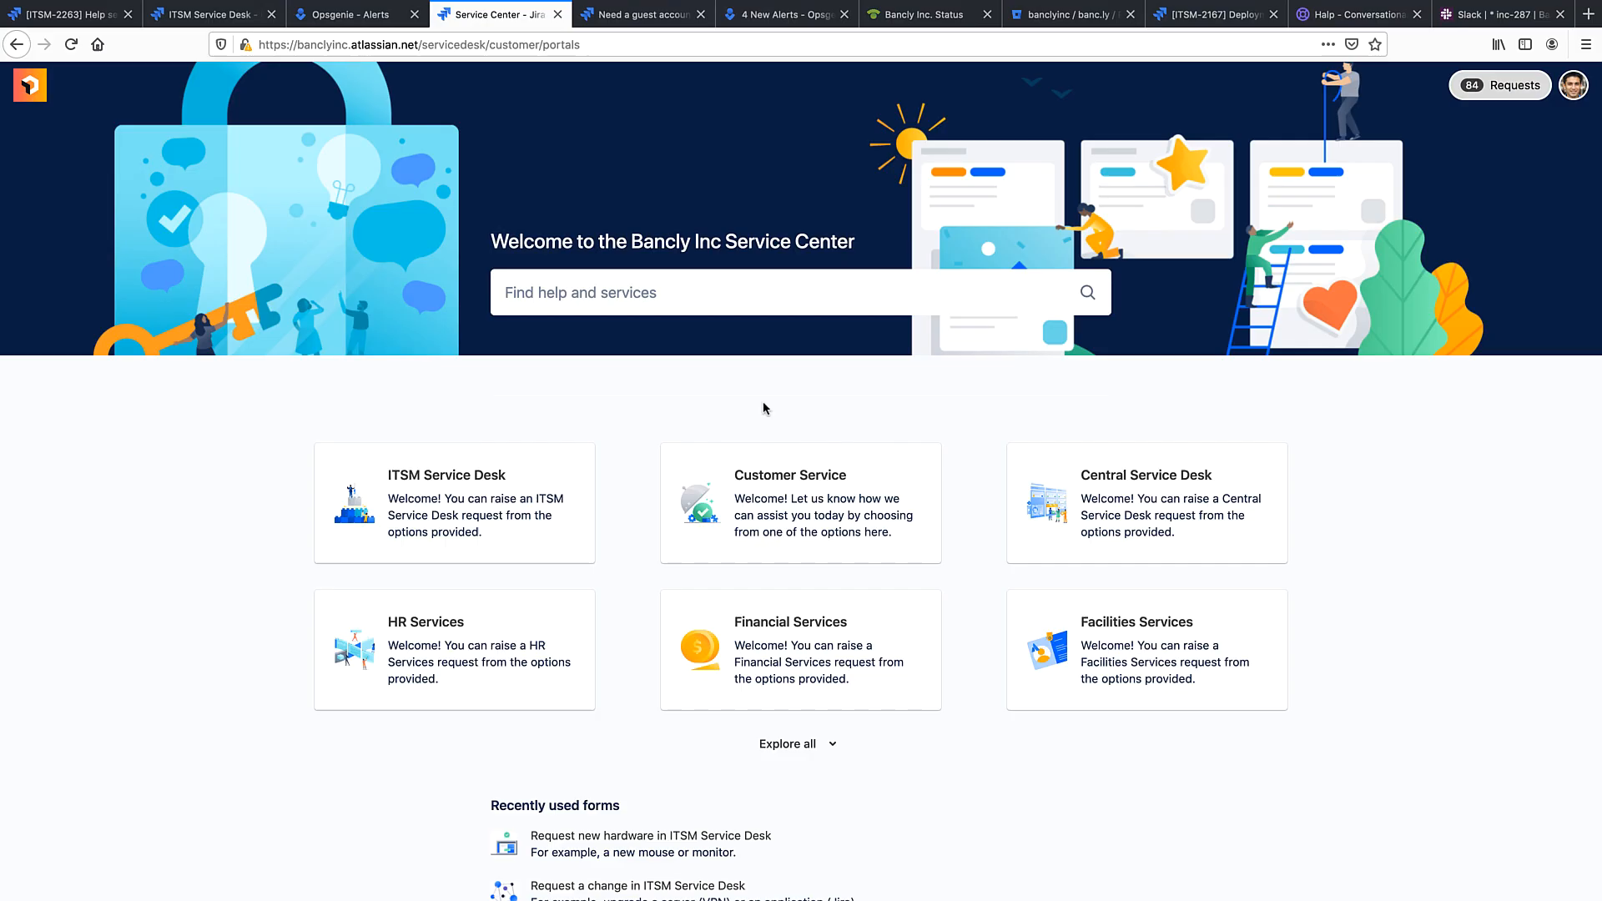
Step: Submit a Customer Service product question with summary 'I need assistance setting up my VPN'
left_click(791, 474)
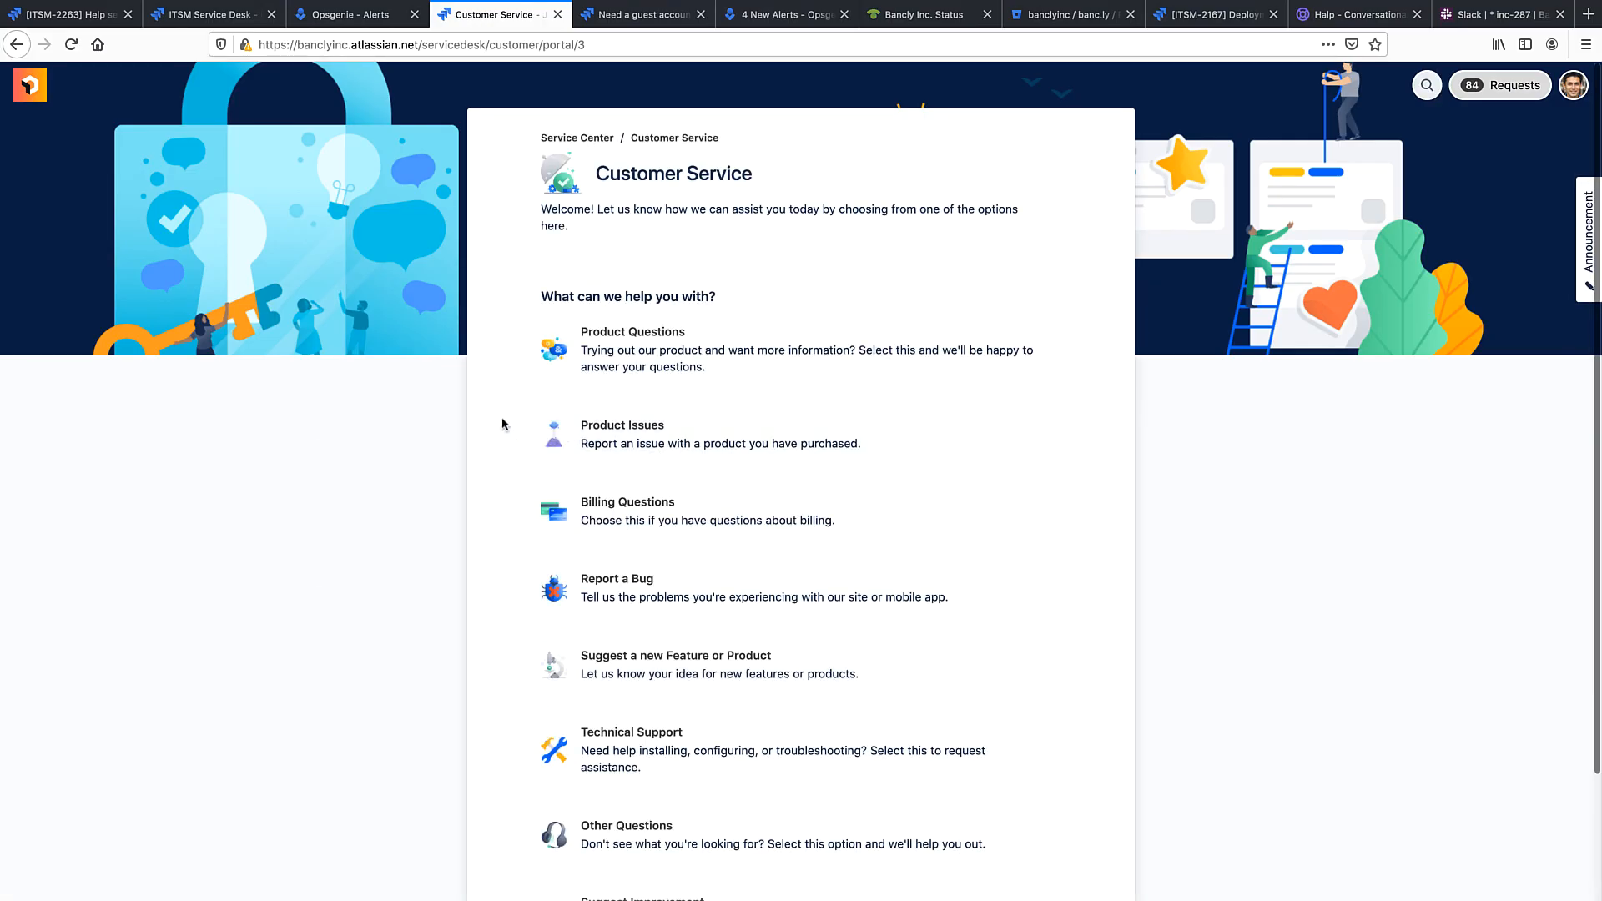
scroll("down", 3)
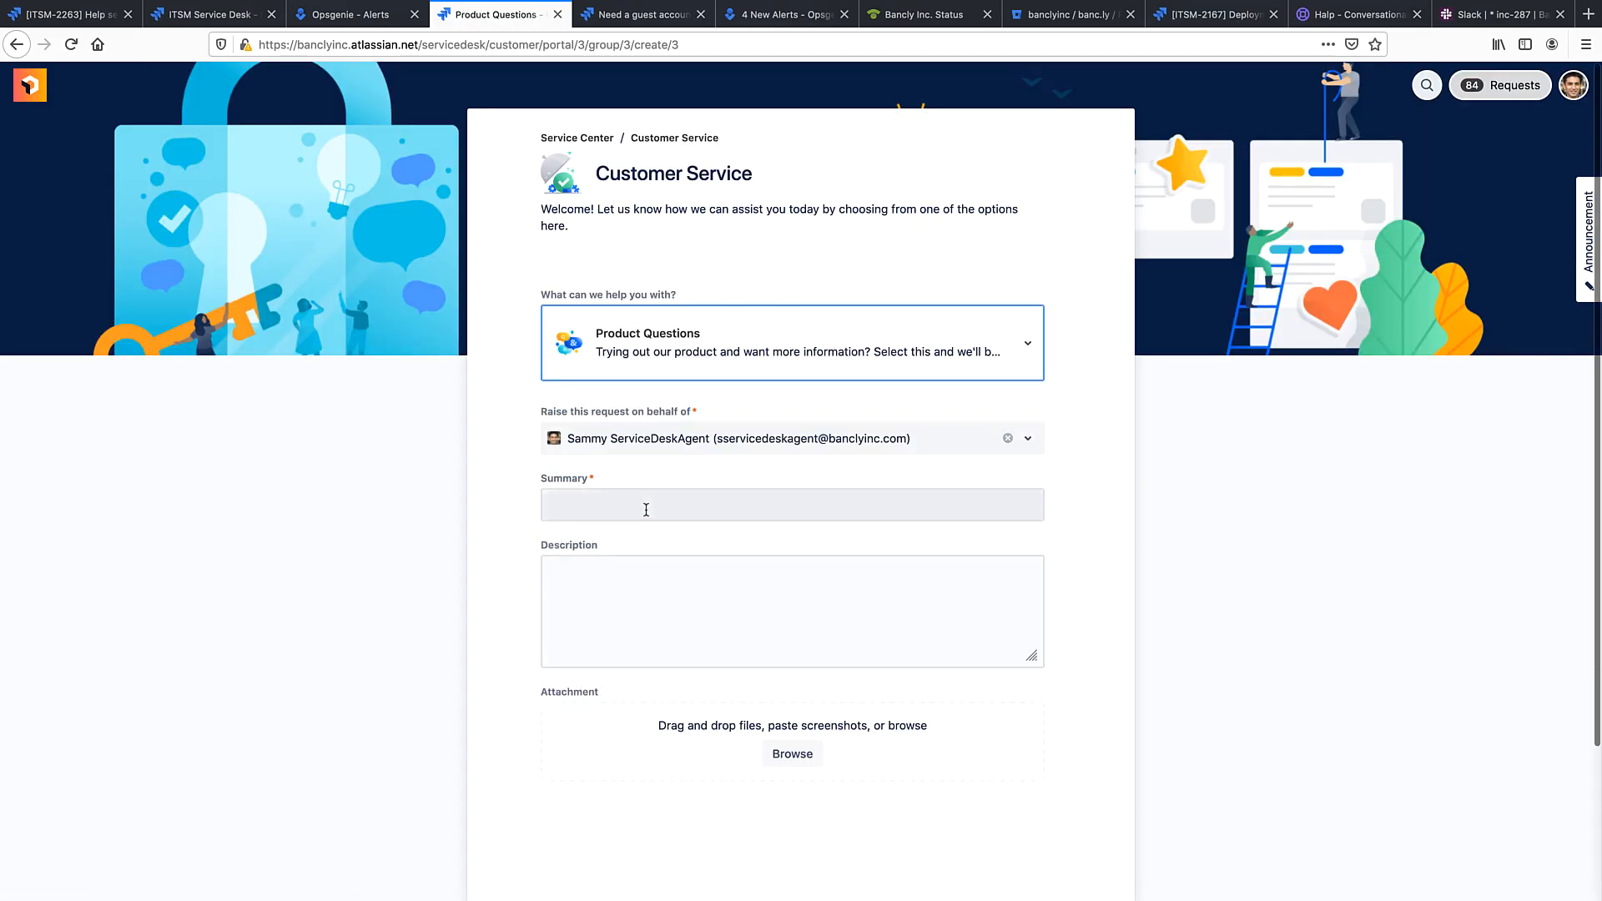
type("I need")
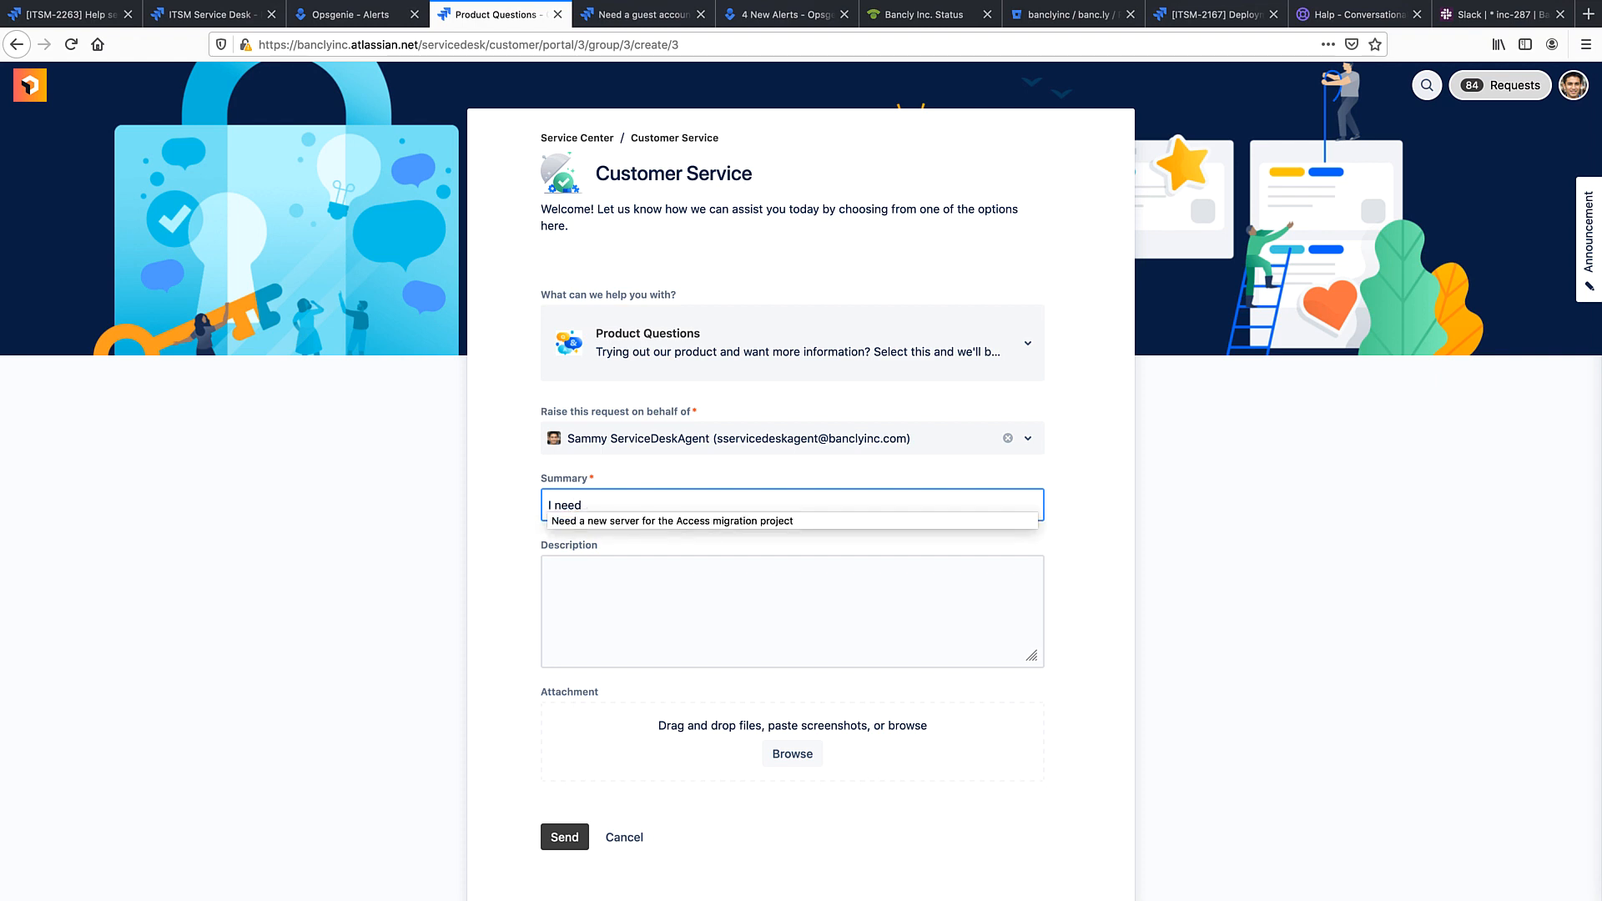
type("assistance")
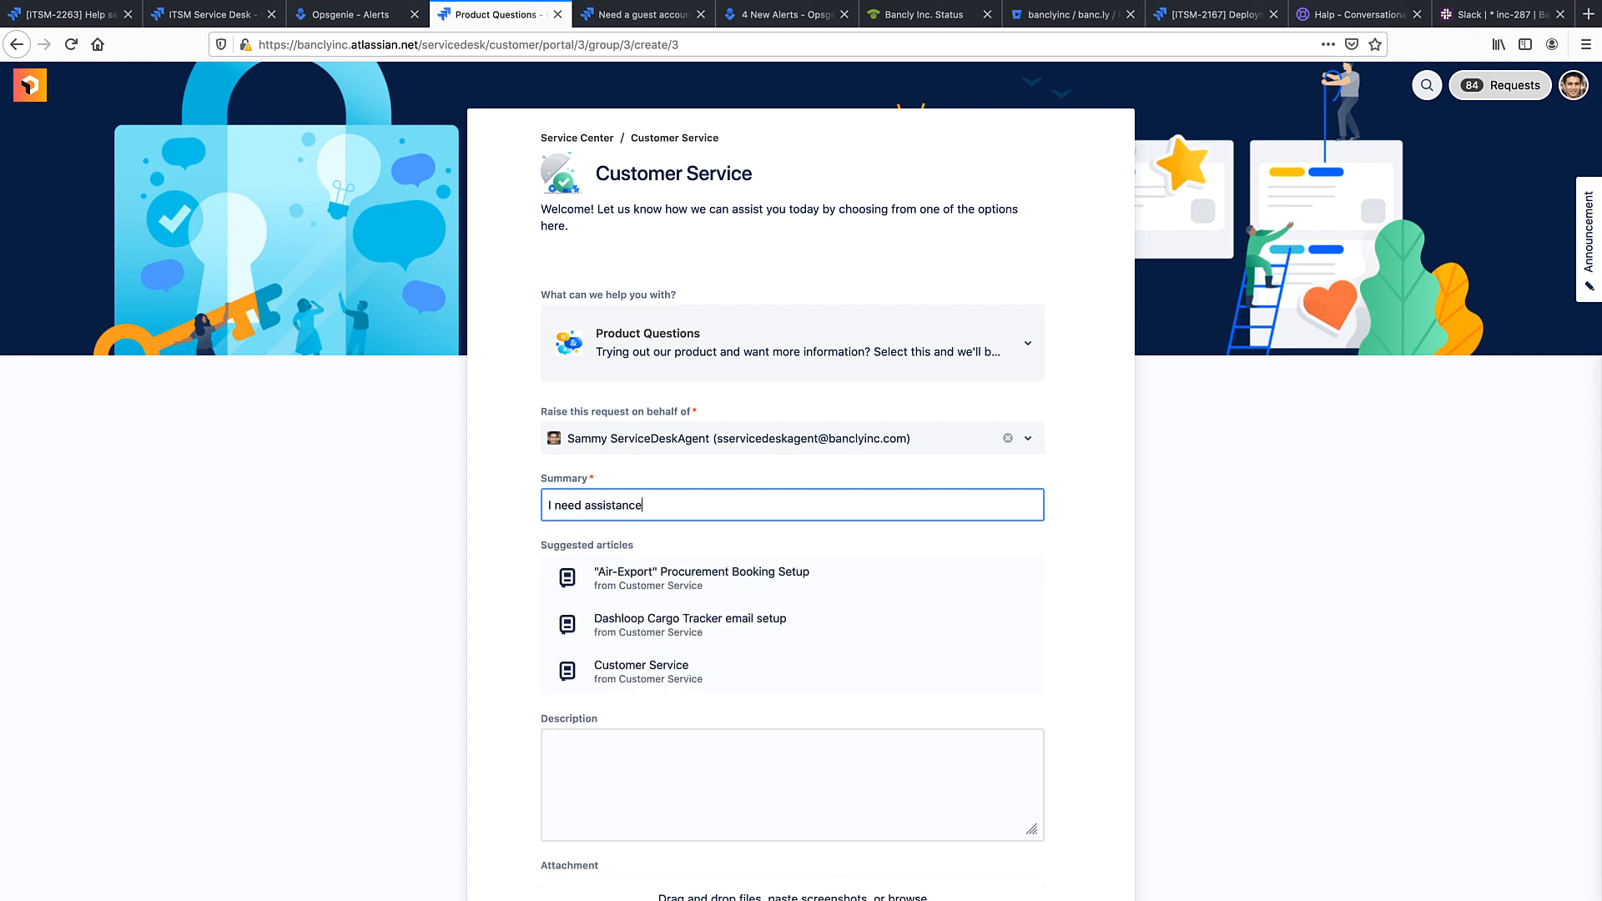
type("setting up m")
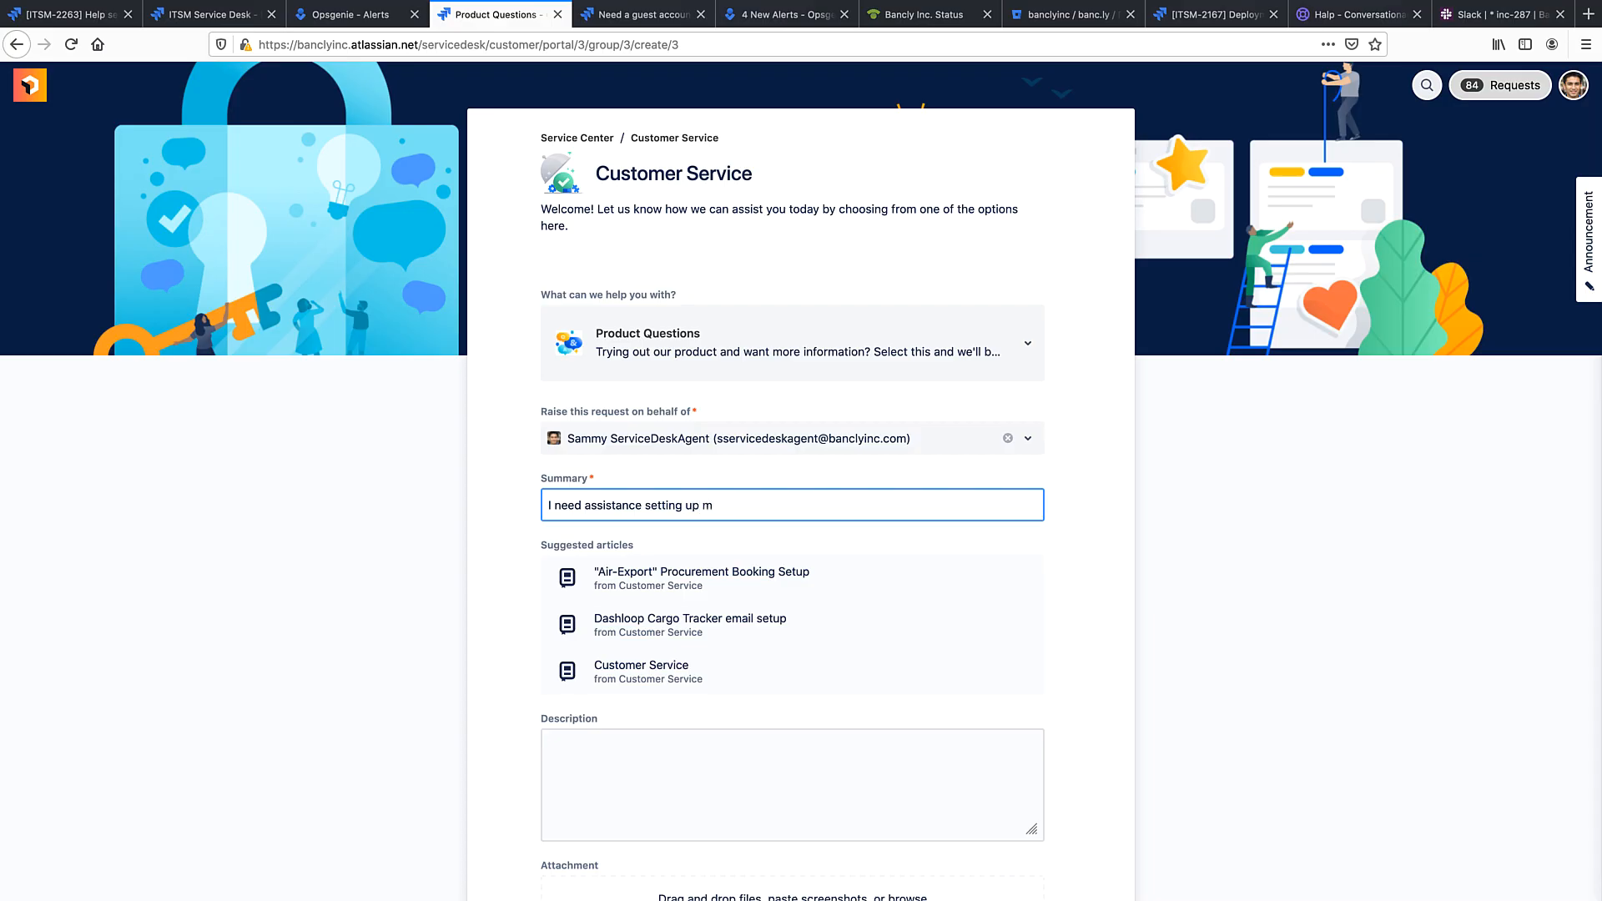
type("y VPN")
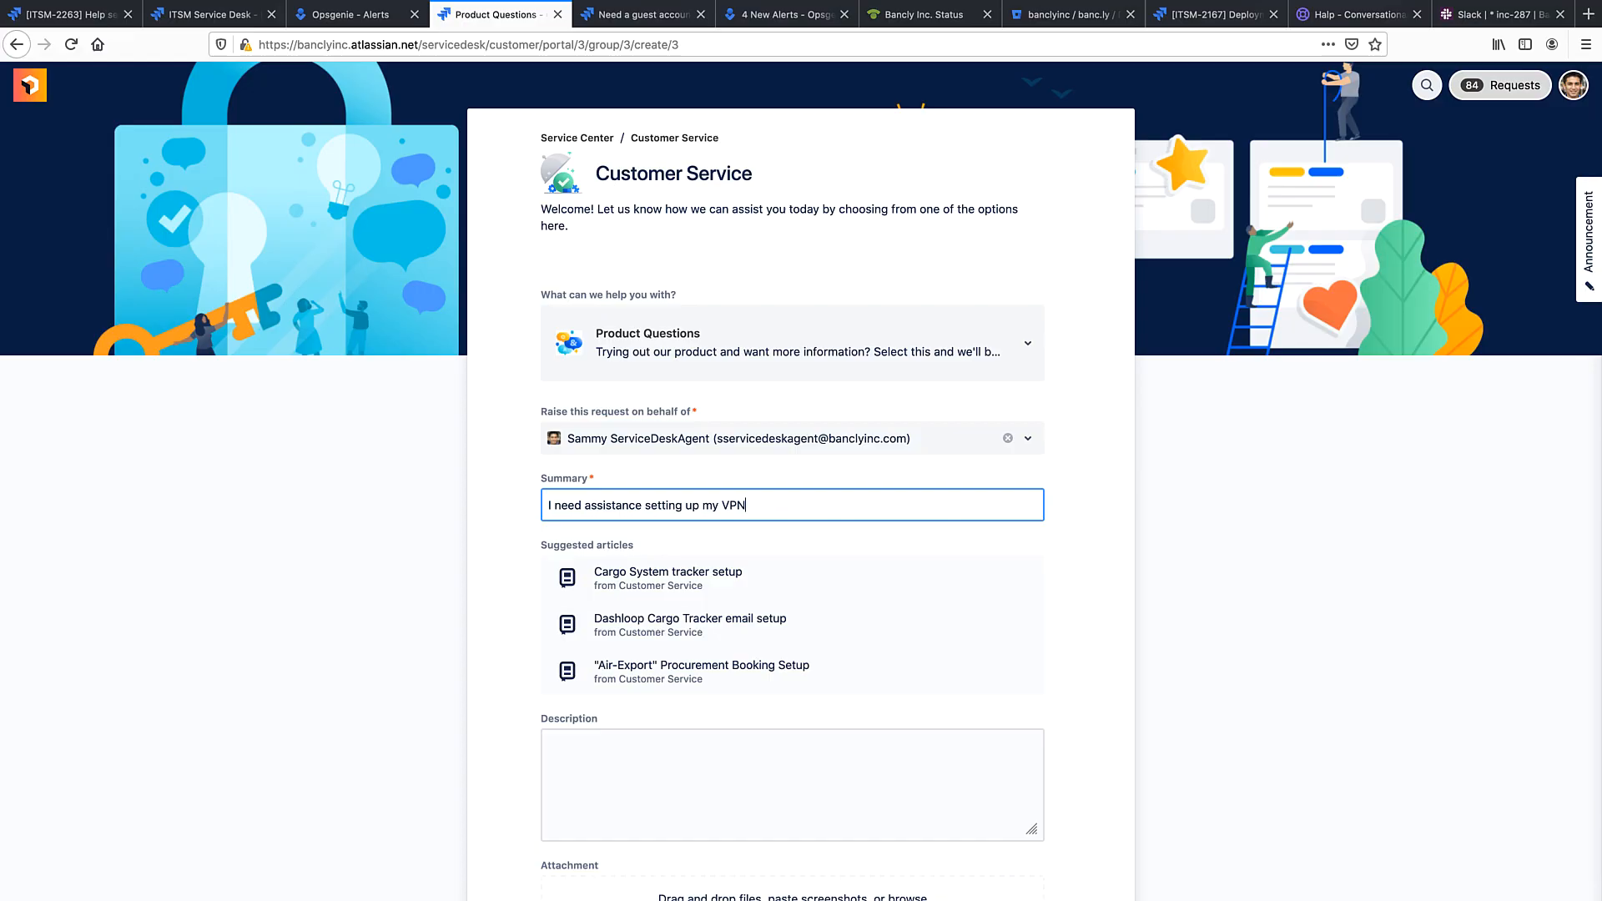
scroll("down", 3)
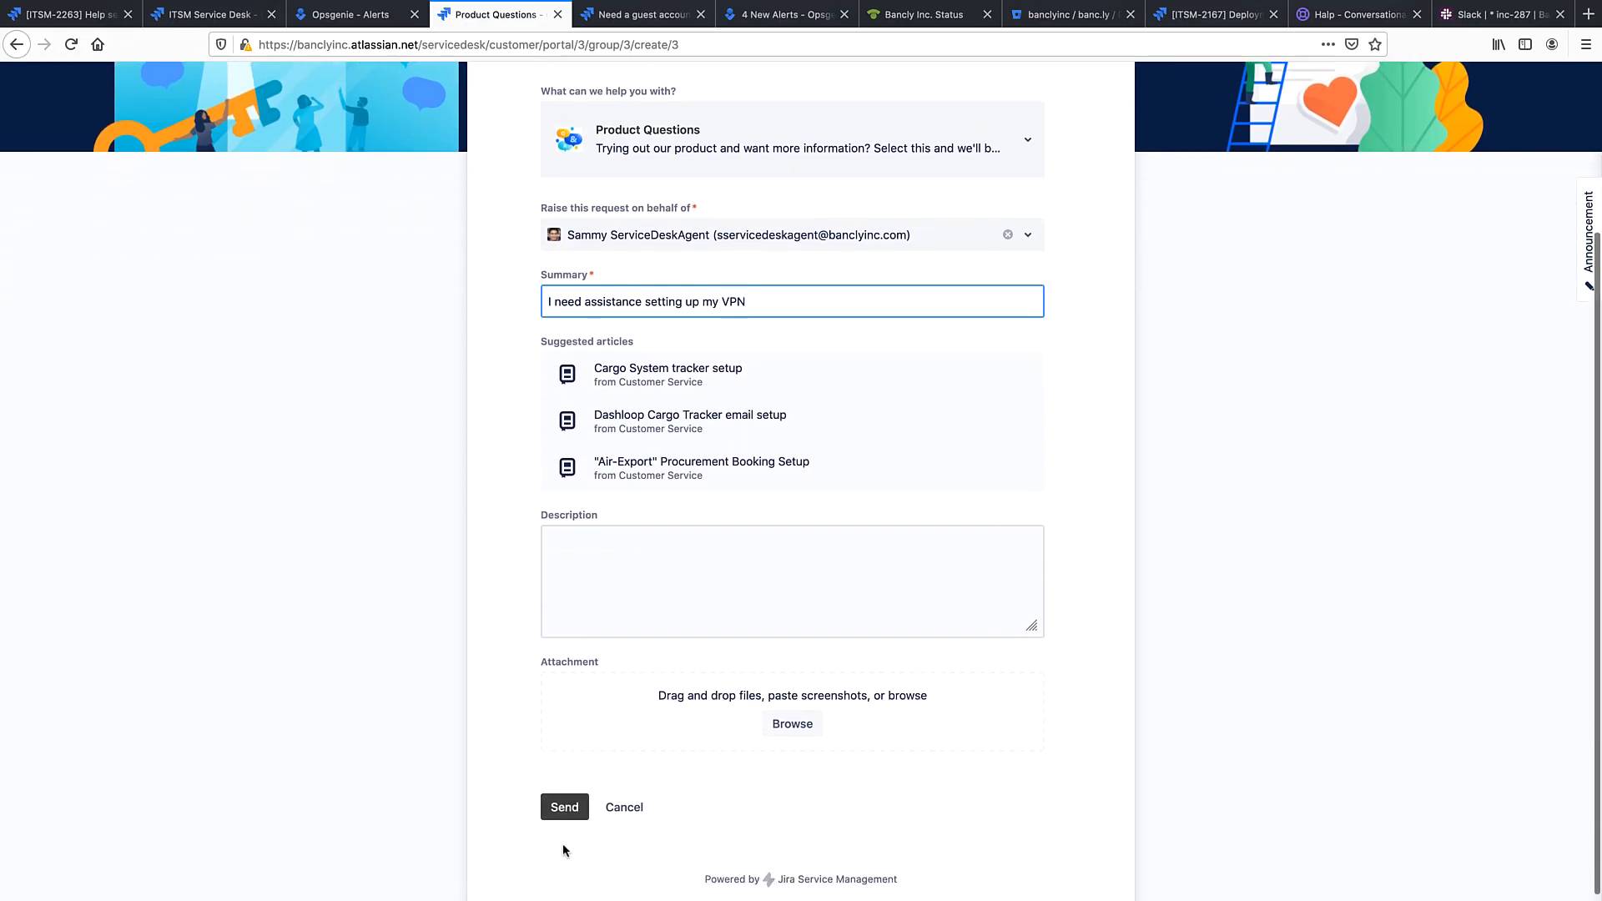
left_click(564, 807)
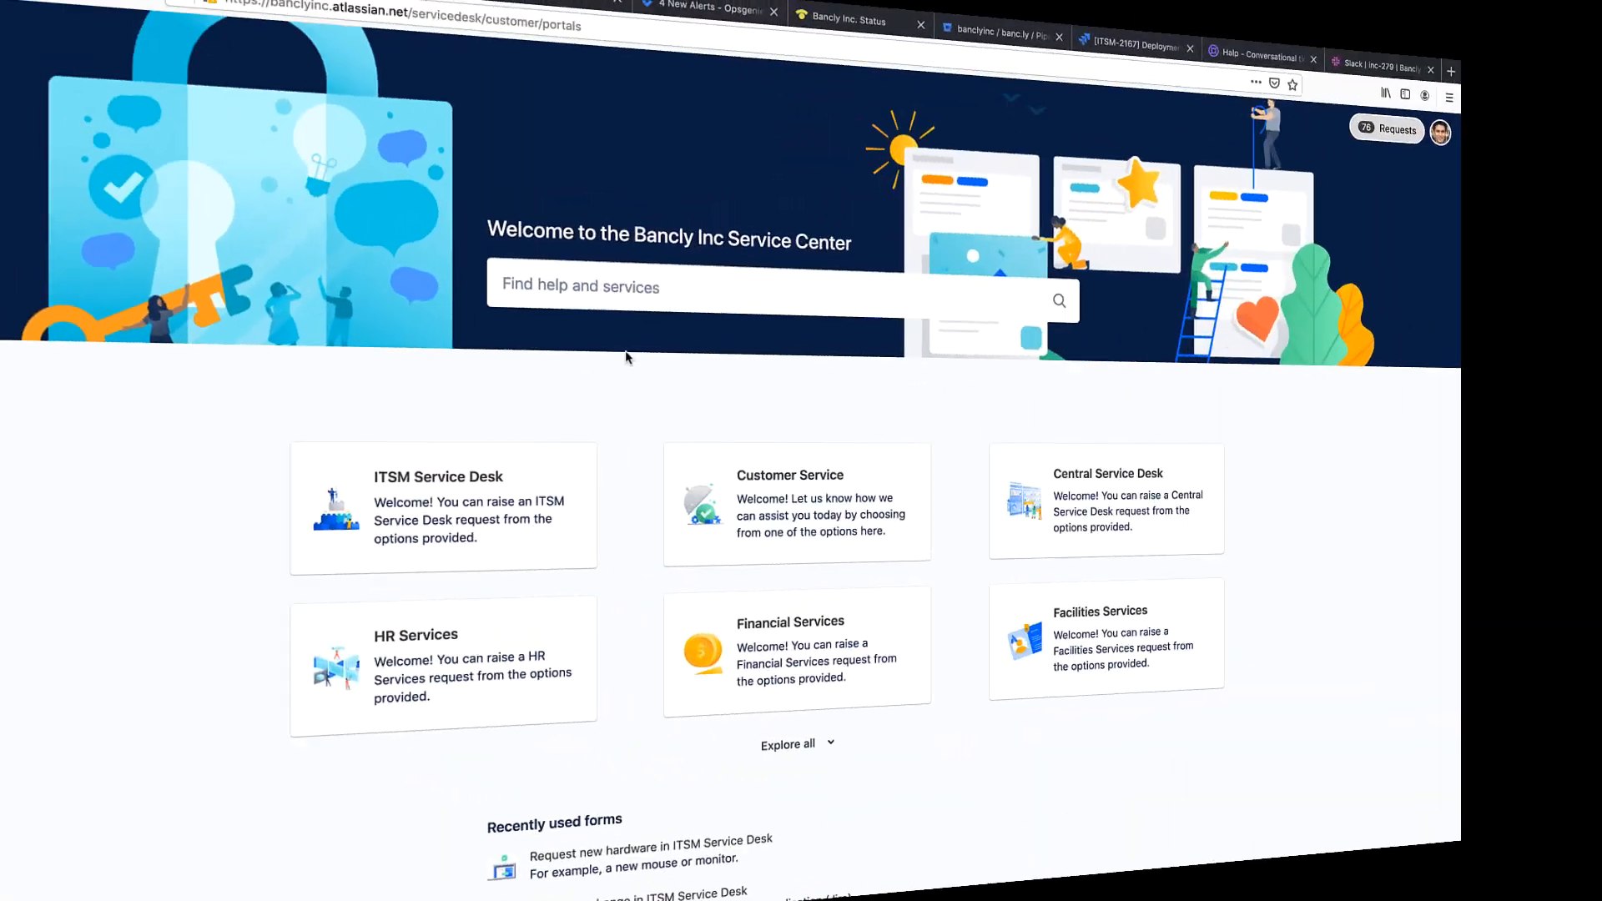
Step: Search the help center for 'macbook setup' and view the MacBook Pro request article
left_click(726, 287)
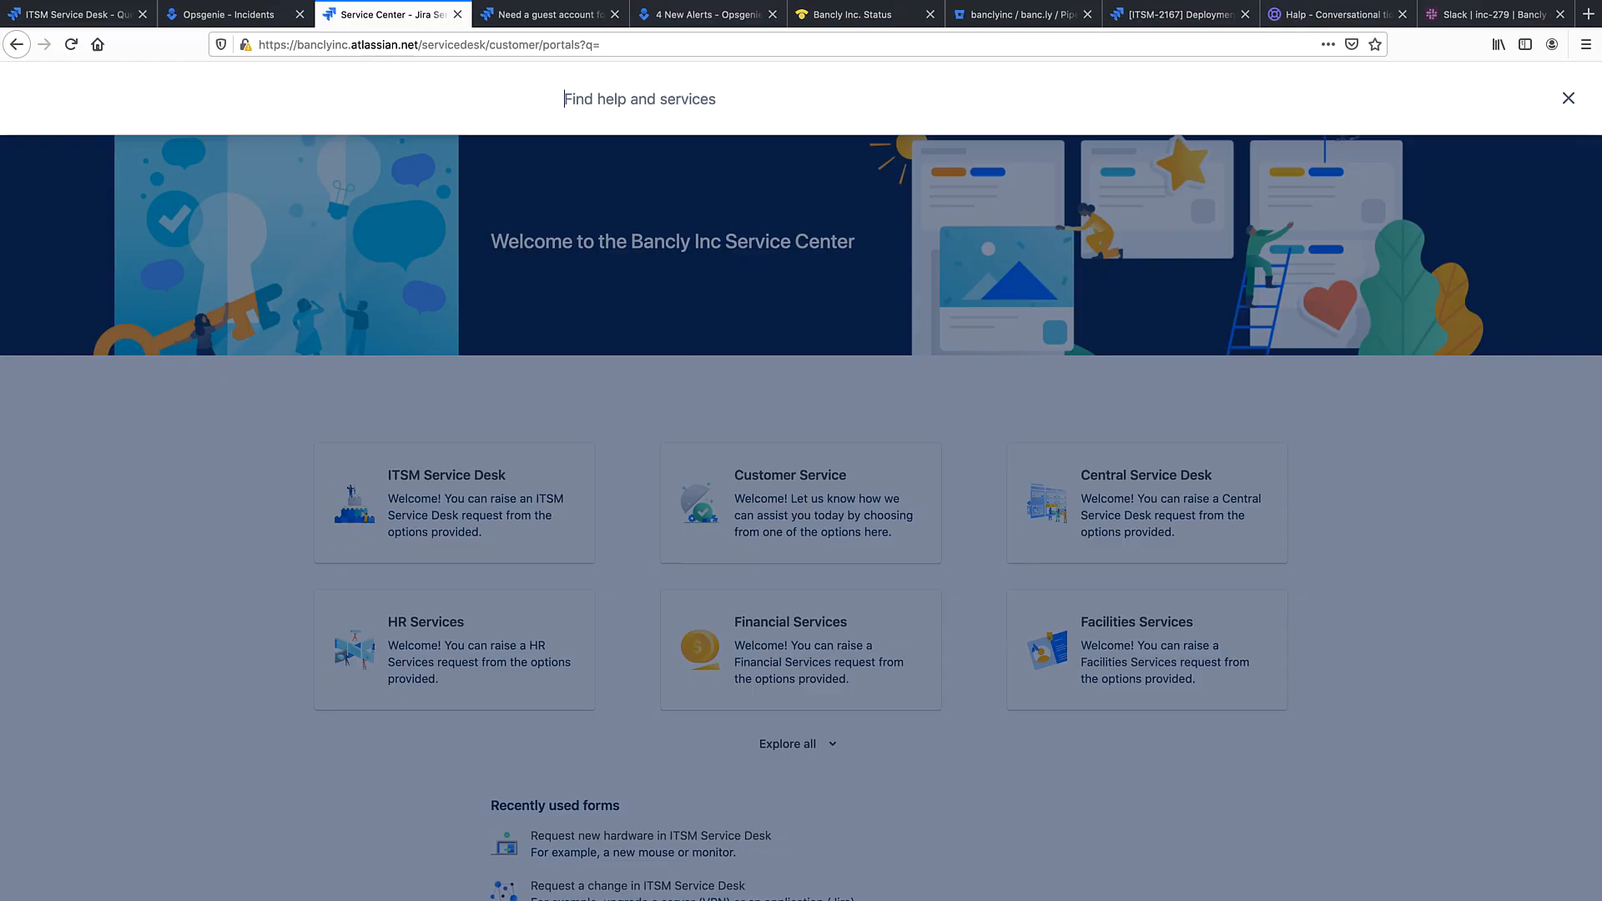
type("macbook setup")
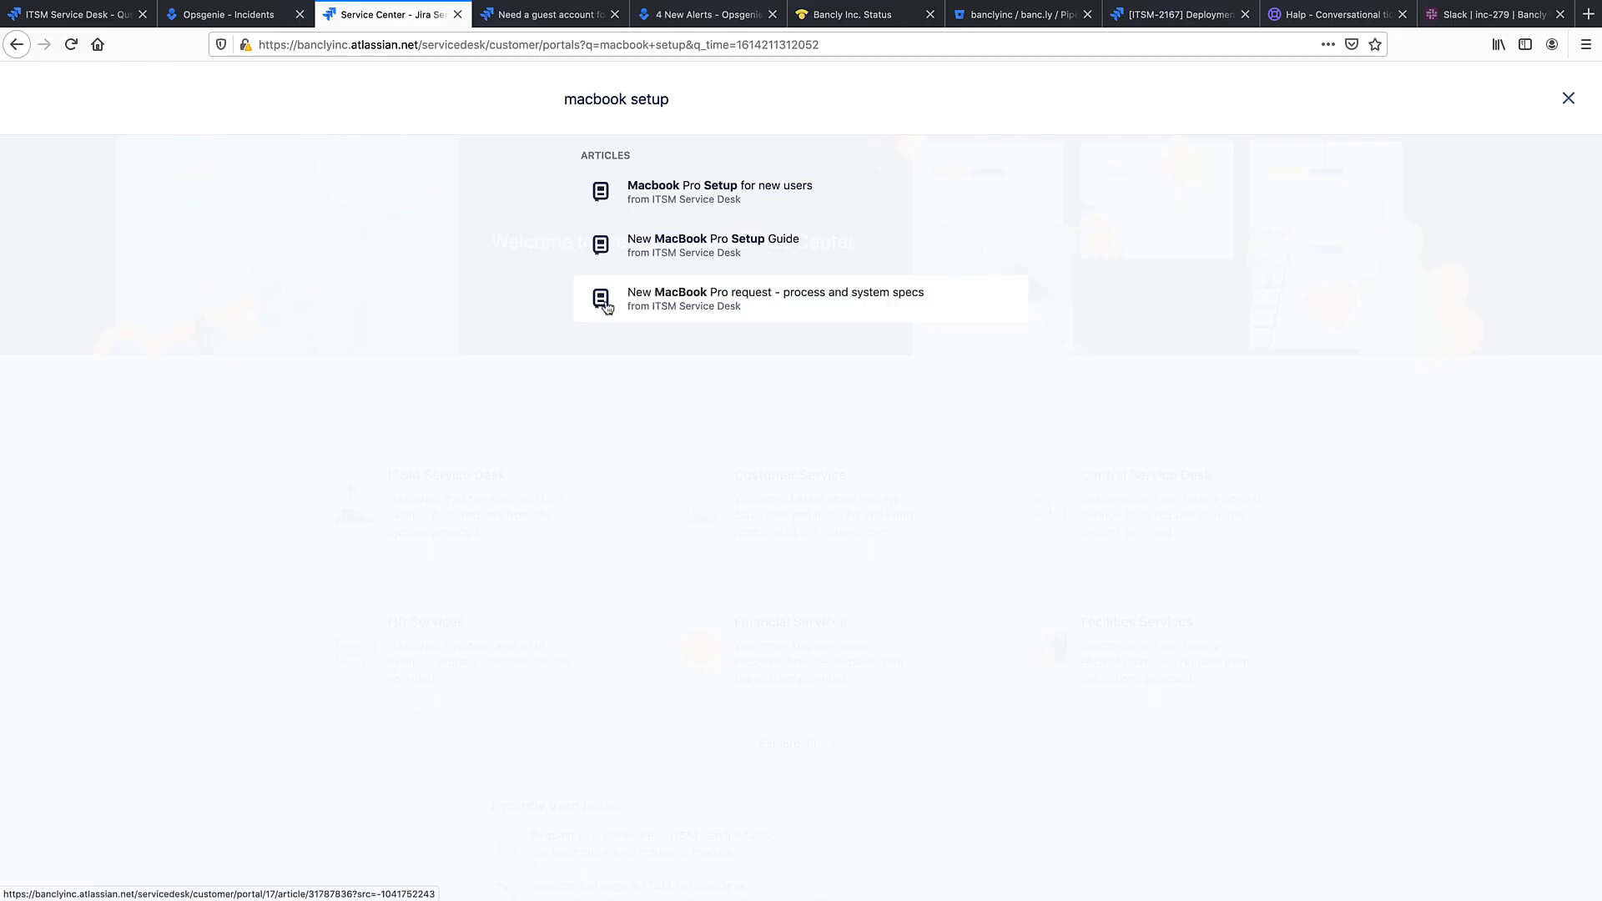
left_click(720, 185)
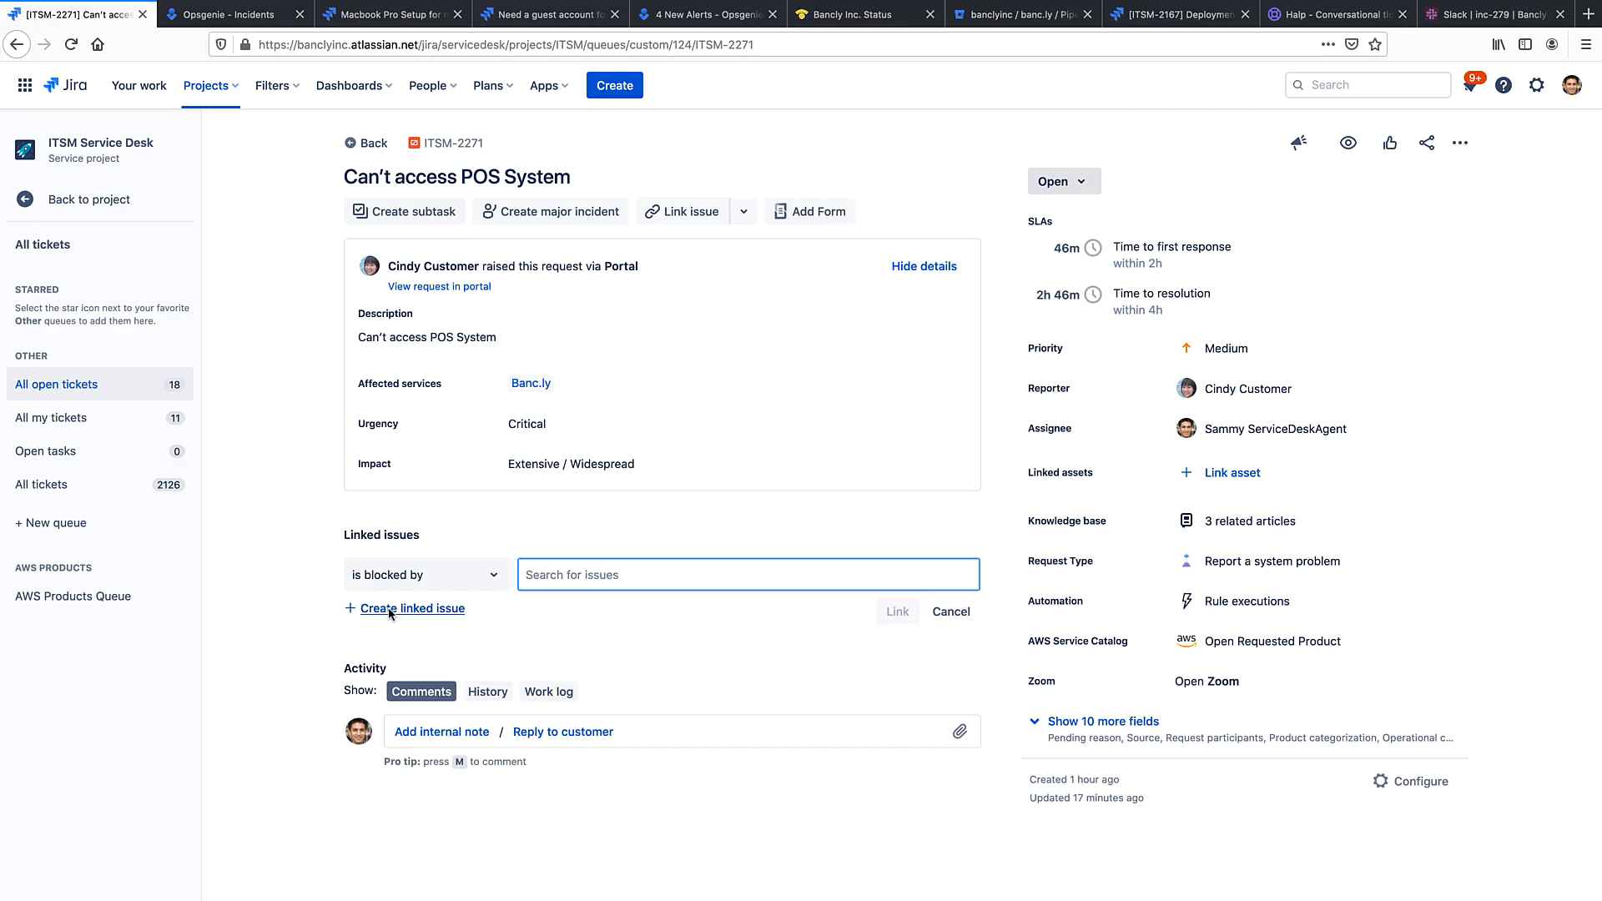
Step: Create a linked Web Development bug for ITSM-2271 with description ending 'investigate.'
left_click(412, 607)
type("Customer can't access POS. Please")
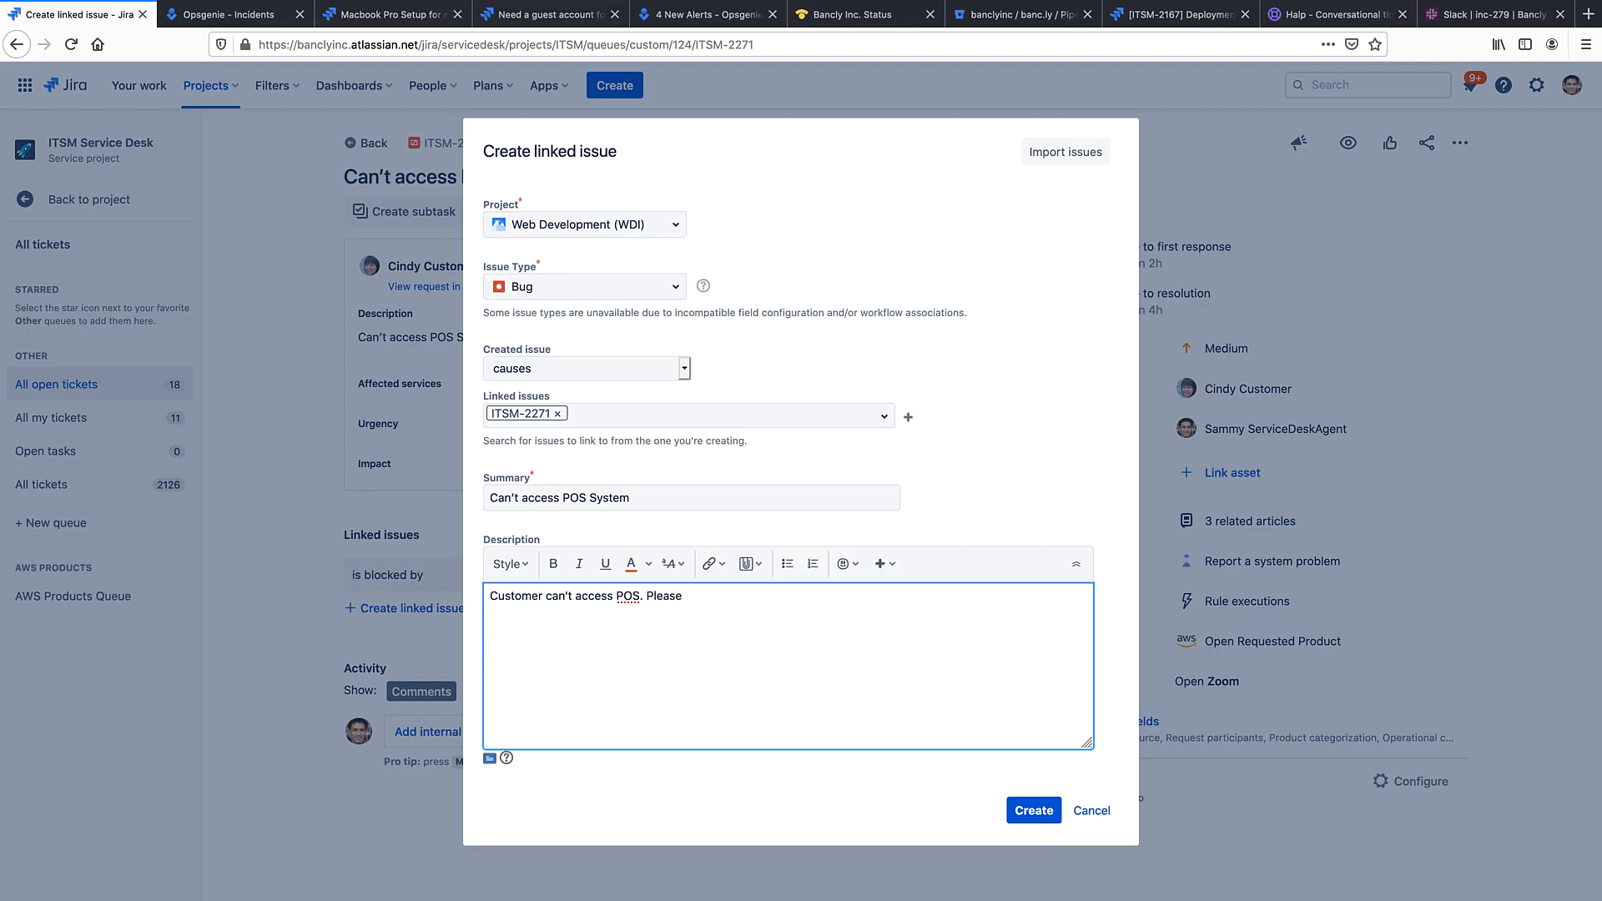
type("investigate.")
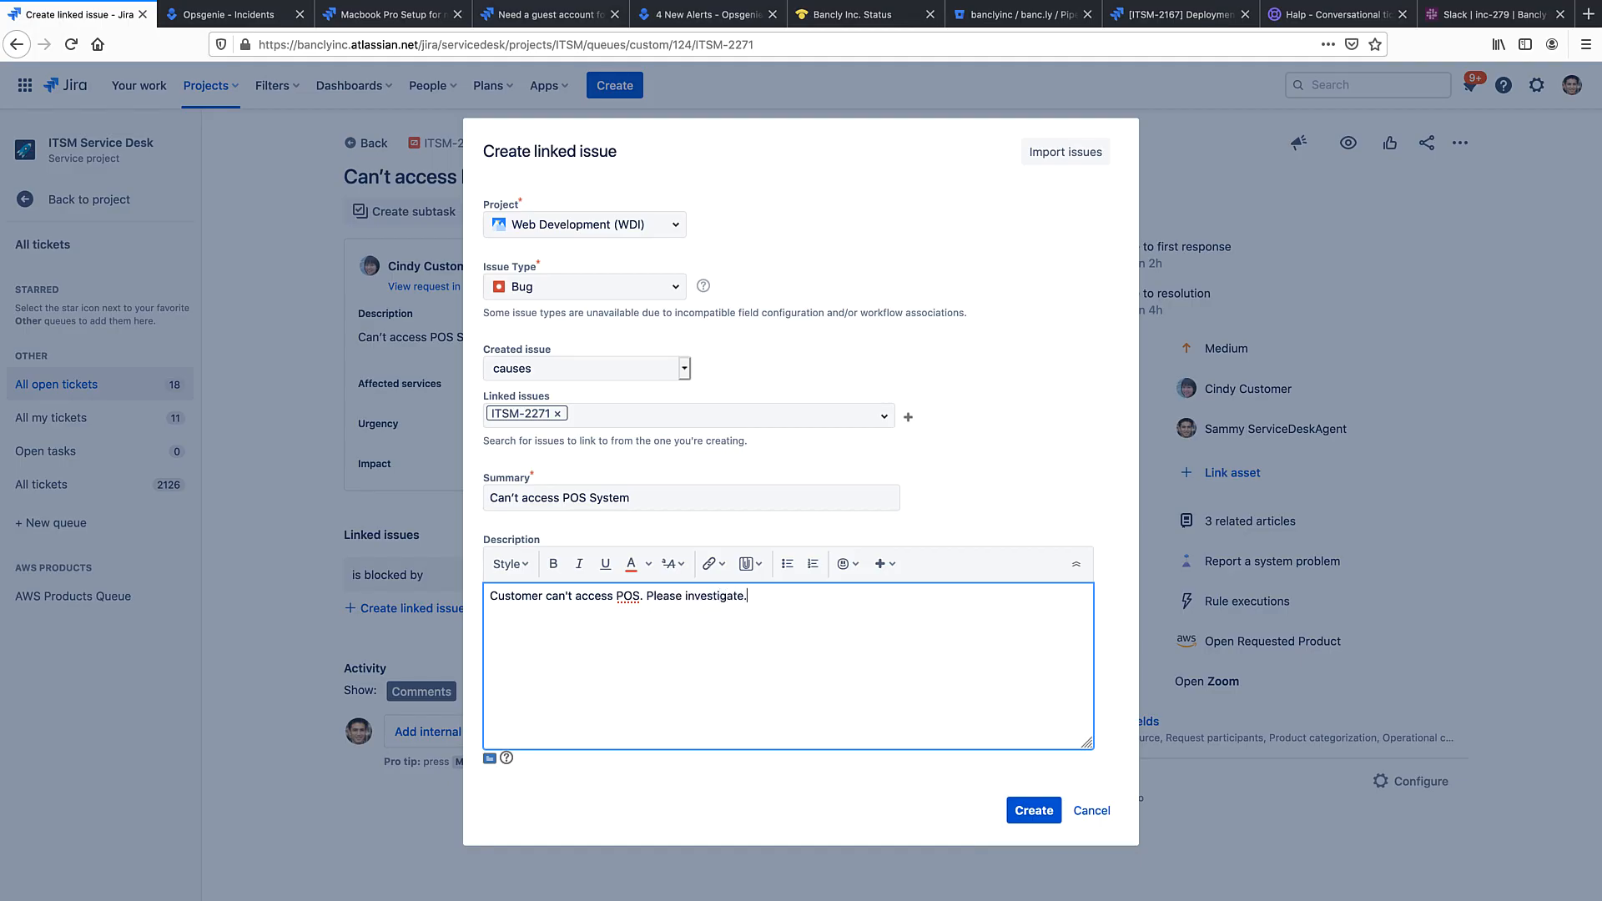
mouse_move(1035, 783)
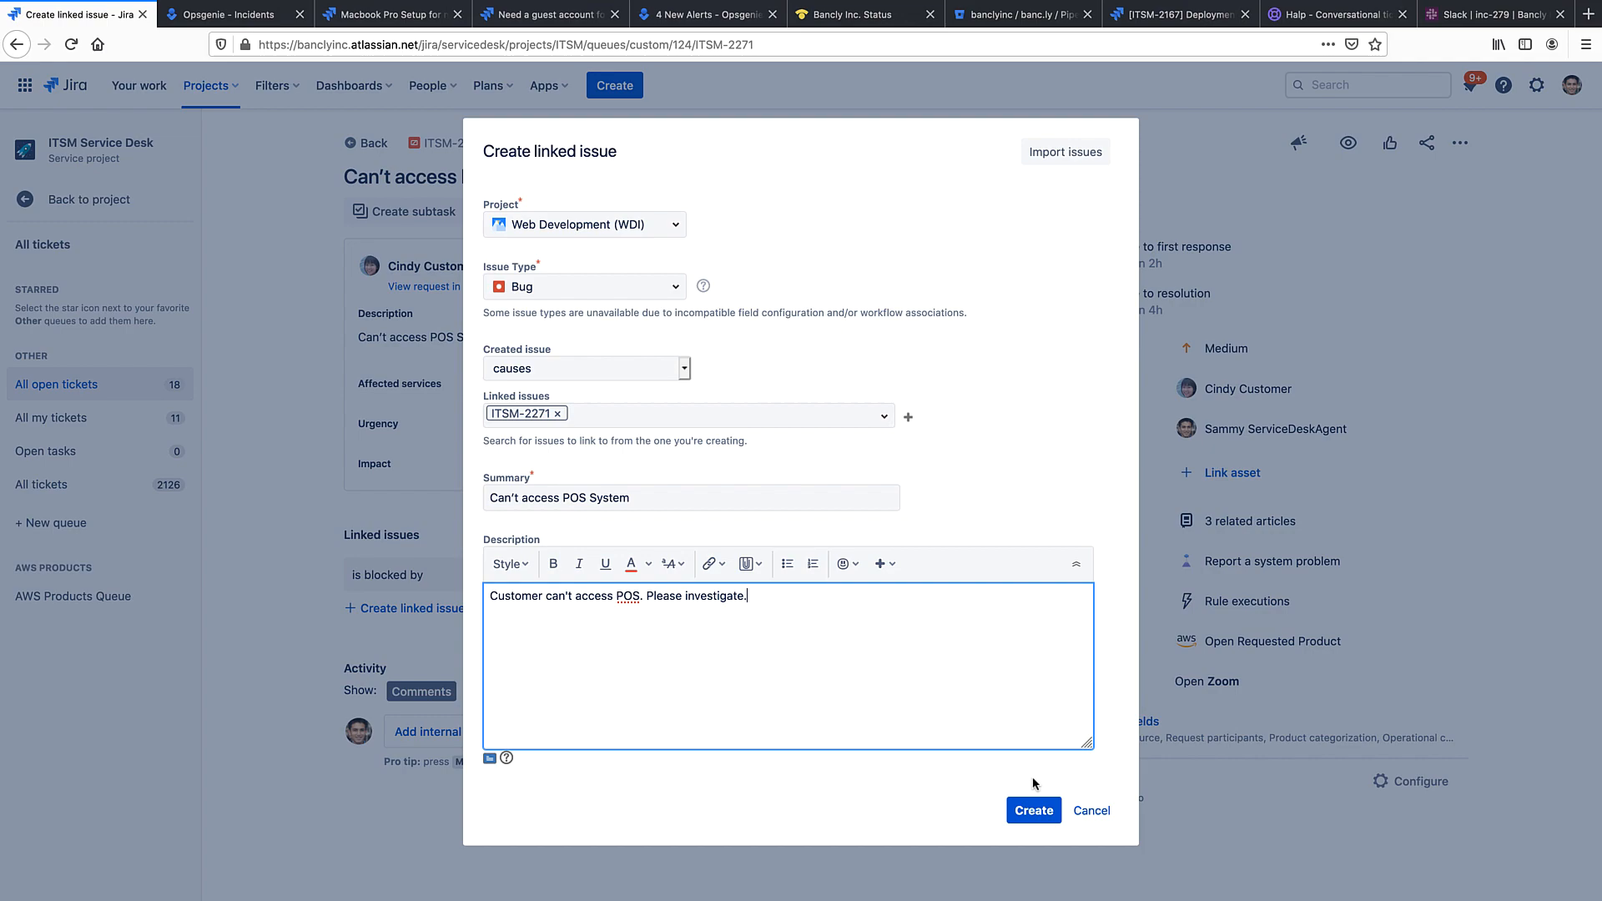
left_click(1034, 811)
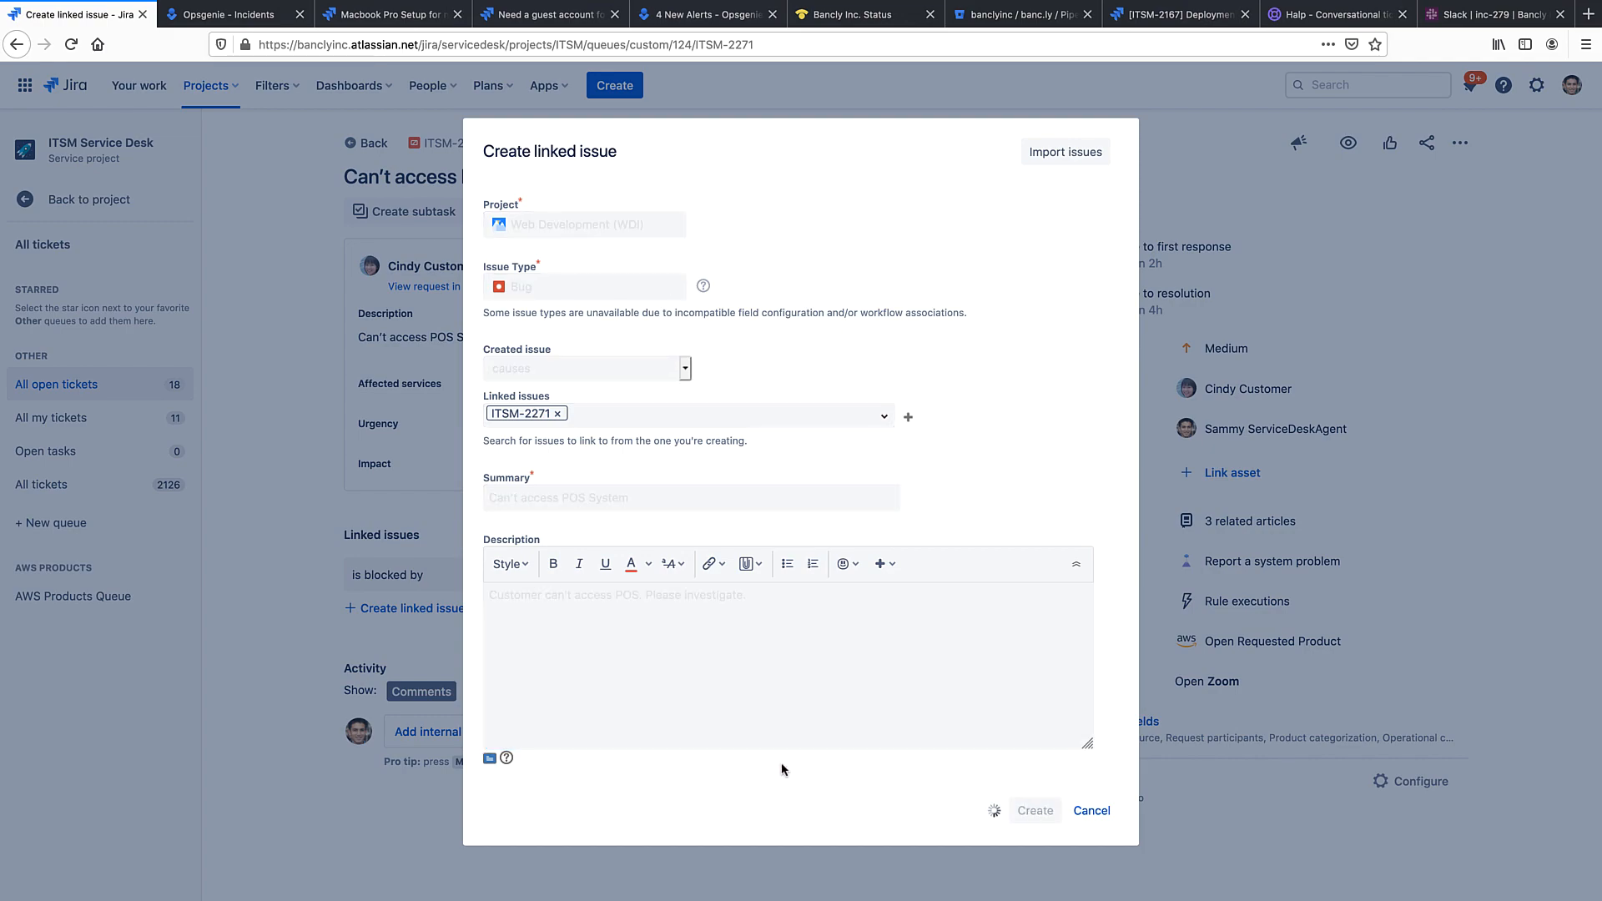
left_click(1035, 811)
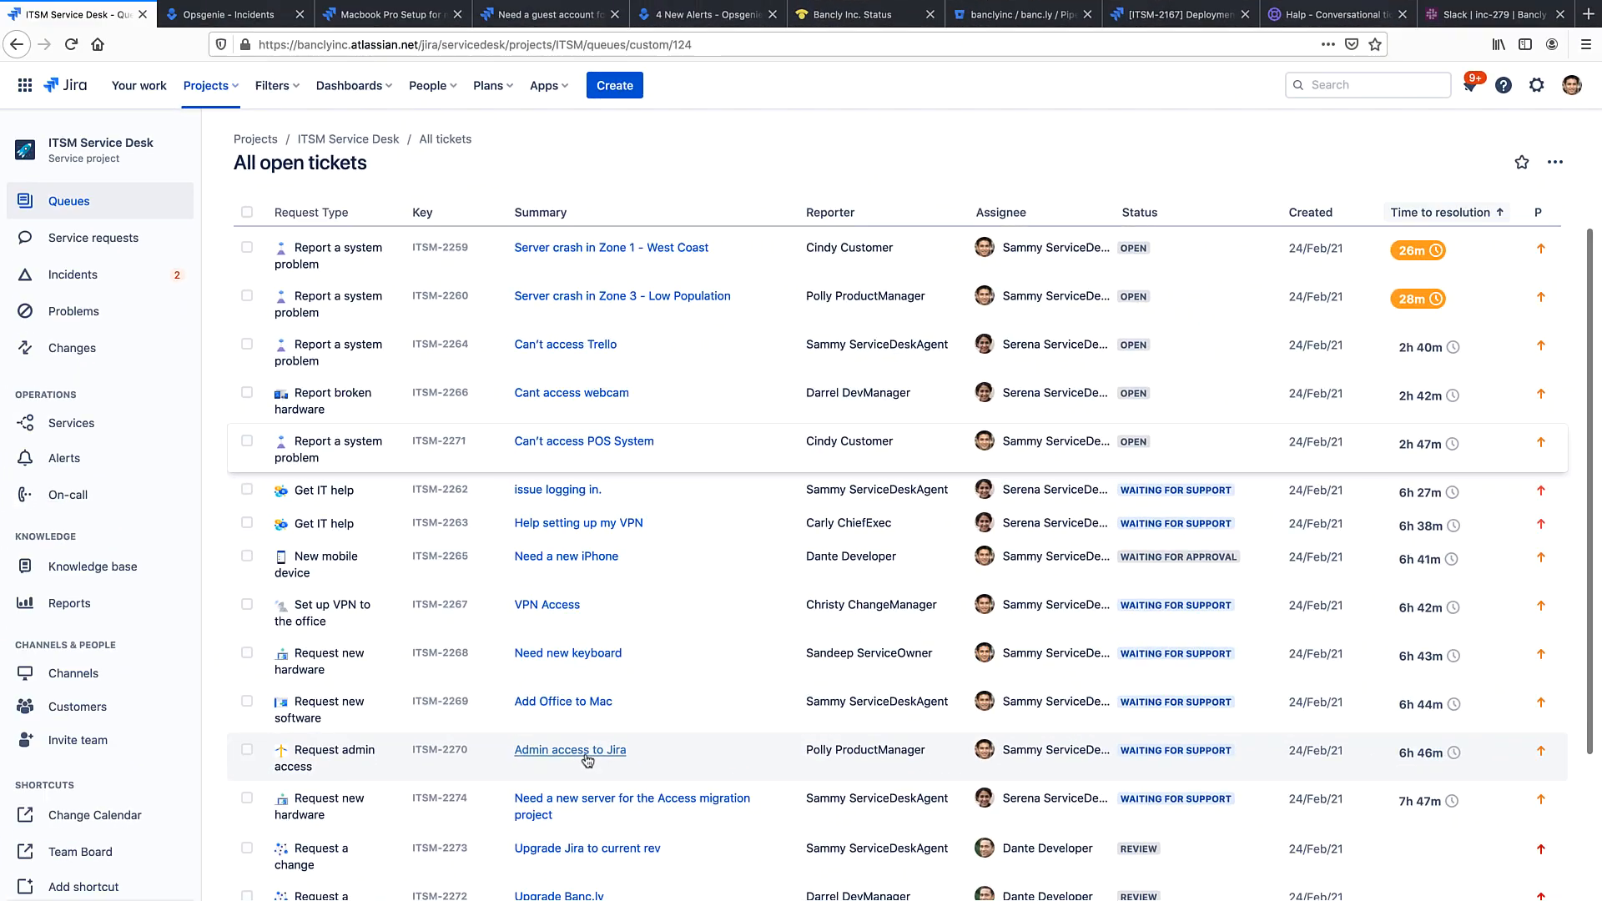
Step: Reply 'You're all set.' to the customer on the Admin access to Jira ticket ITSM-2270
left_click(571, 751)
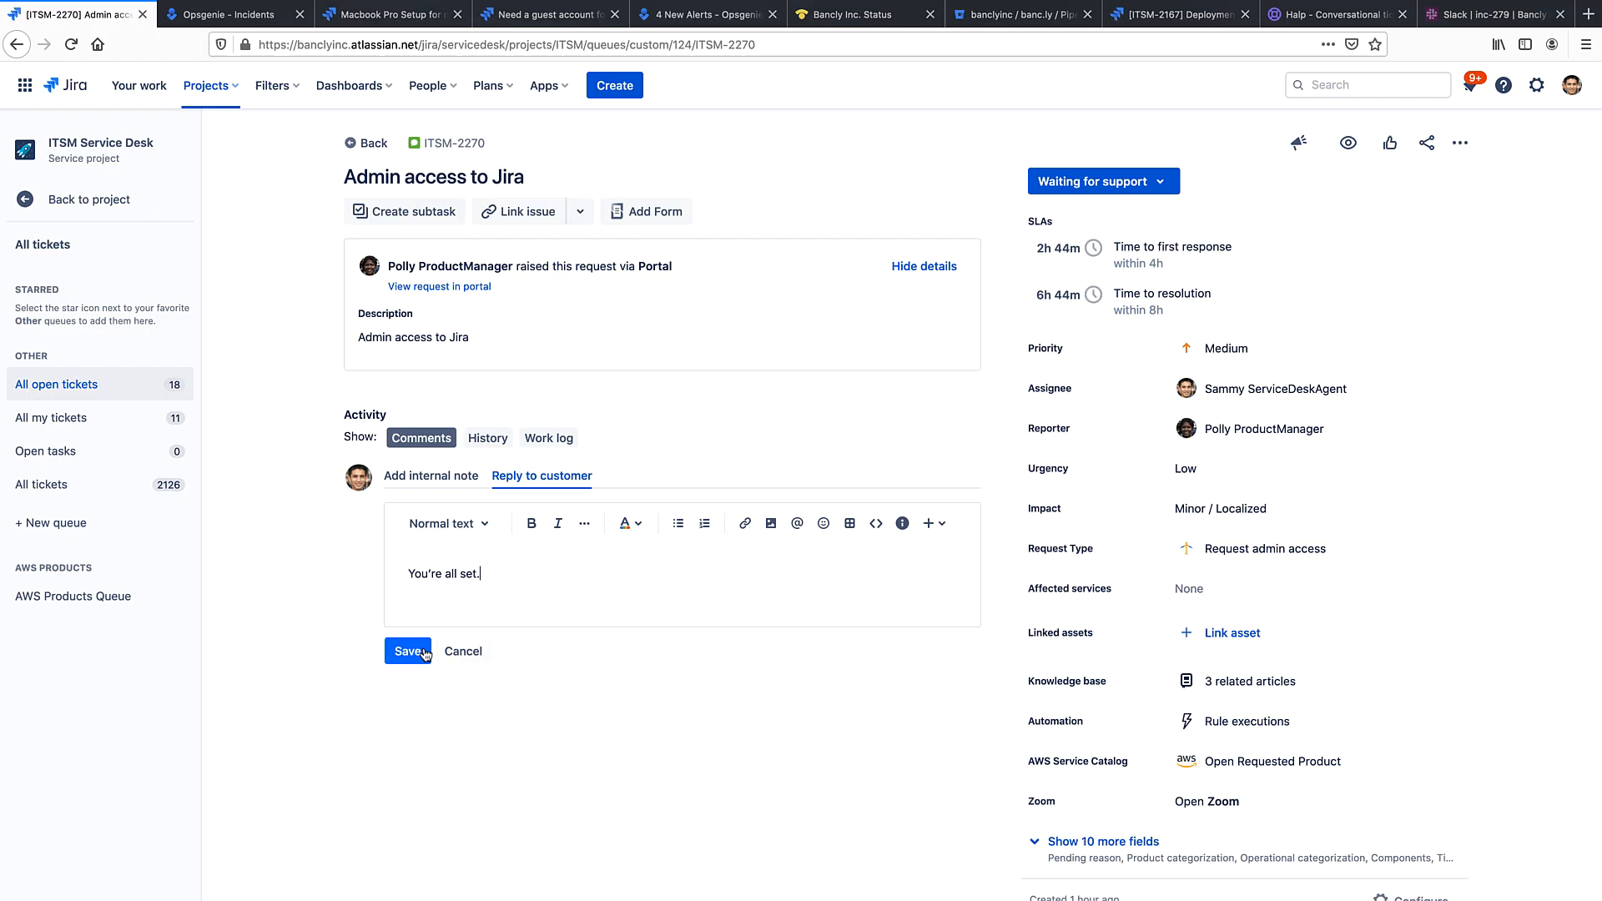
left_click(407, 651)
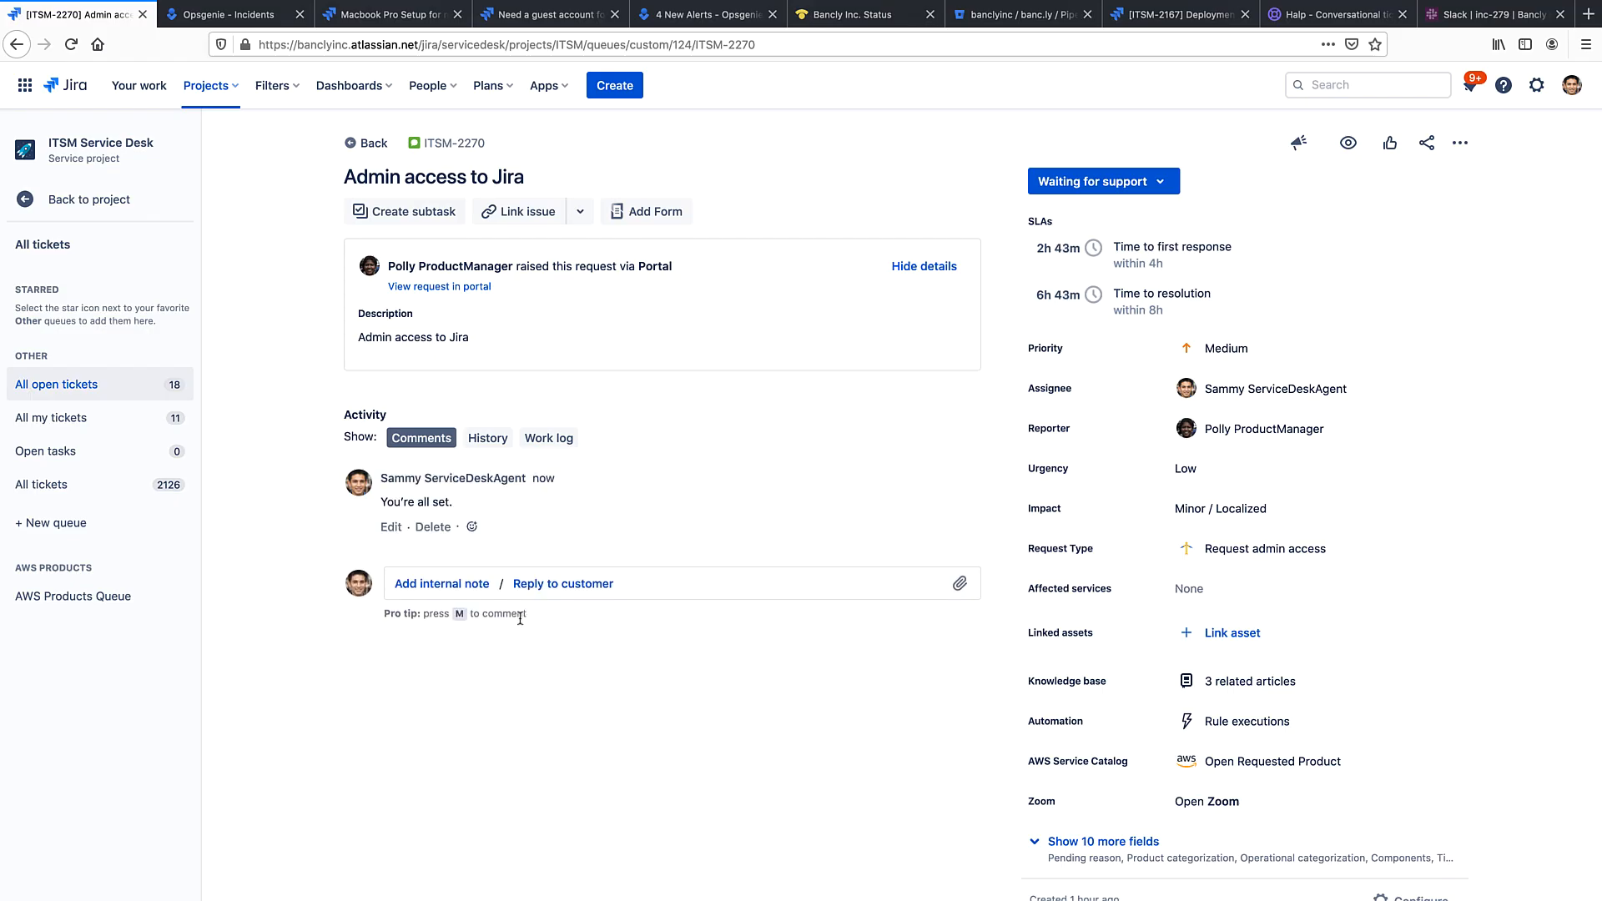
Step: Resolve ITSM-2270 with resolution Fixed
left_click(1103, 180)
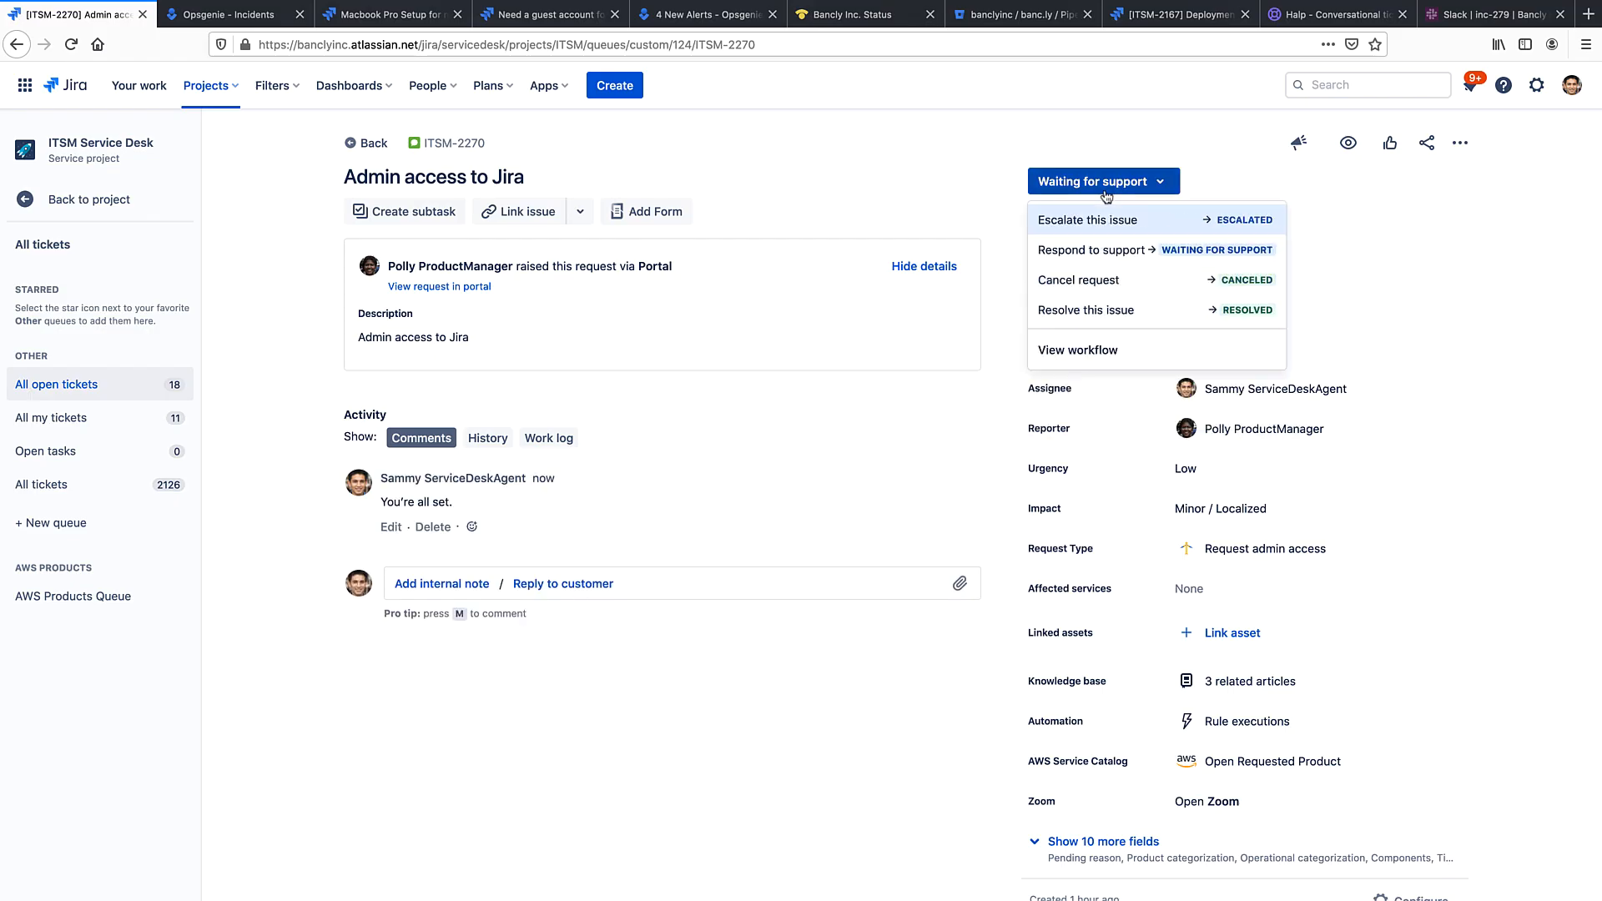
left_click(1084, 310)
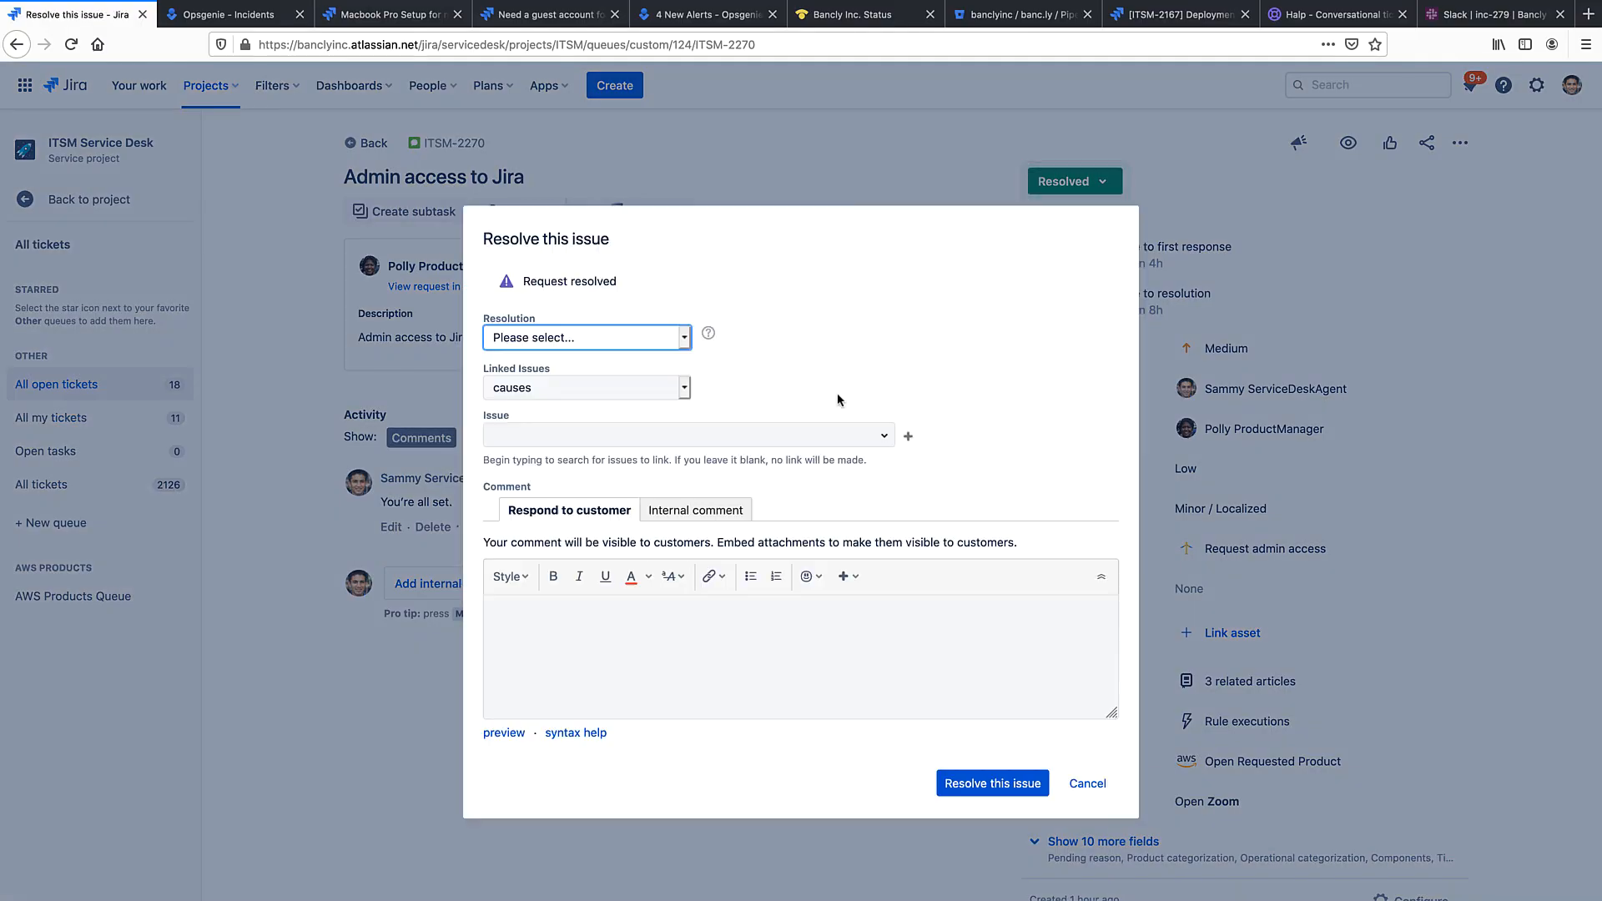
left_click(587, 337)
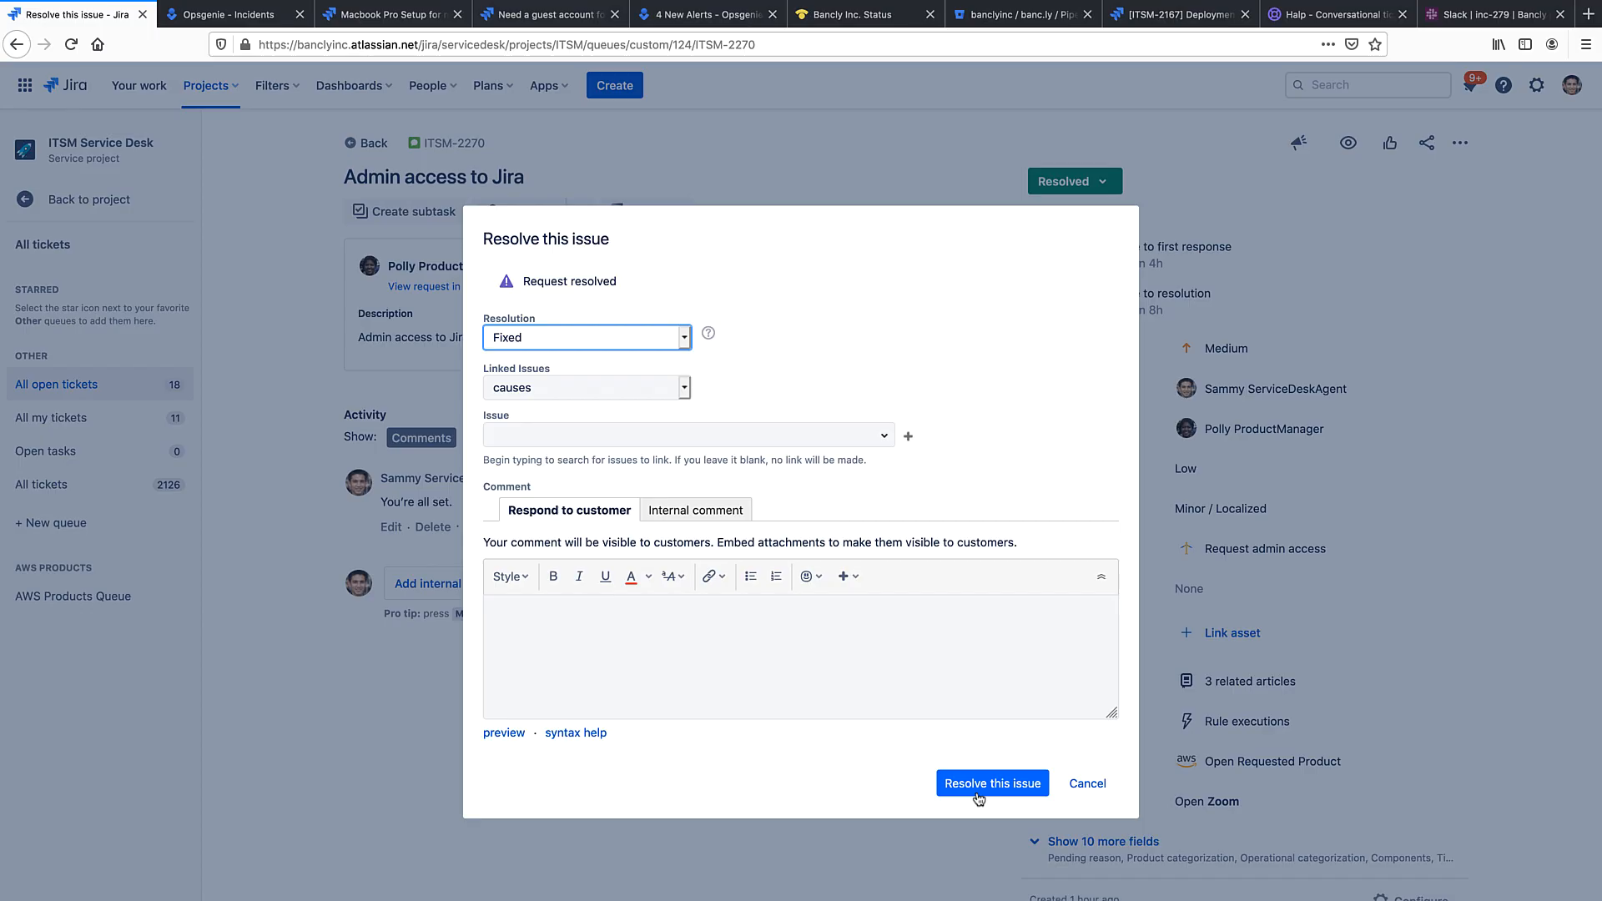
left_click(991, 784)
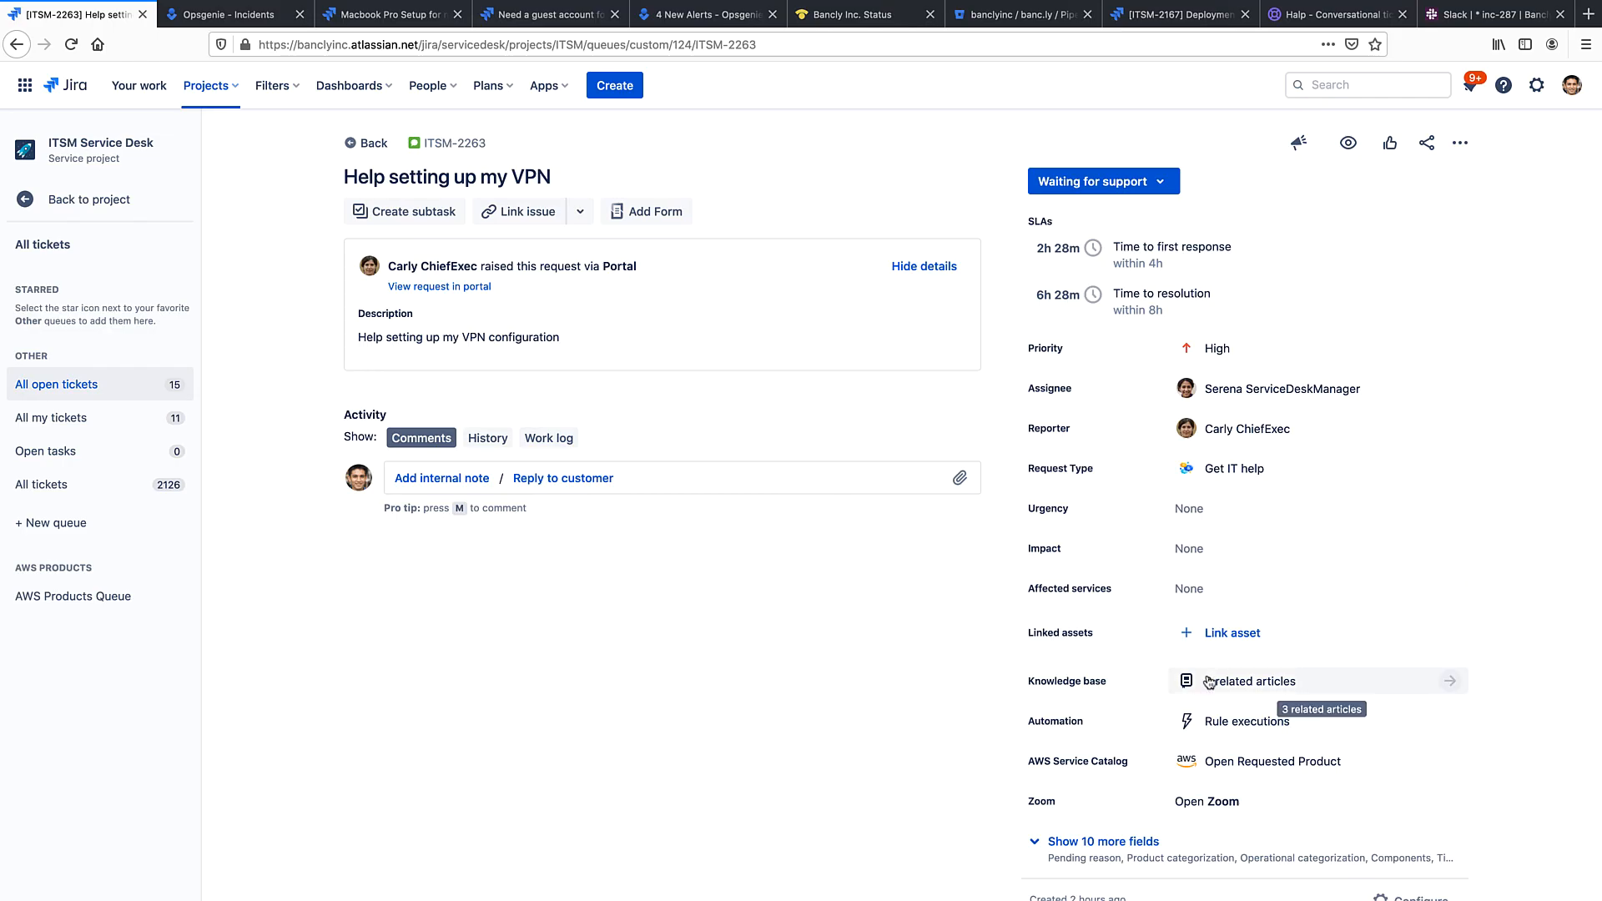
Step: Search the related knowledge base articles for 'vpn config' and pick a matching article
left_click(1254, 681)
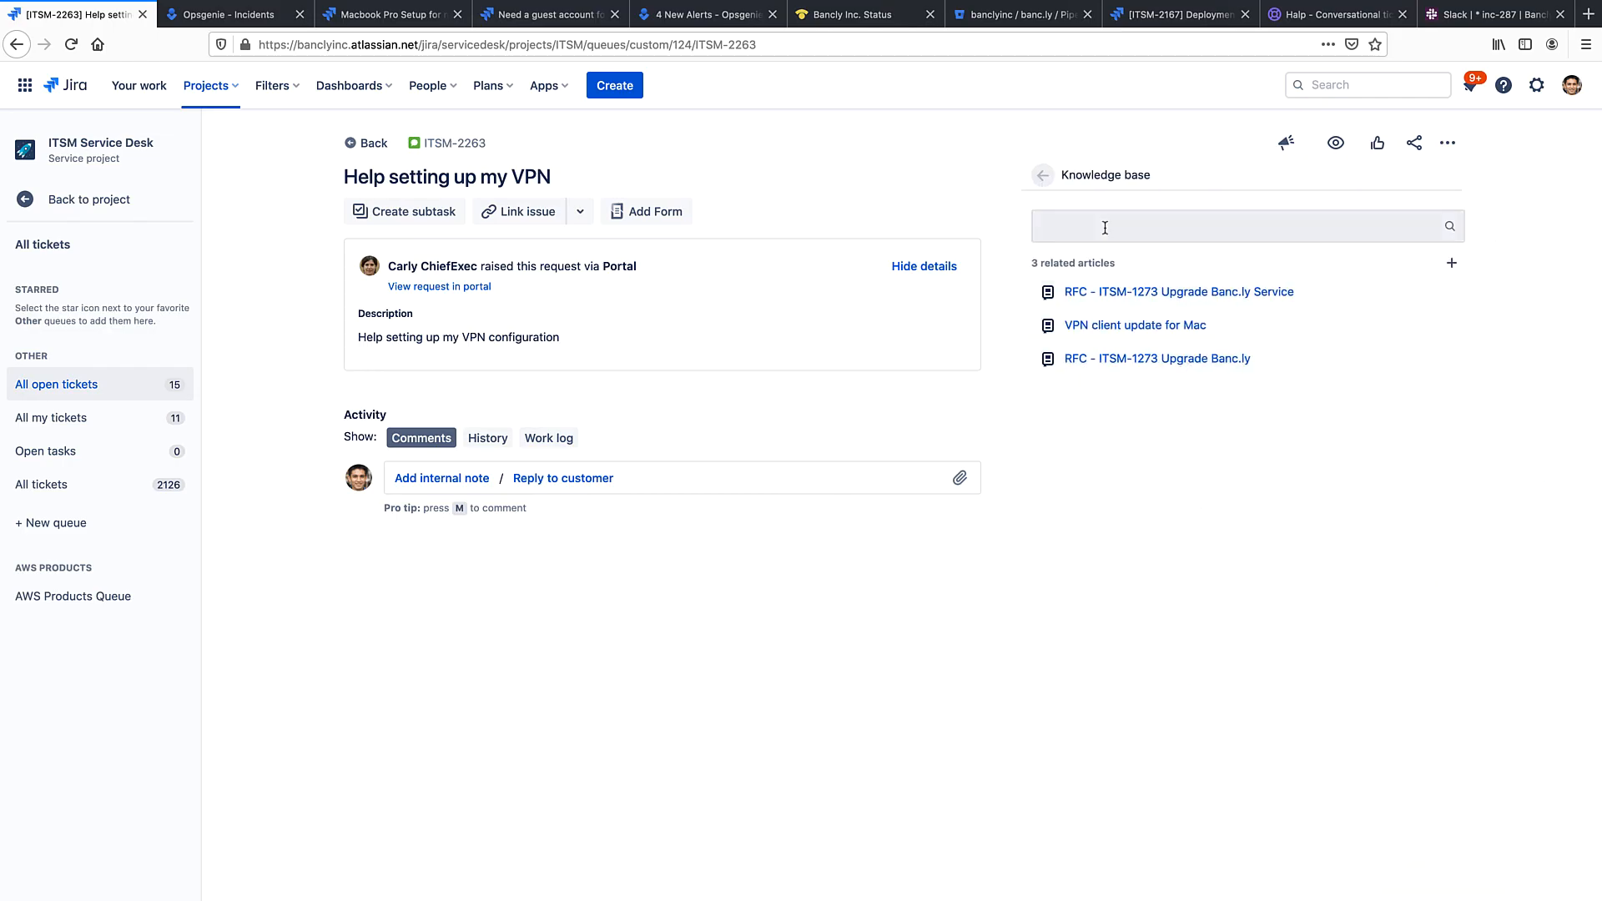
type("vpn config")
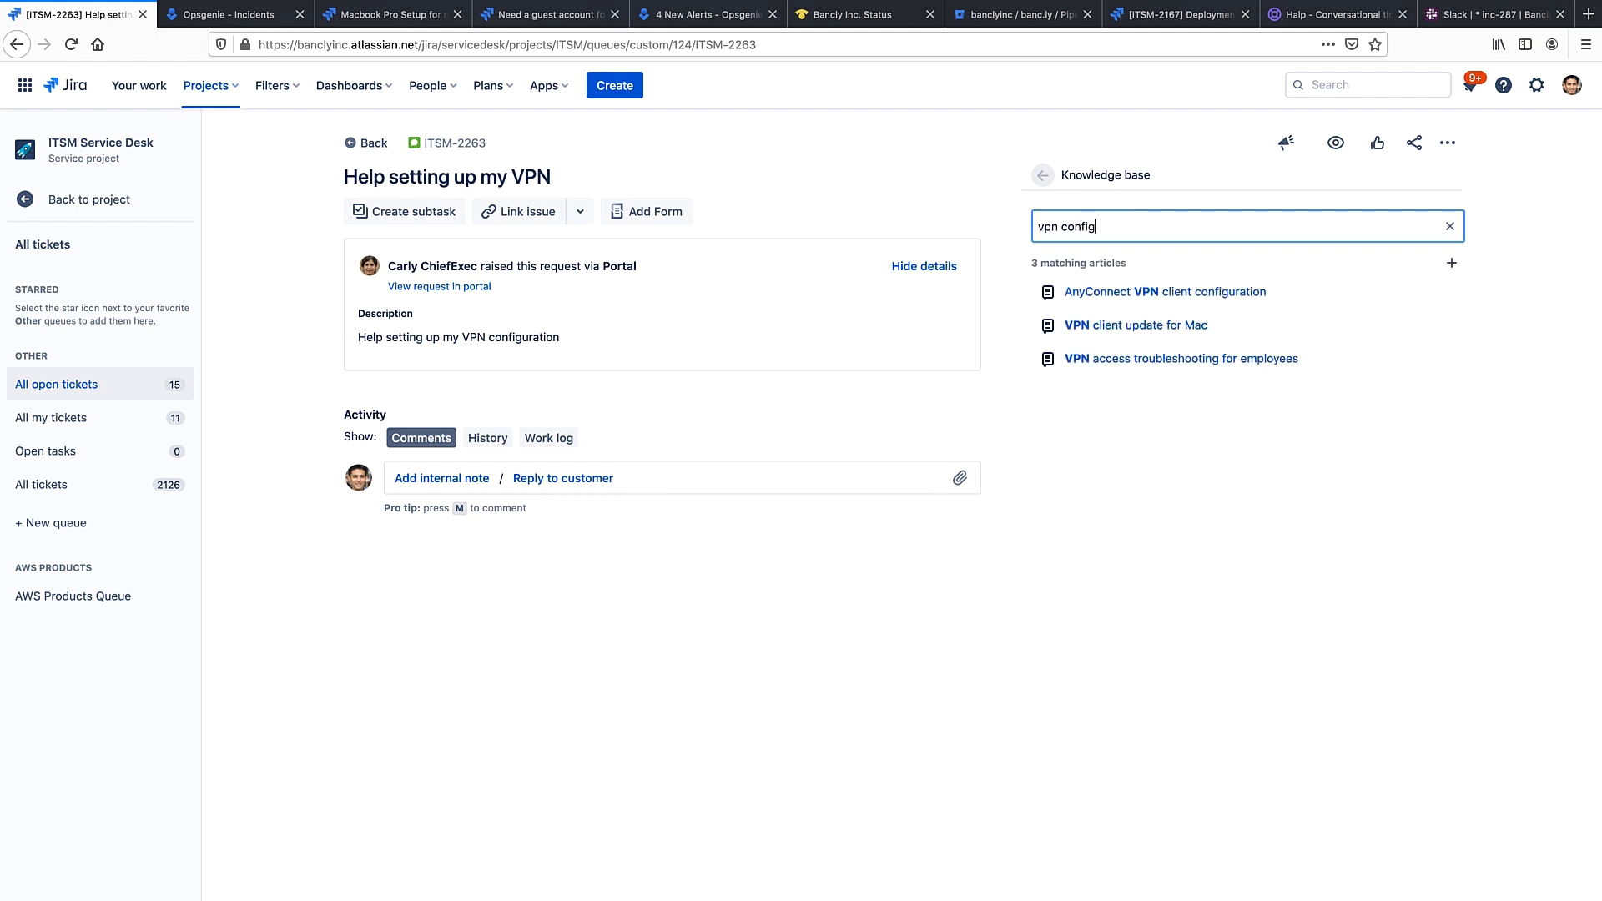
left_click(1164, 290)
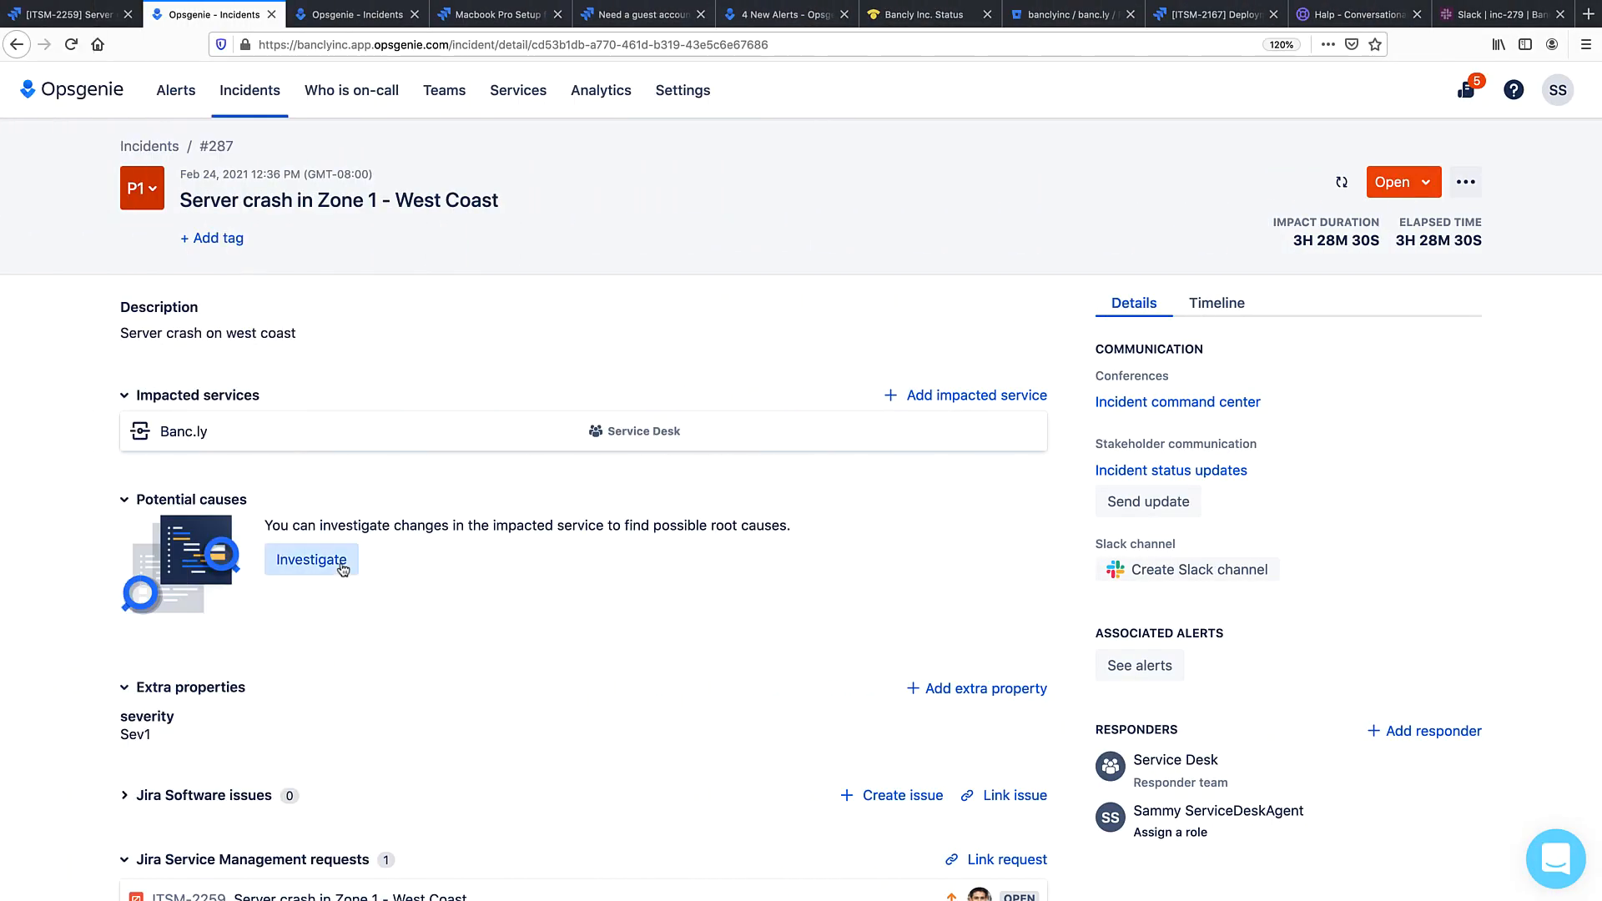
Step: Investigate changes in the impacted service as potential causes of incident #287
left_click(310, 561)
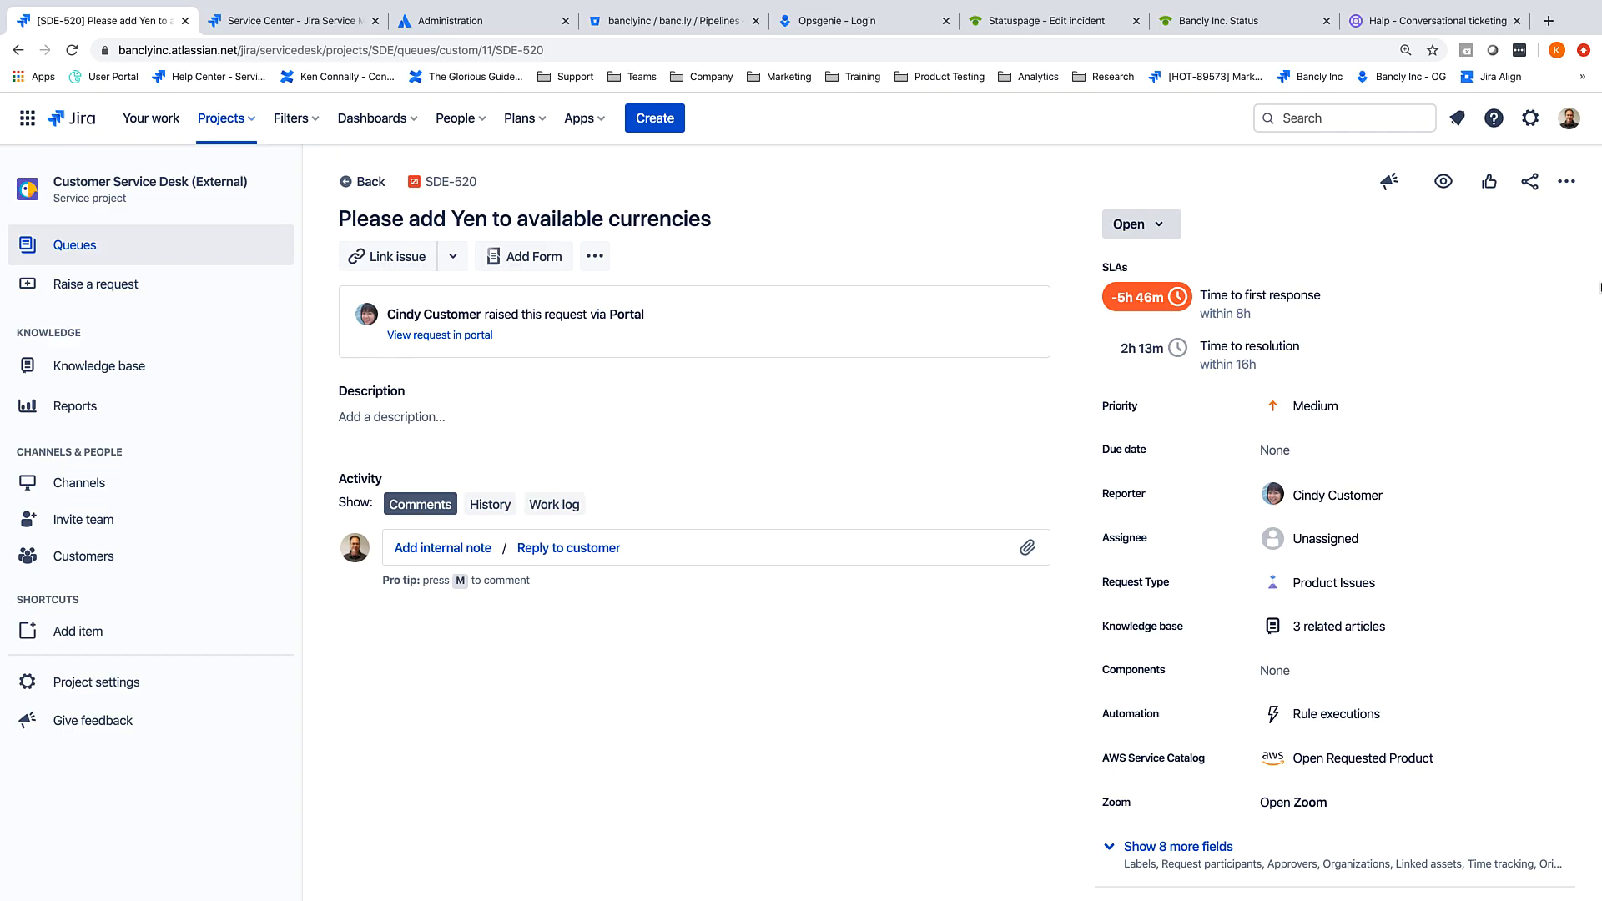
mouse_move(1572, 118)
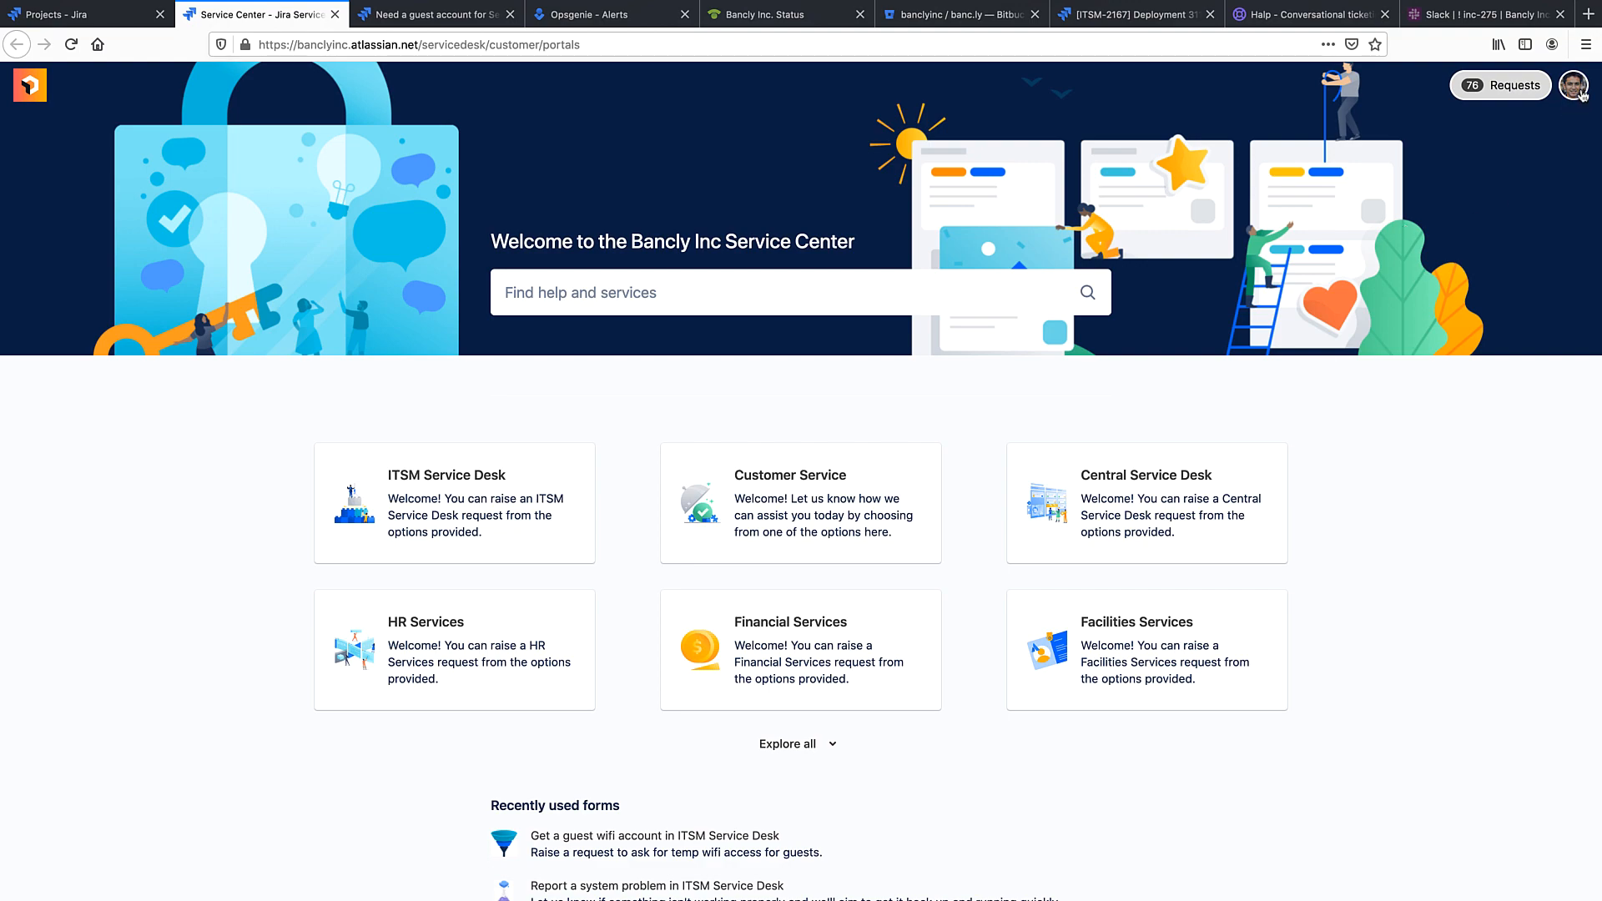
mouse_move(733, 219)
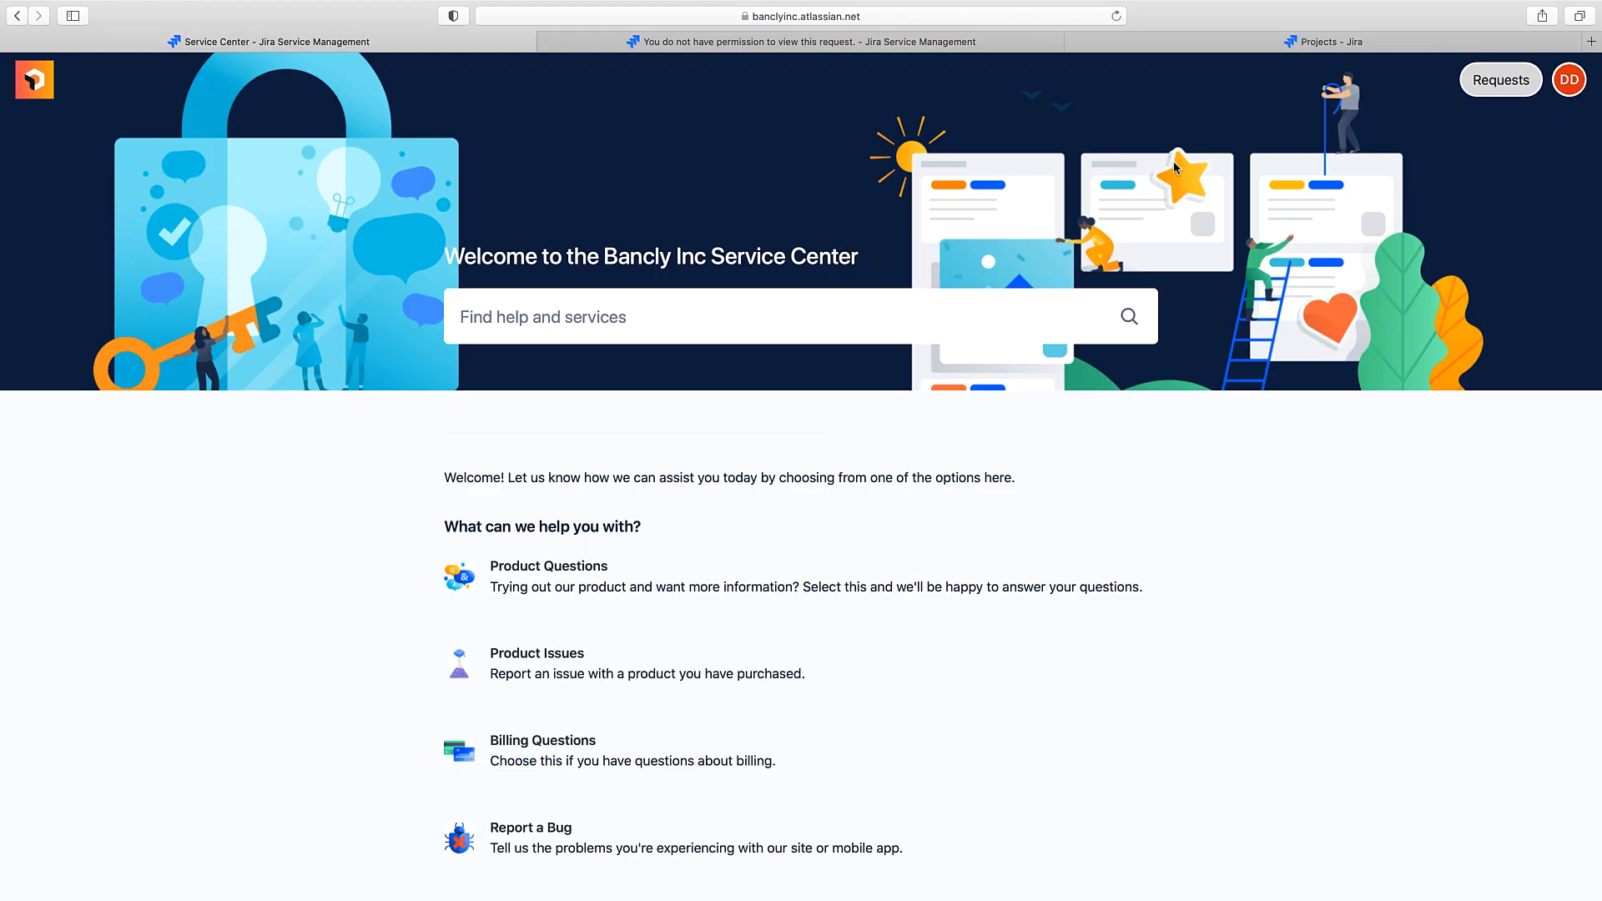
mouse_move(861, 230)
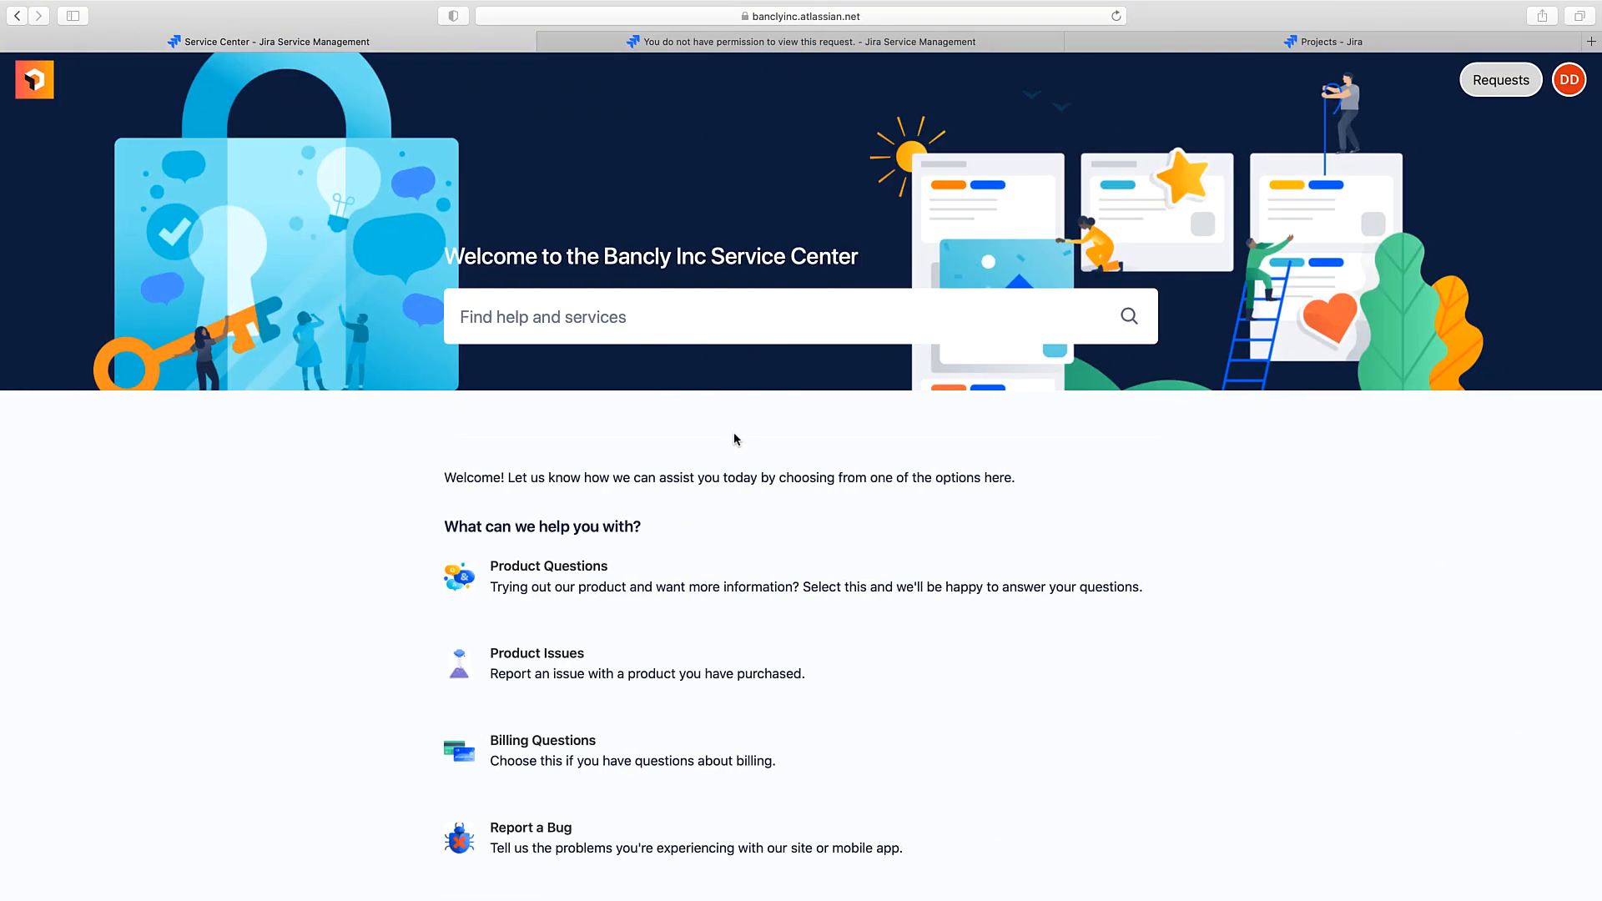
mouse_move(664, 624)
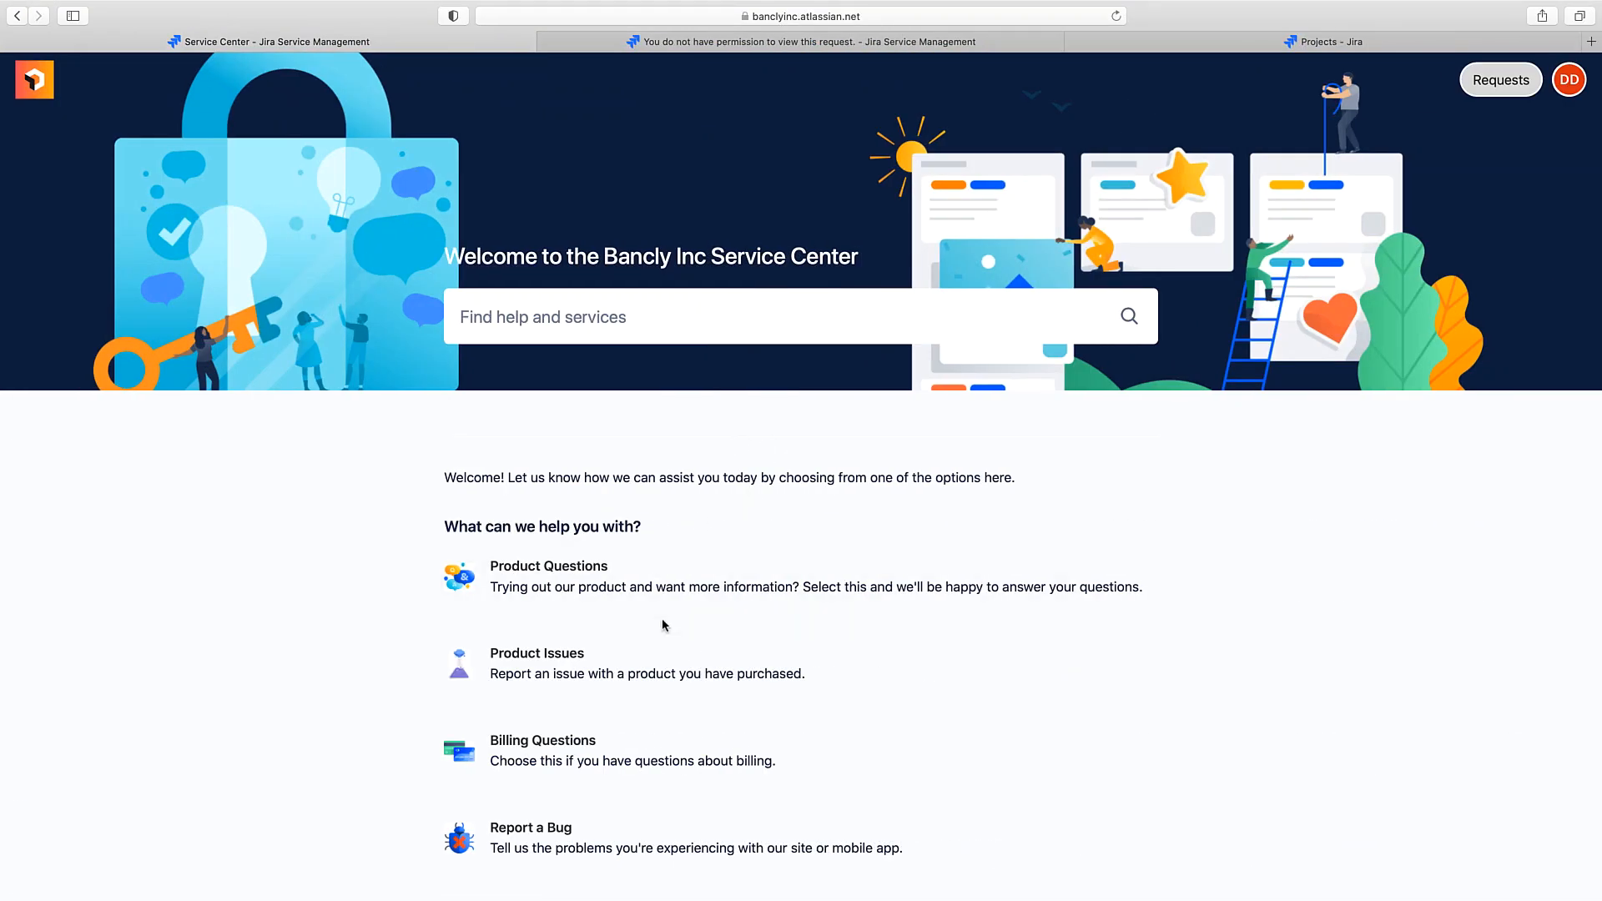
Step: Browse the Customer Service portal's request types as the developer
scroll("down", 3)
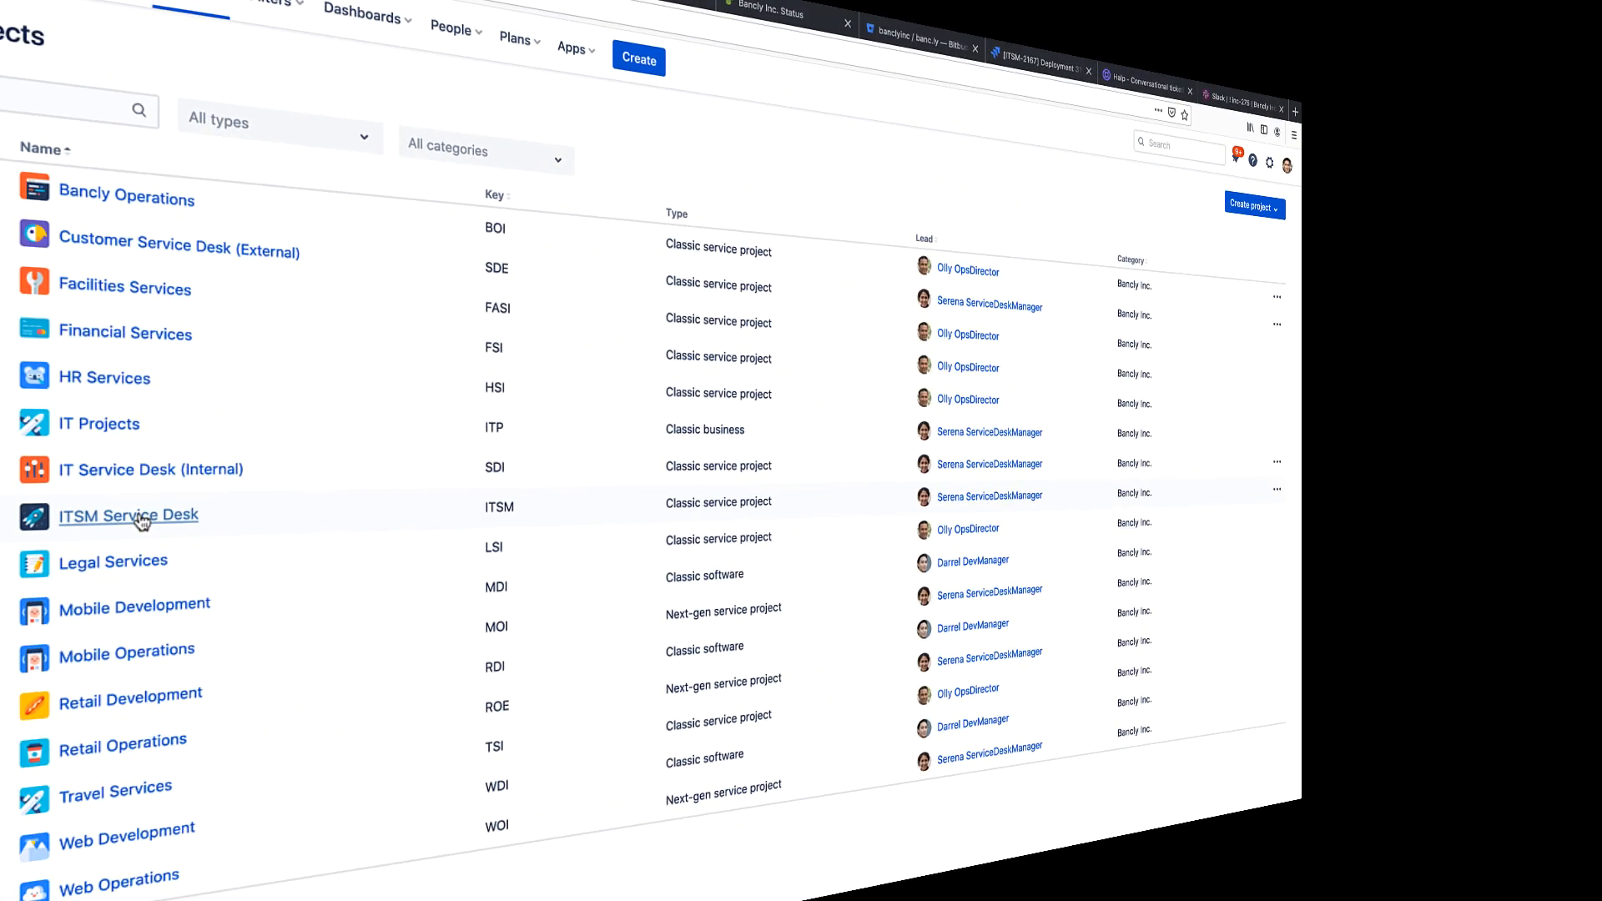
Step: Show the developer's project list: IT Projects, Mobile, Retail and Web Development
left_click(126, 516)
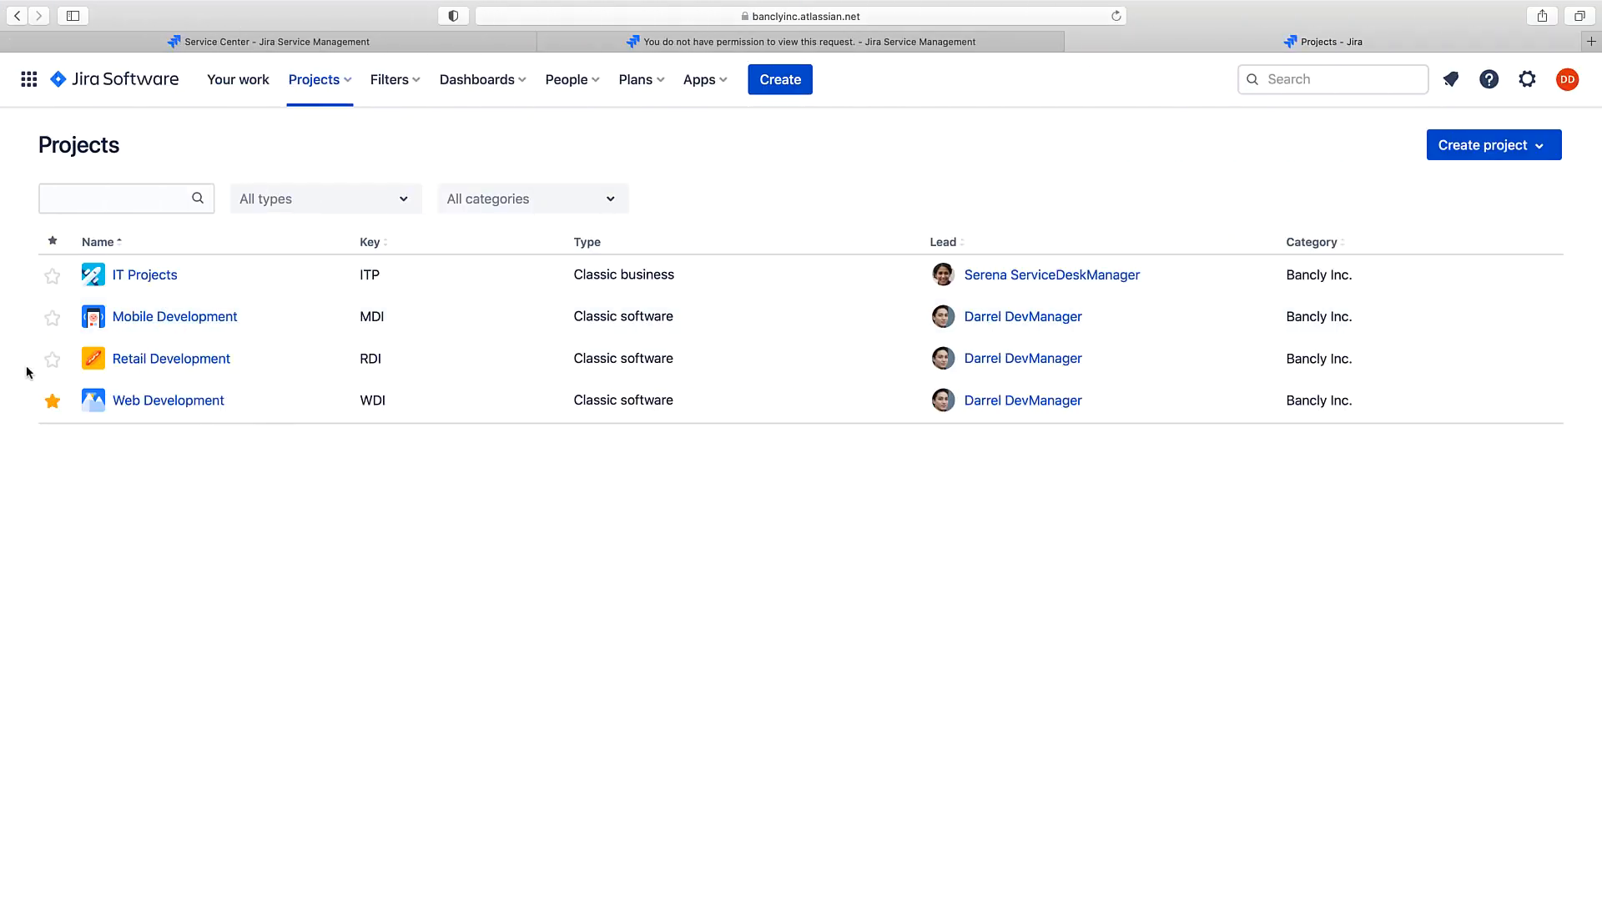
mouse_move(247, 424)
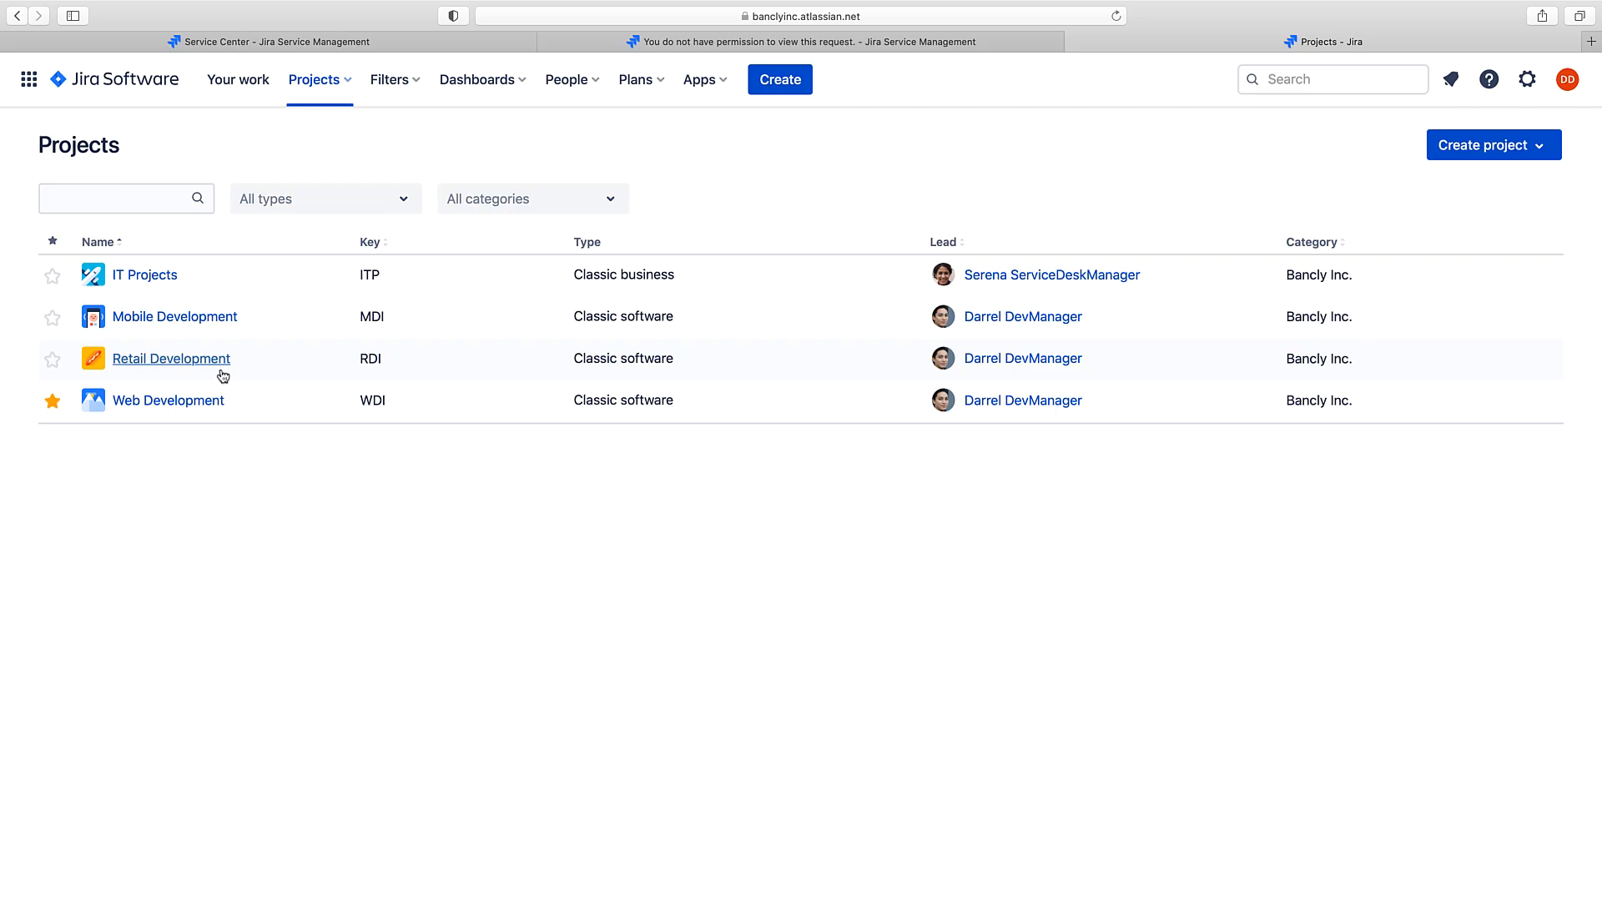
mouse_move(237, 391)
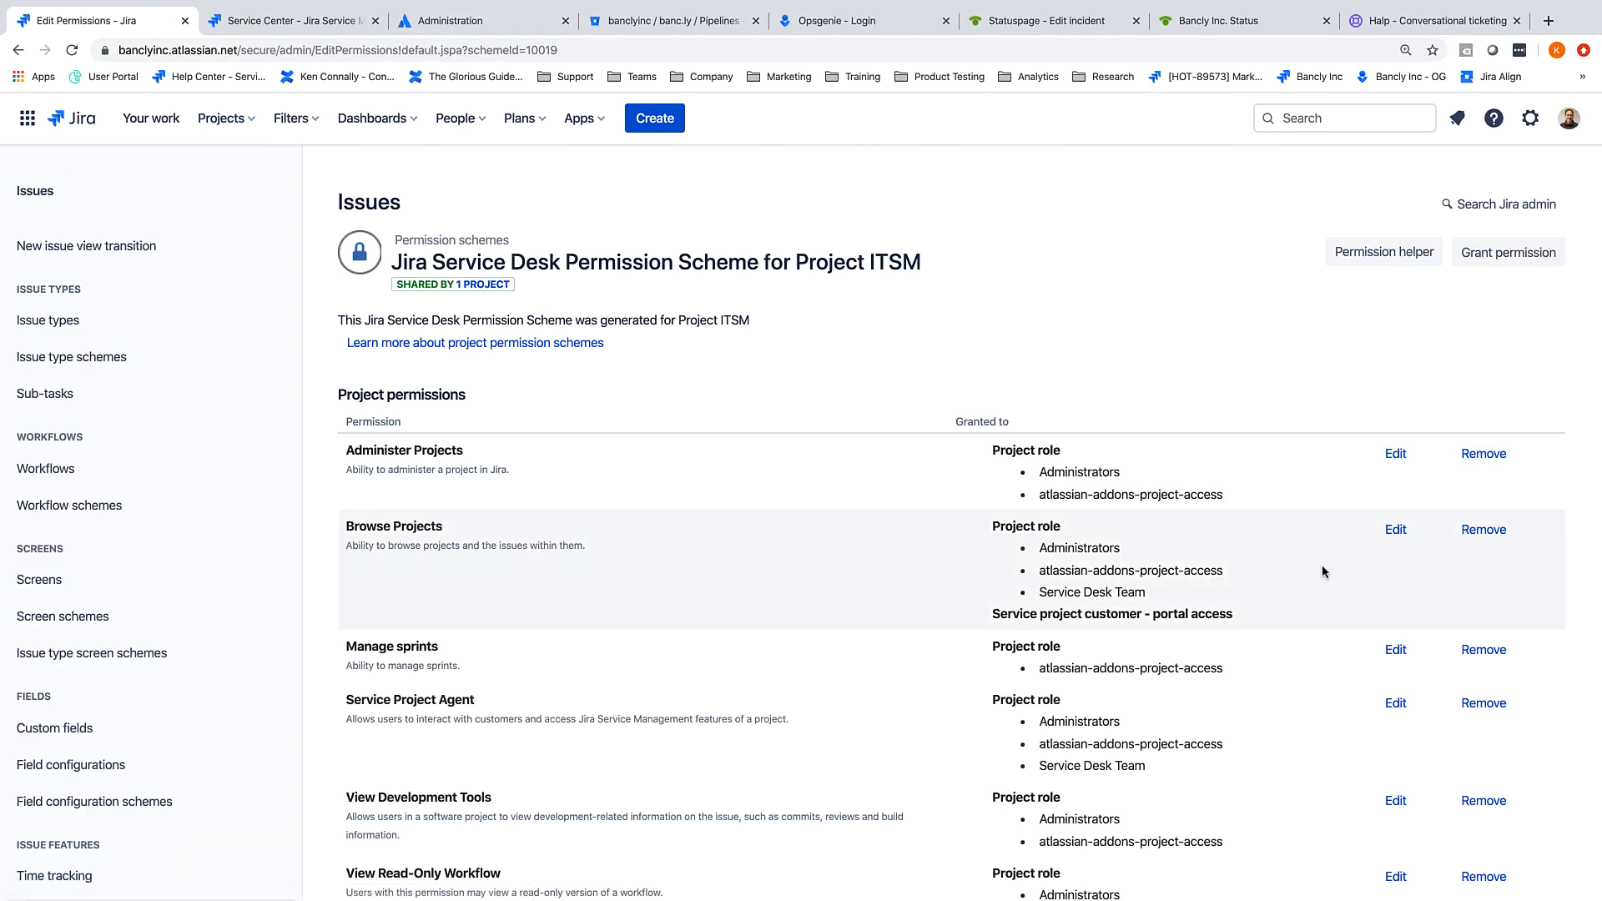
Step: Grant Browse Projects in the ITSM scheme to Application access: Any logged in user
left_click(1508, 252)
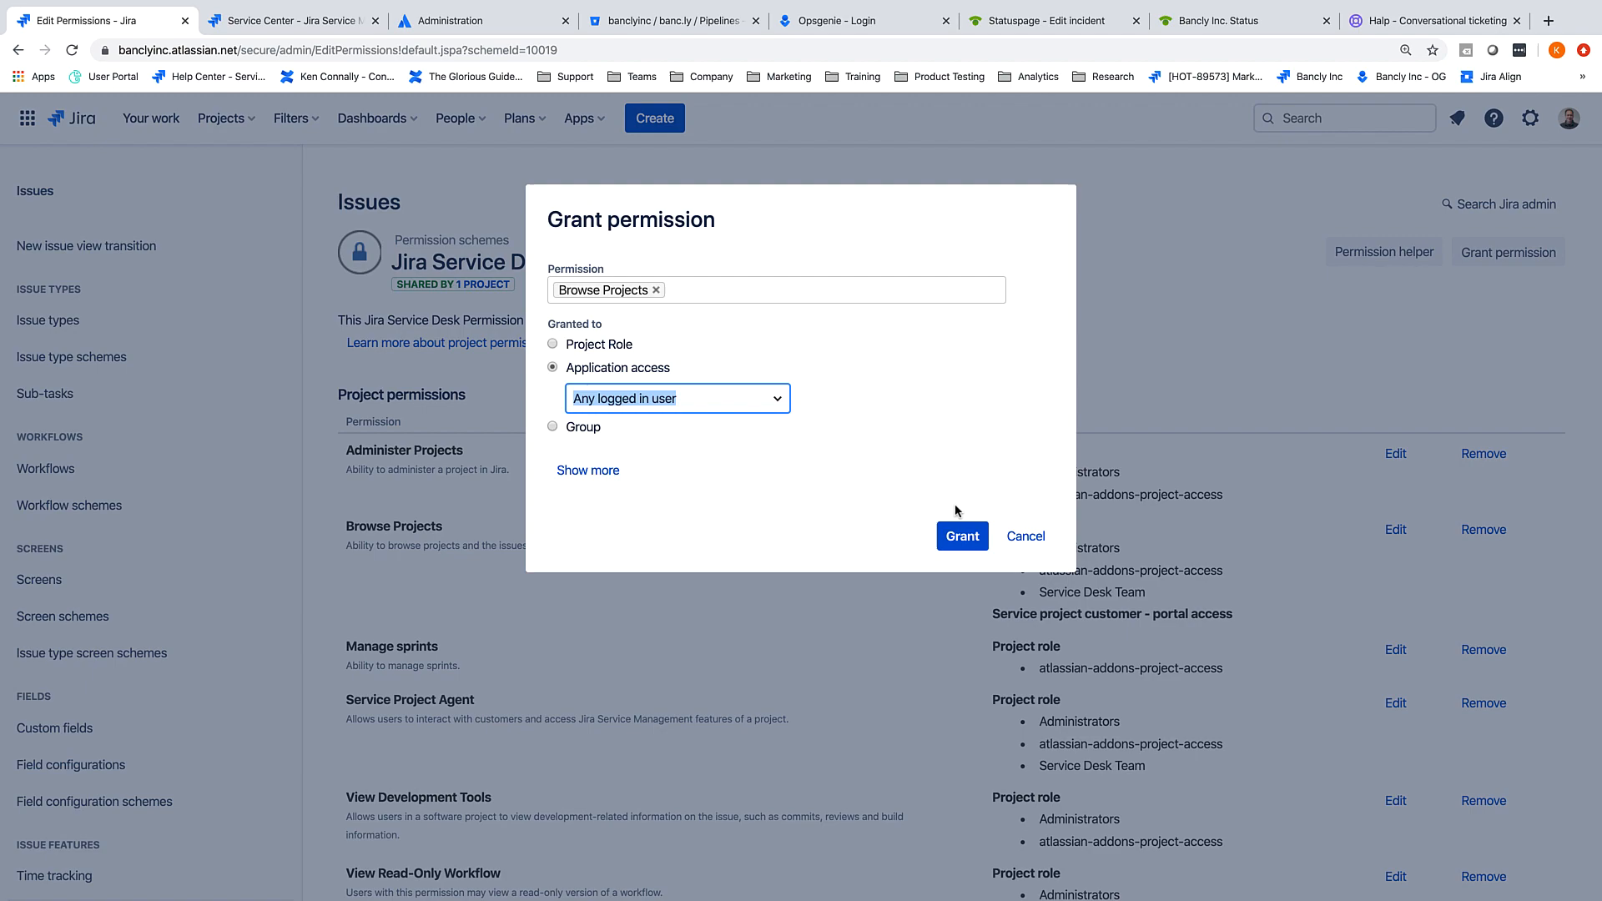
left_click(961, 536)
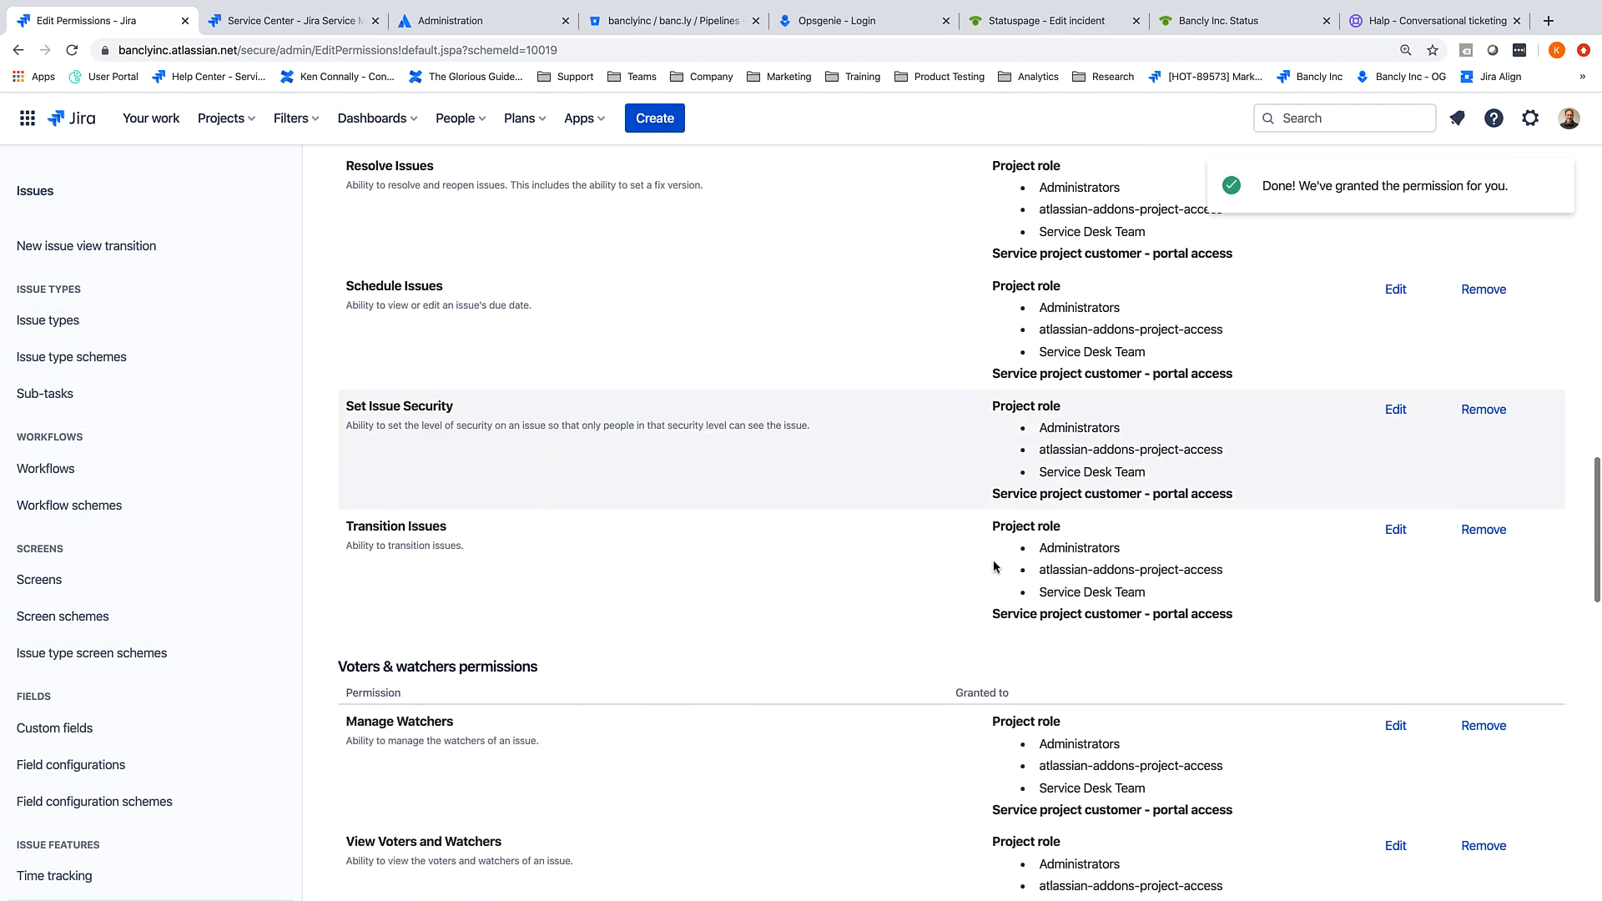
scroll("down", 3)
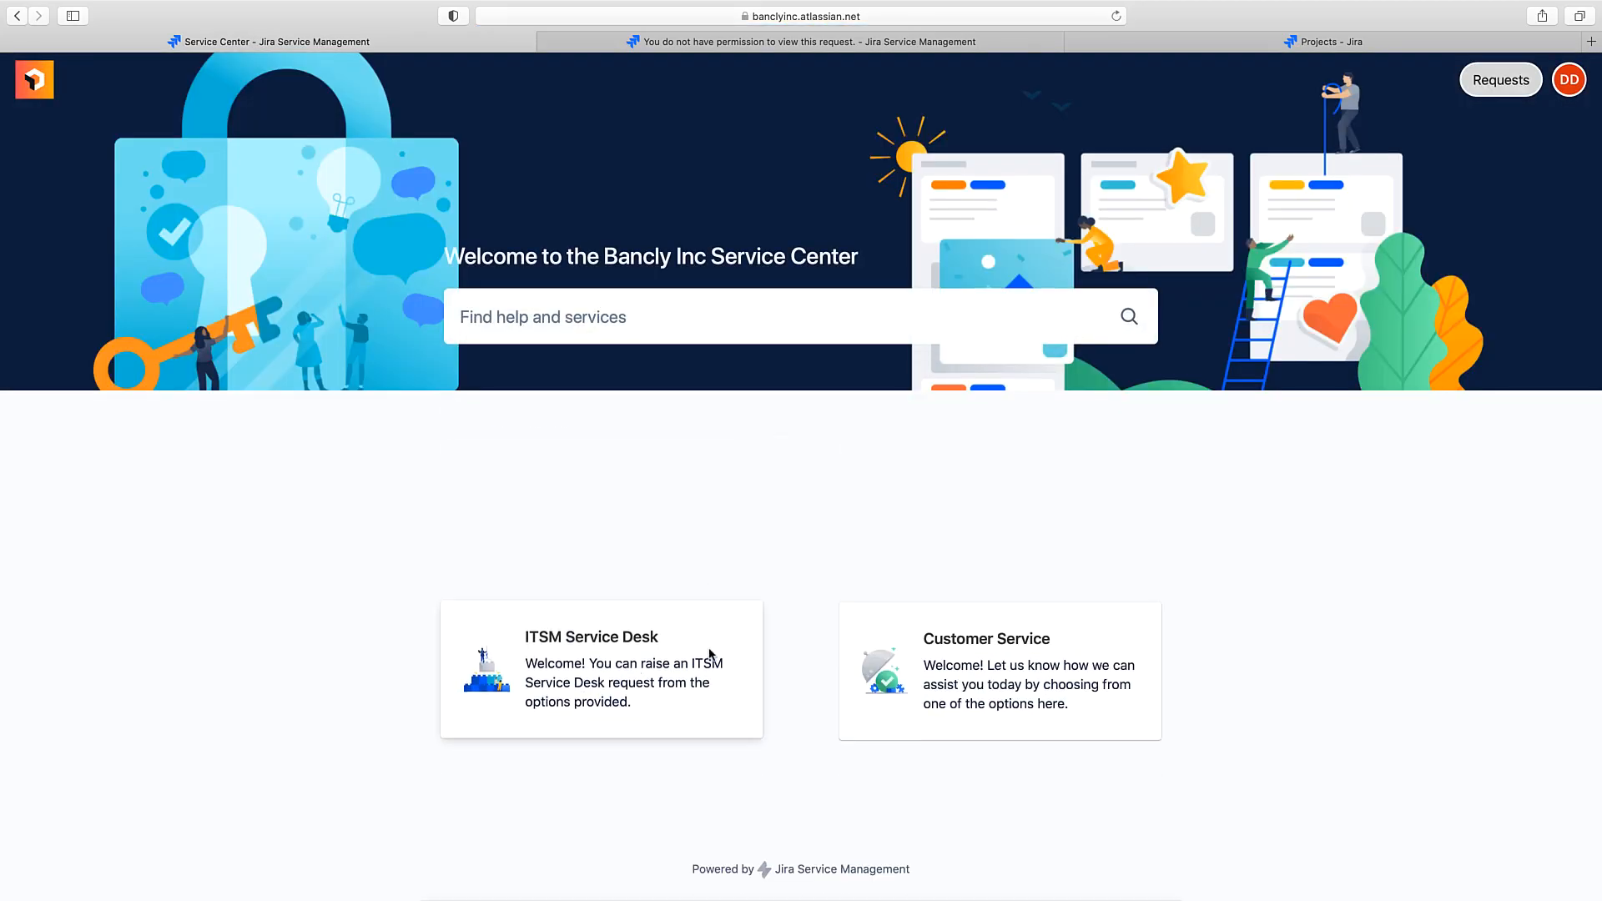
Step: As the developer, reach the ITSM Service Desk portal and project issues, viewing the guest account request
left_click(591, 637)
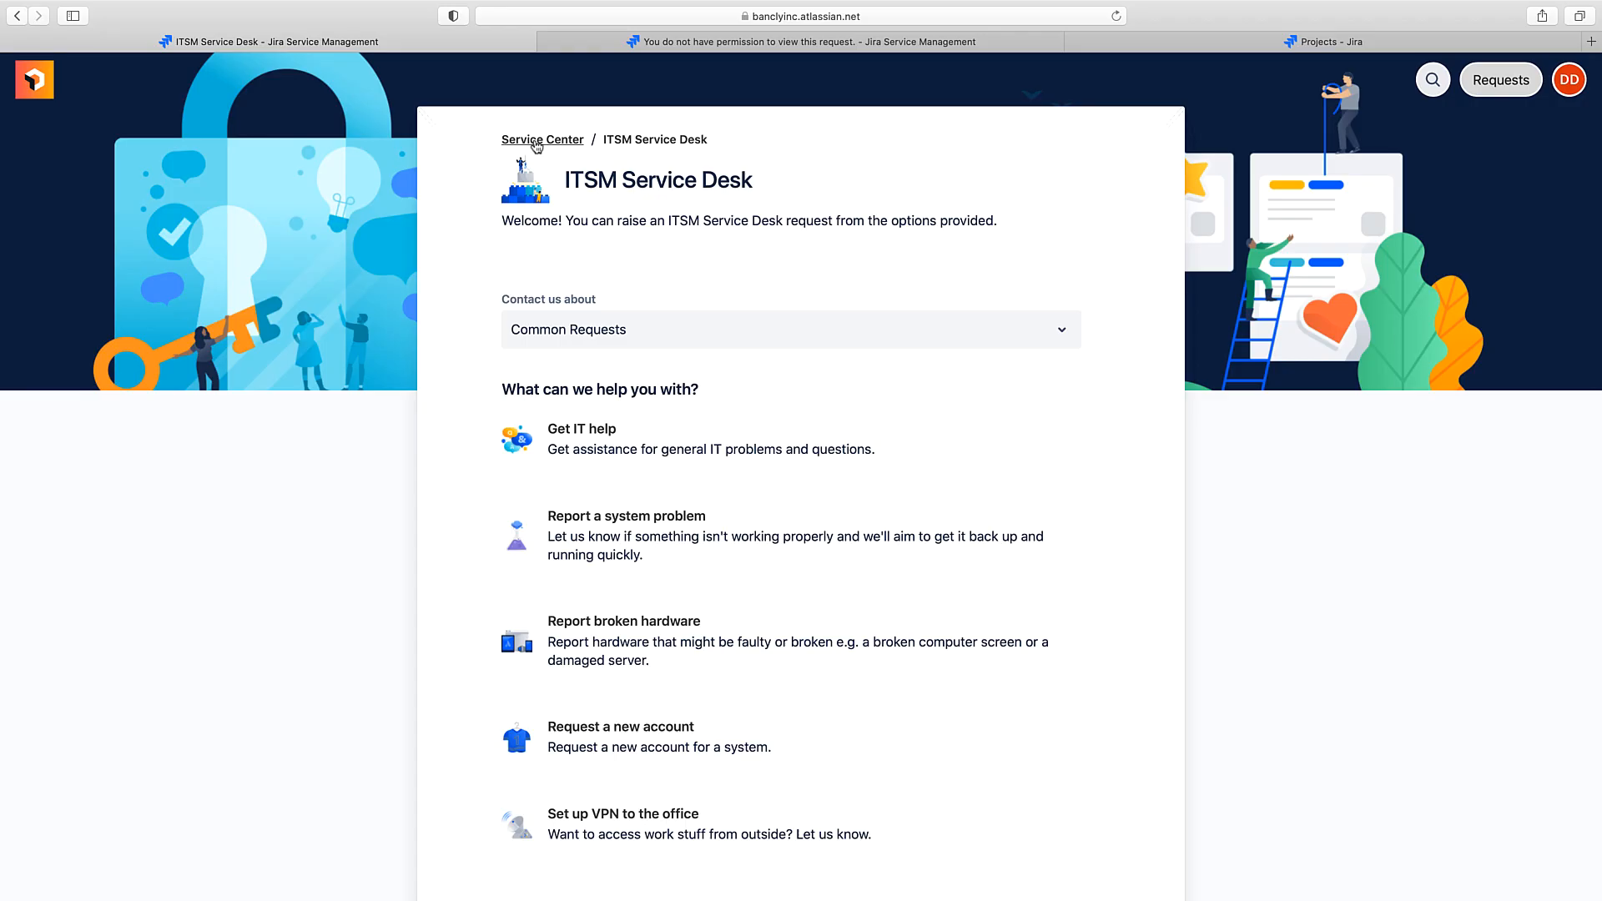
left_click(1331, 41)
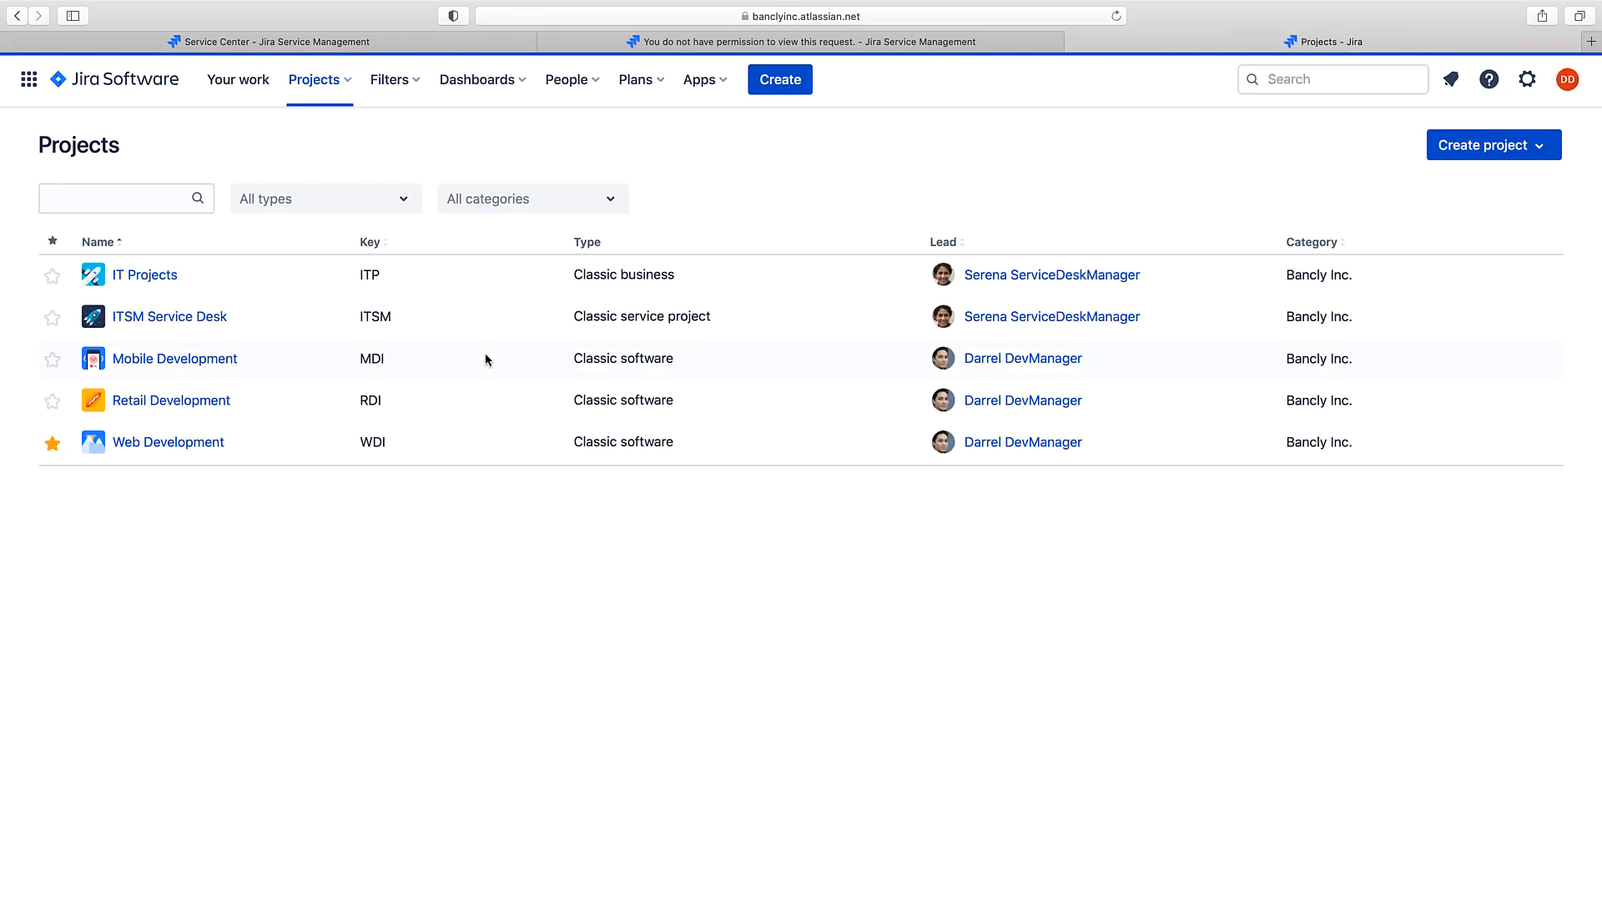
left_click(170, 317)
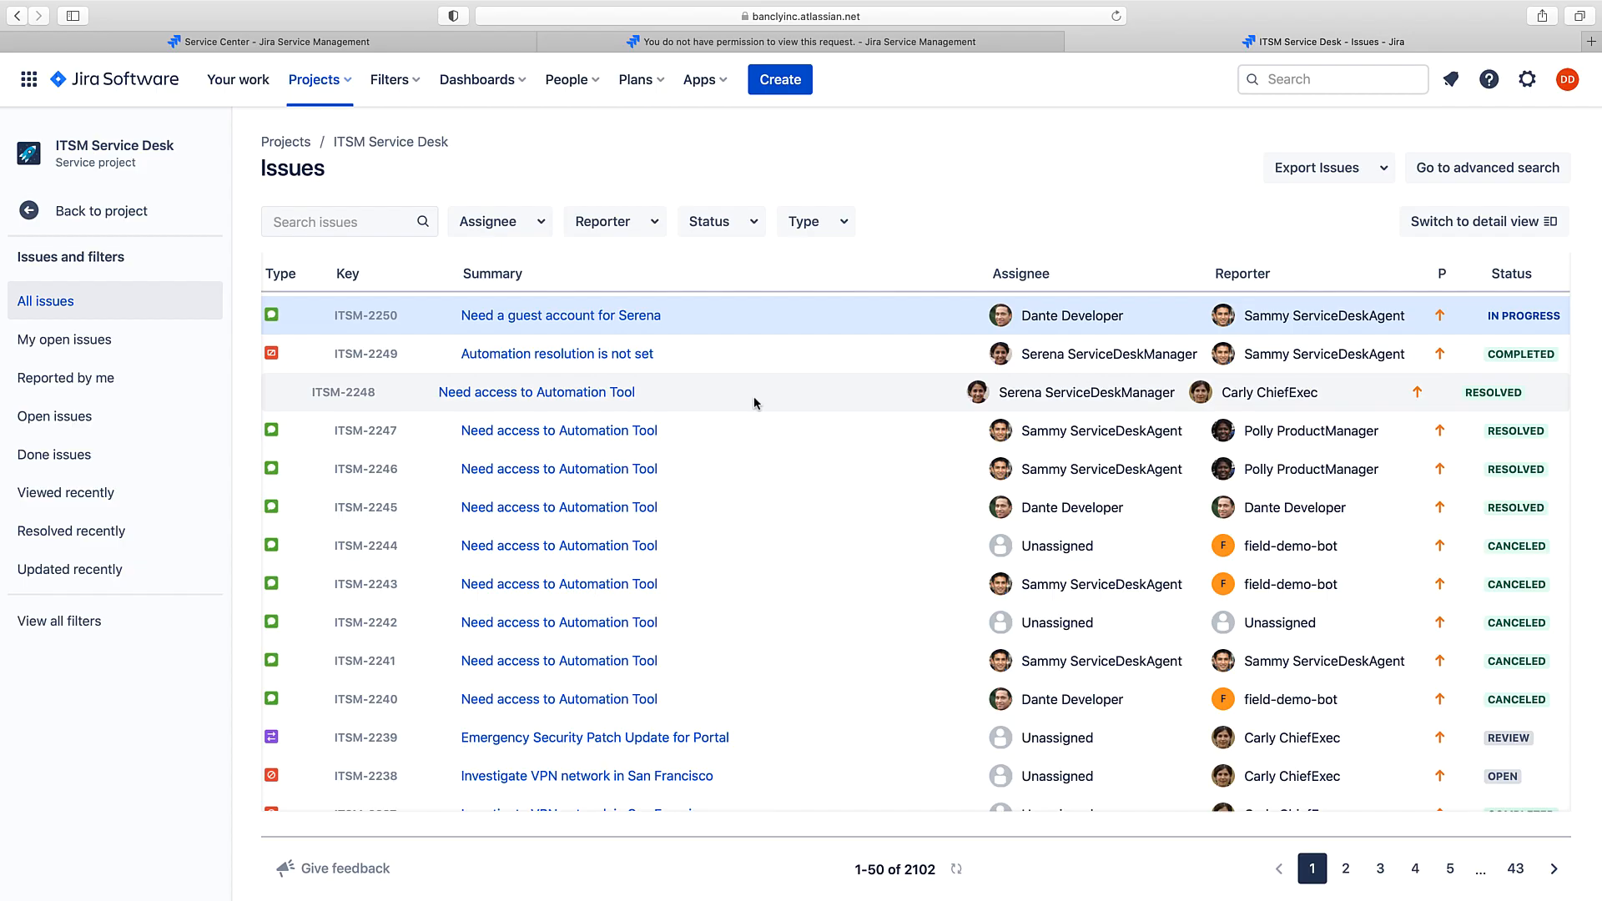
left_click(561, 315)
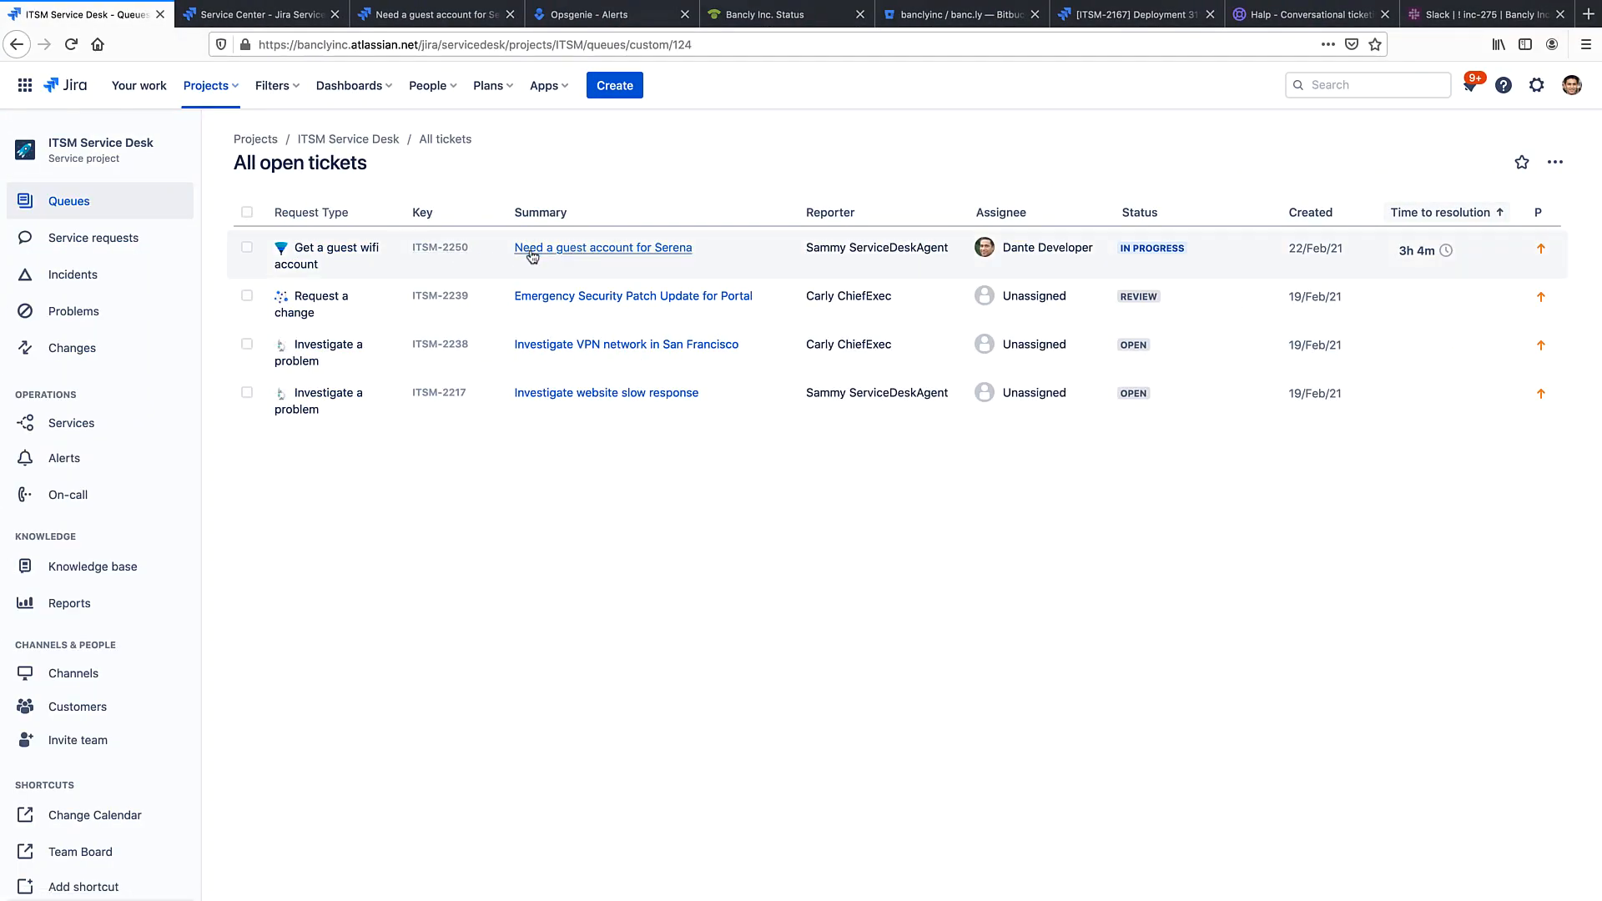
Step: Open the 'Need a guest account for Serena' ticket ITSM-2250 from the All open tickets queue
left_click(603, 247)
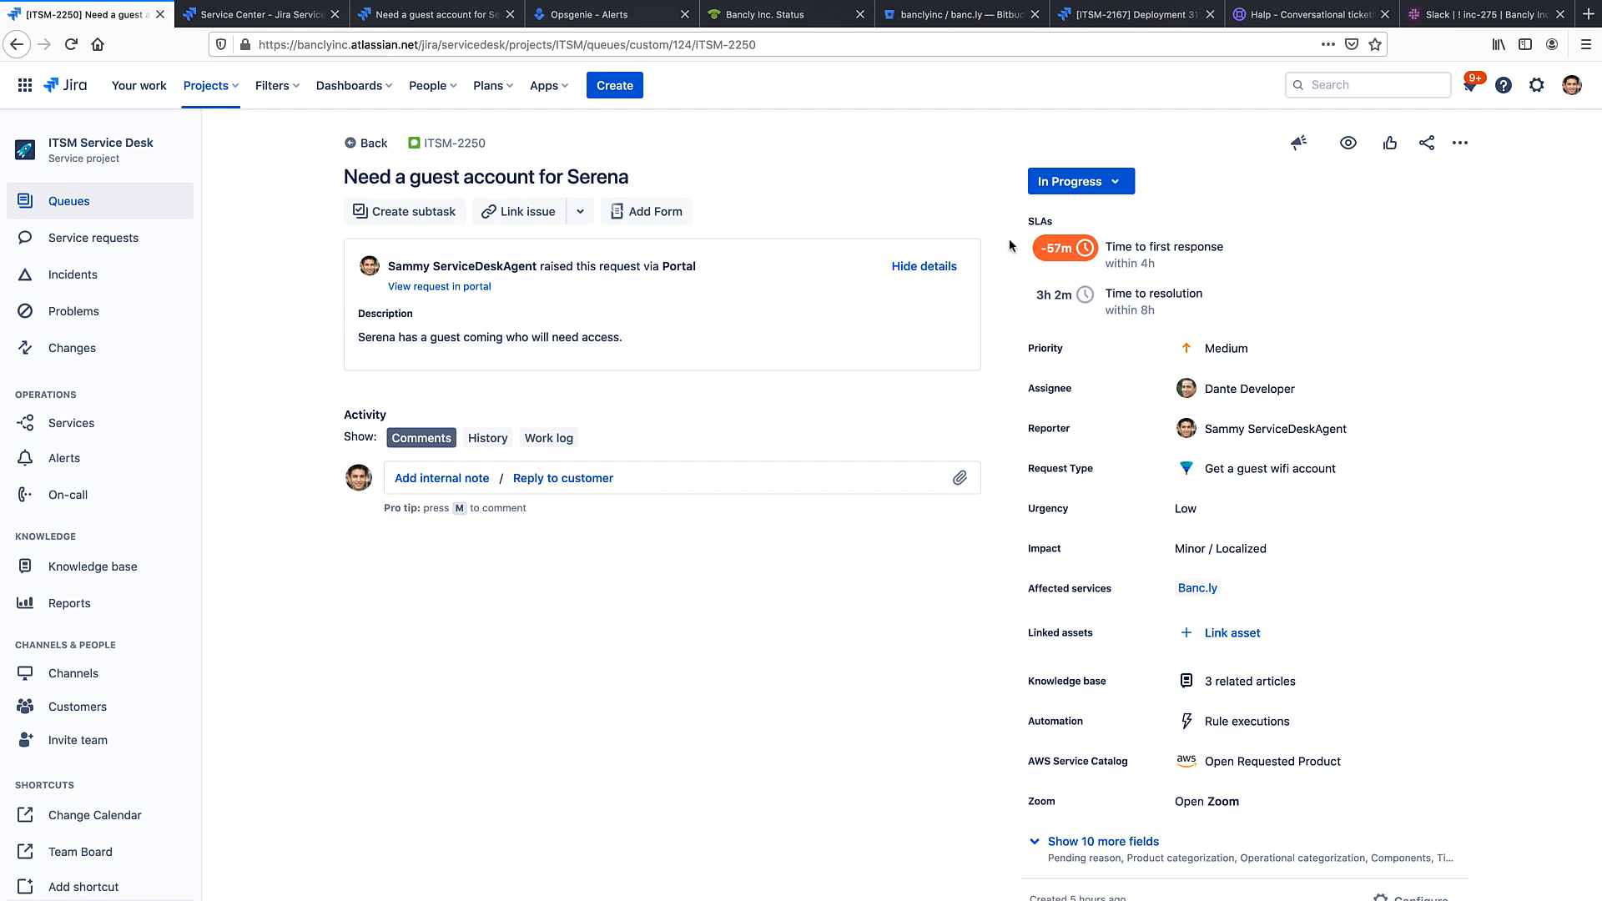
mouse_move(756, 555)
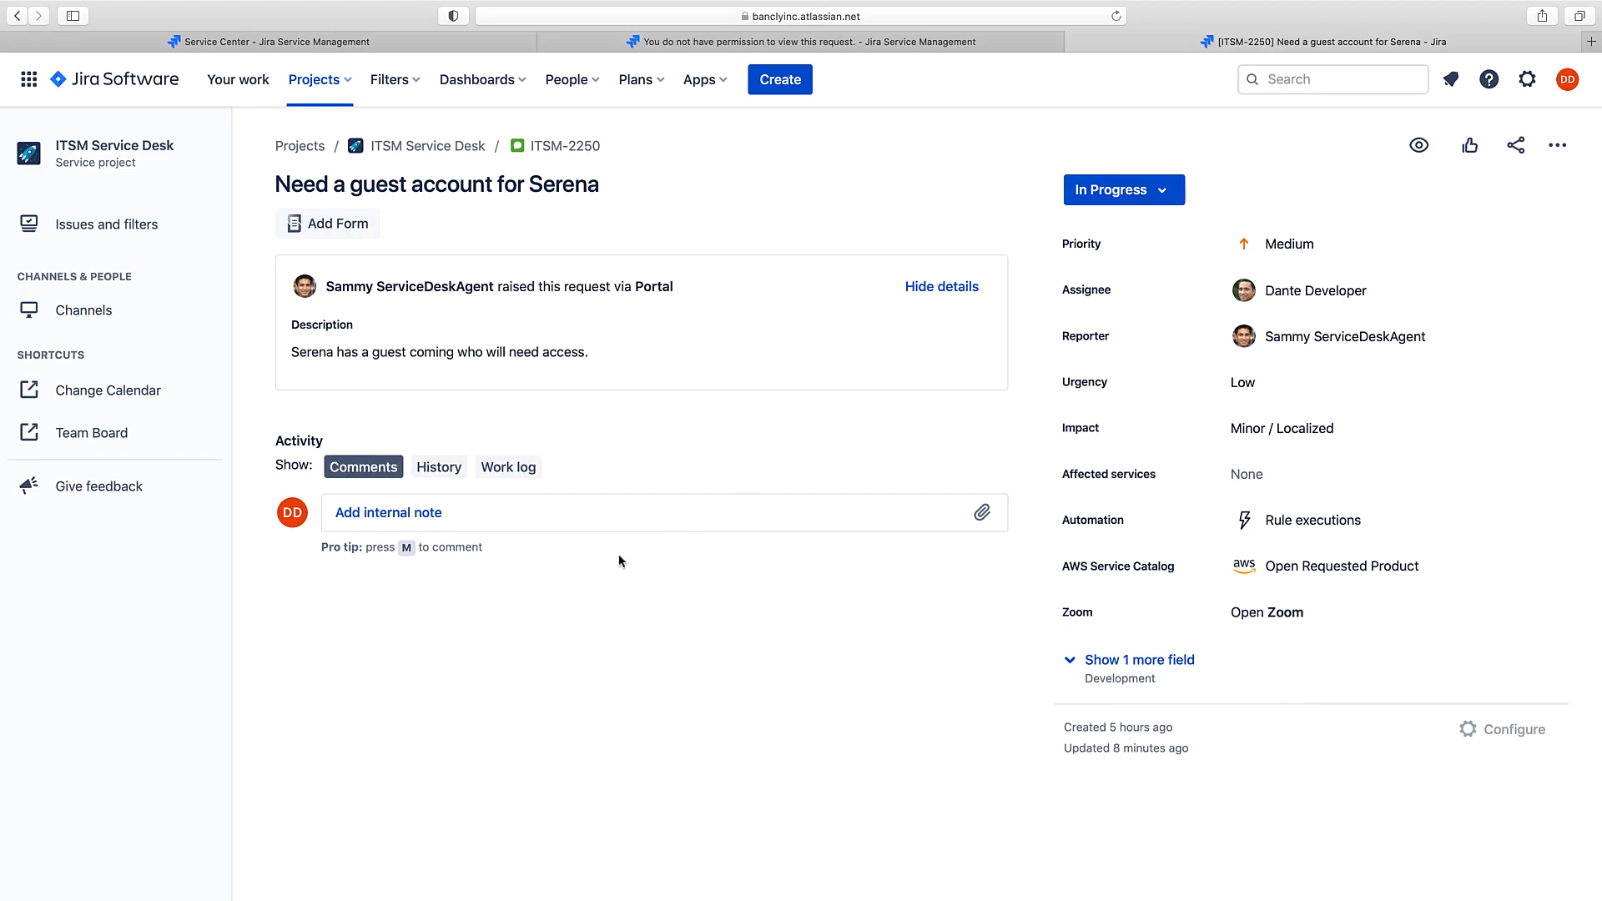
mouse_move(579, 557)
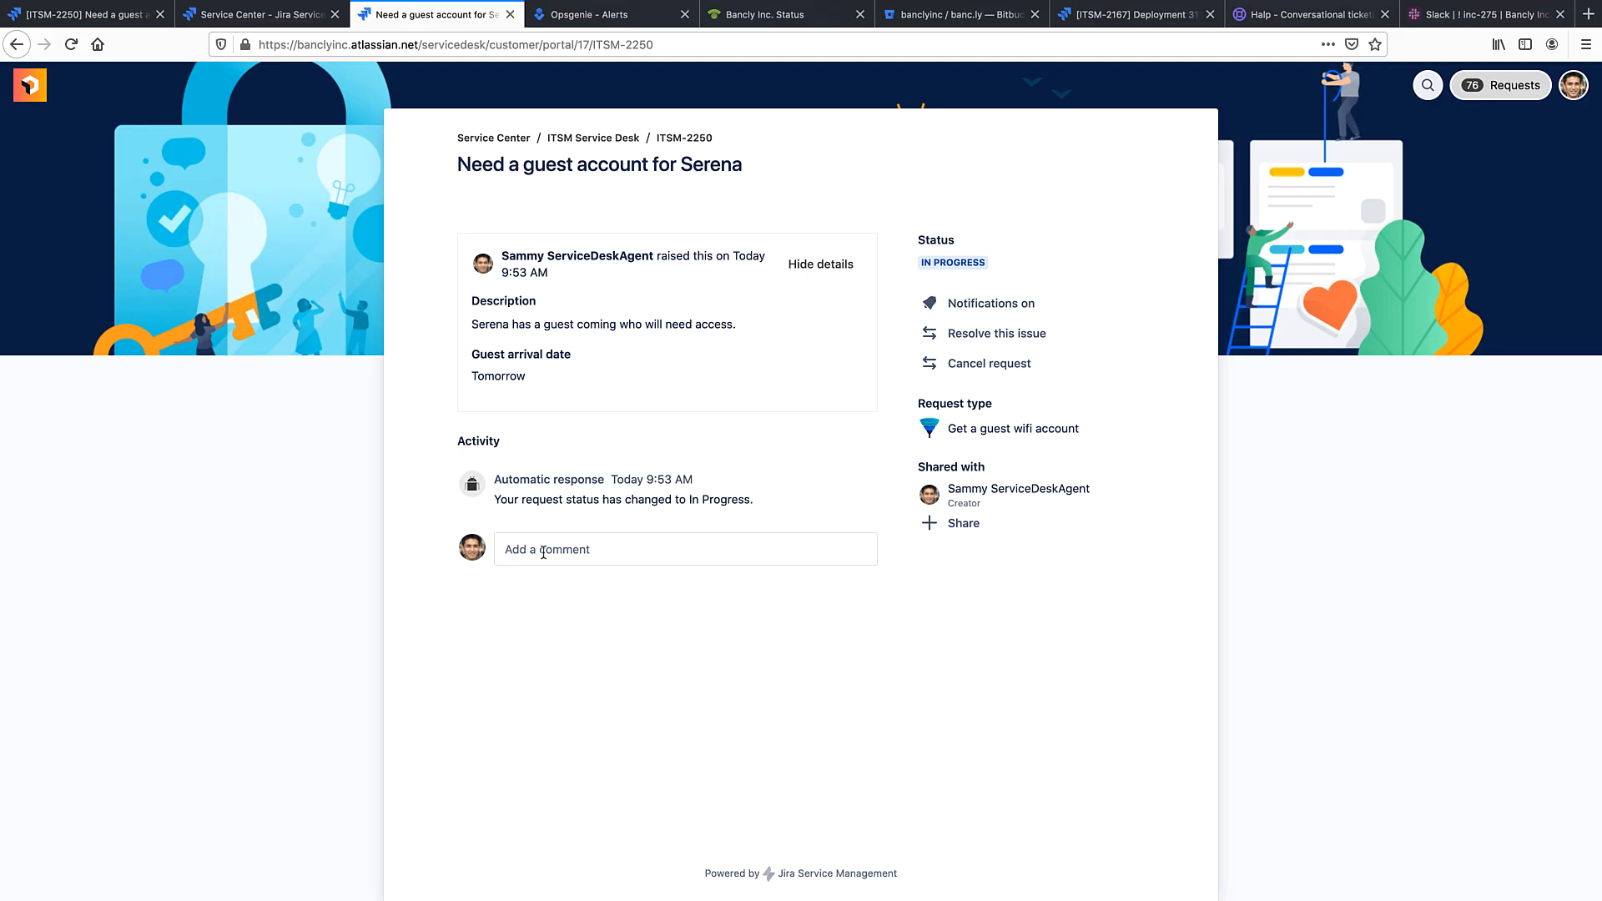
mouse_move(602, 551)
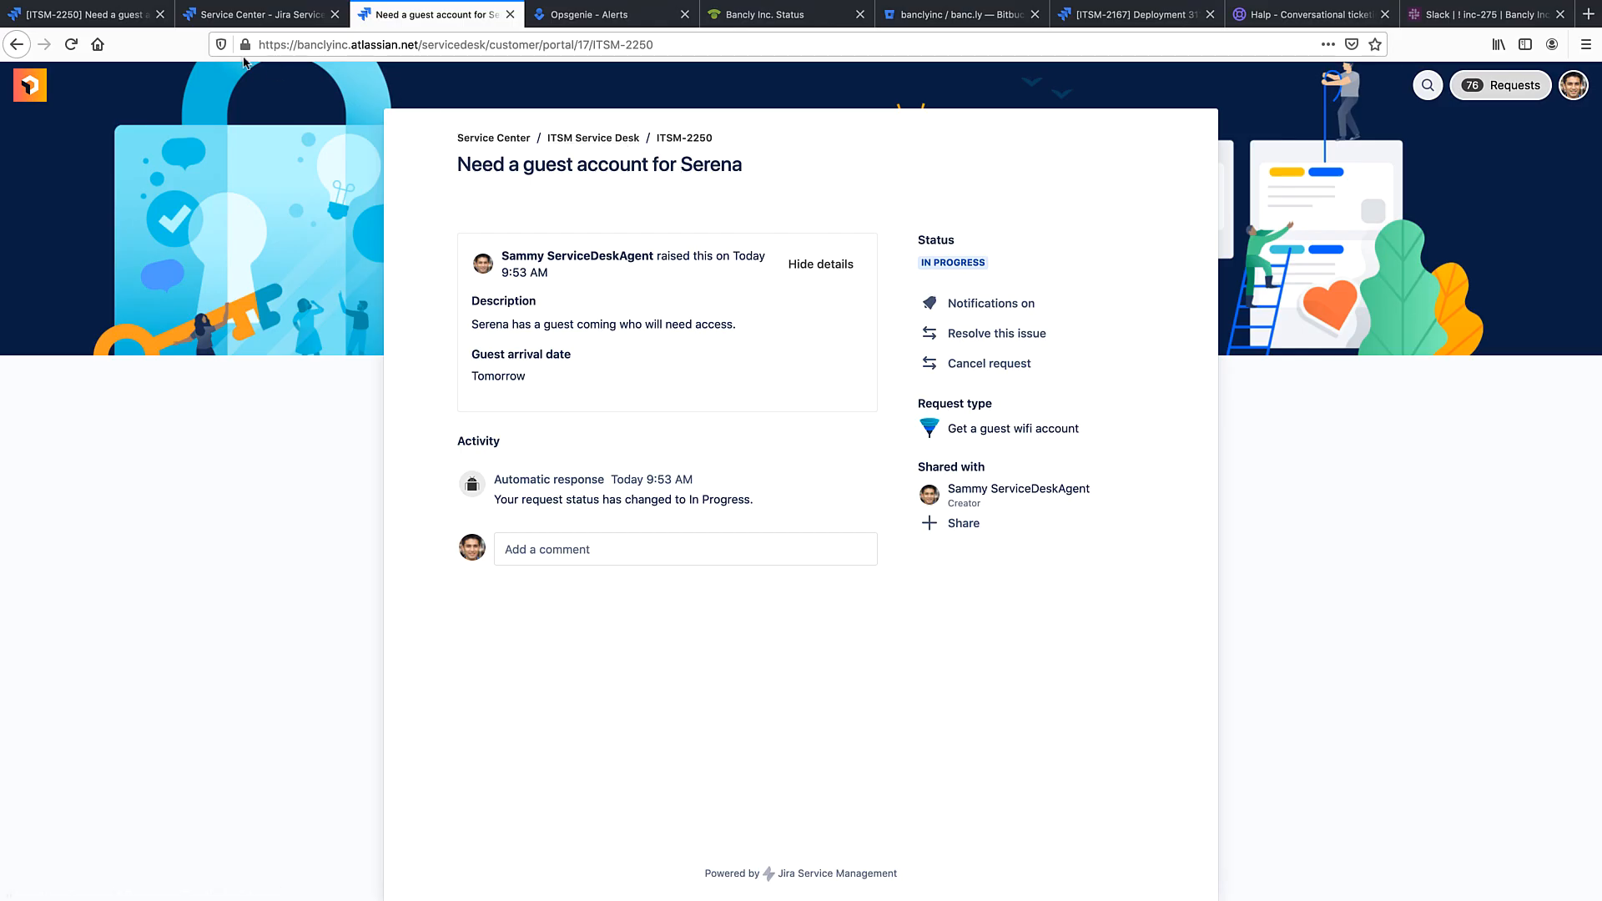
Step: In the agent view of ITSM-2250, reveal the 10 extra fields and enter 'dana' as a request participant
left_click(91, 20)
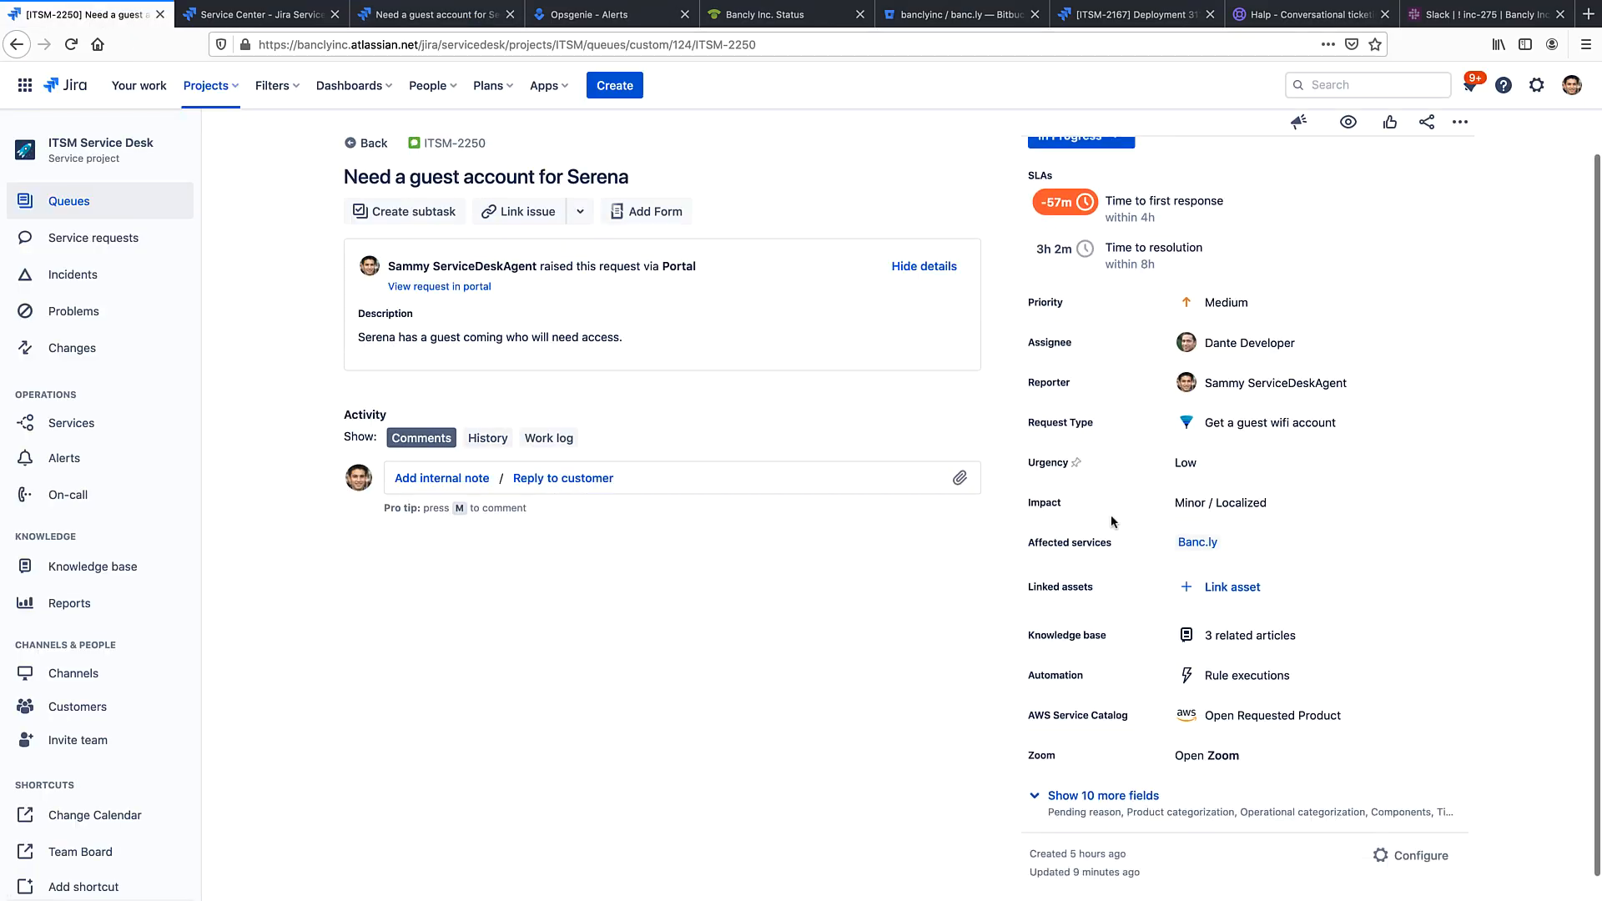
left_click(1095, 794)
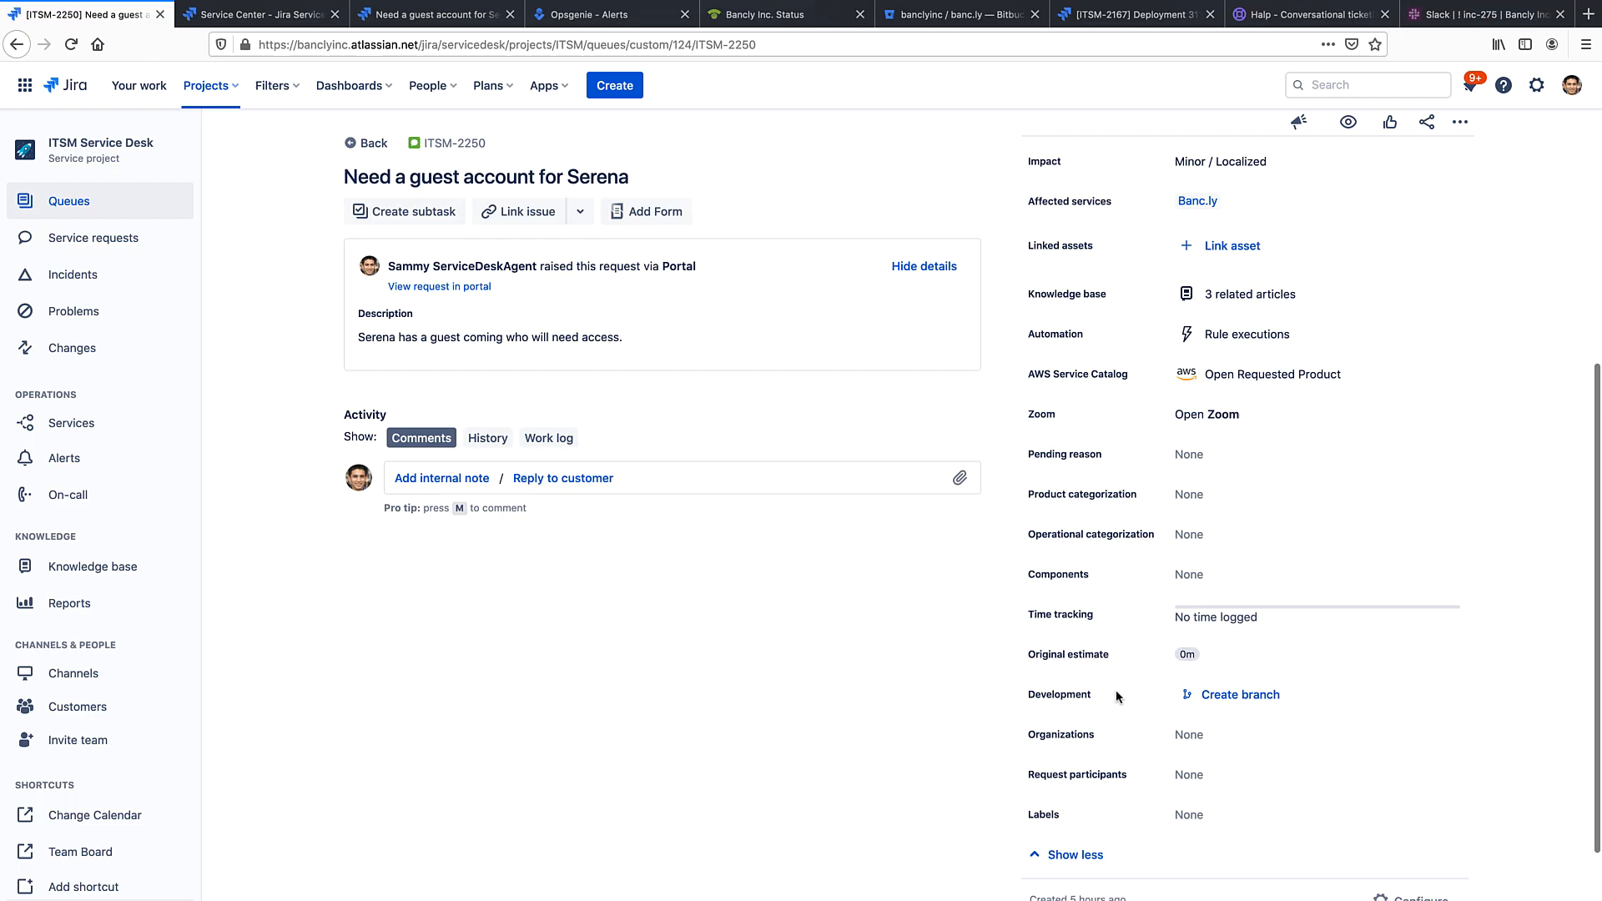
left_click(1188, 774)
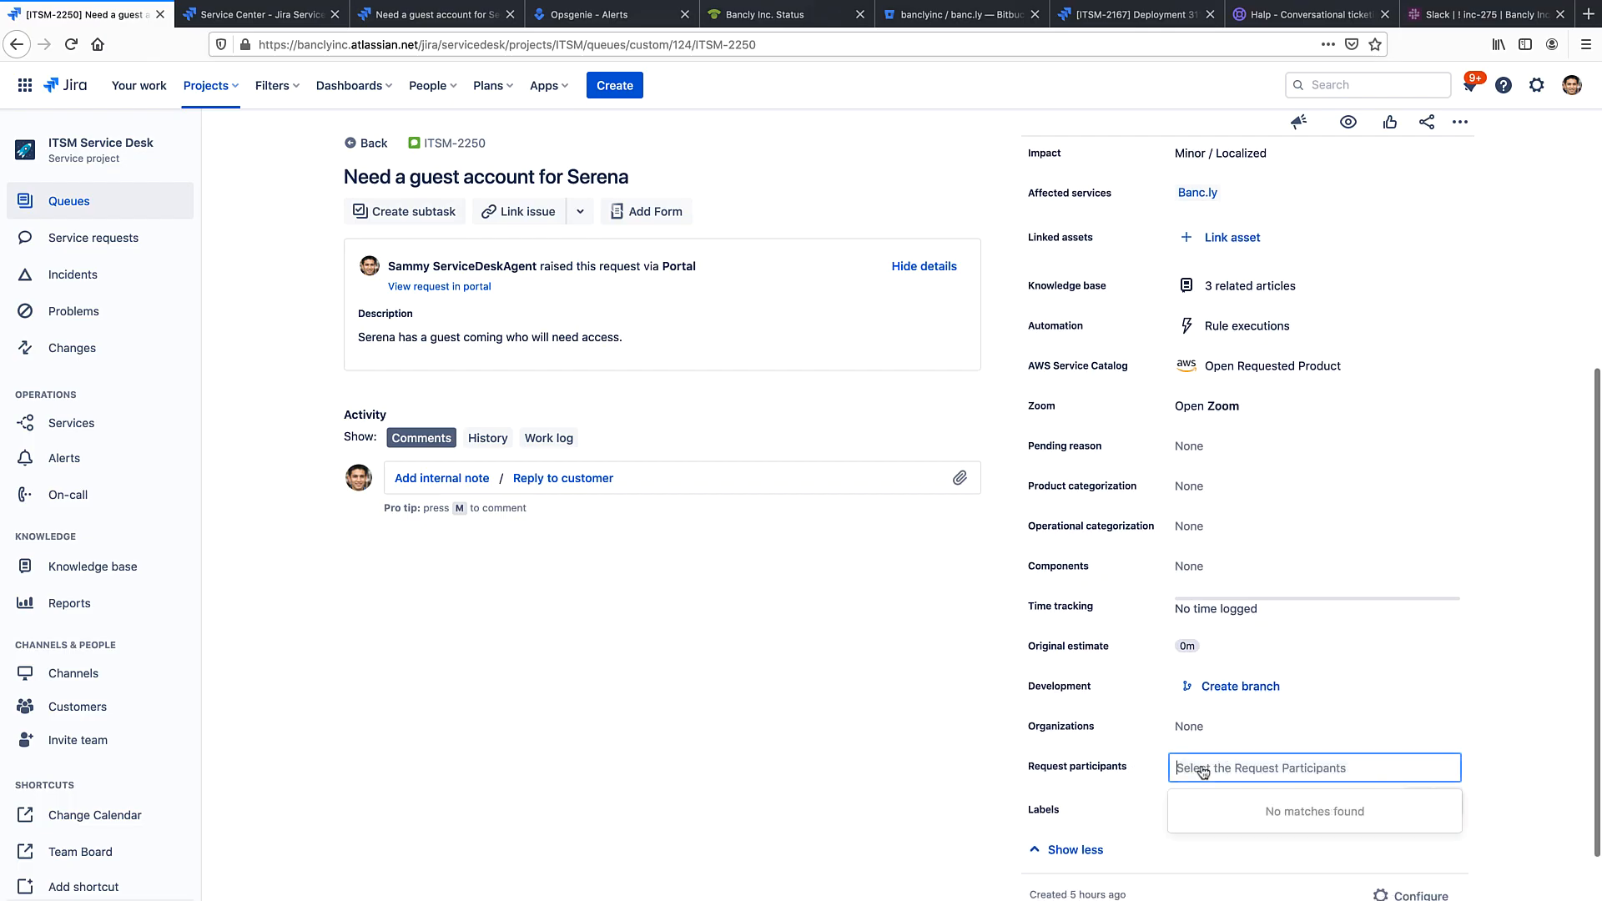
type("dana")
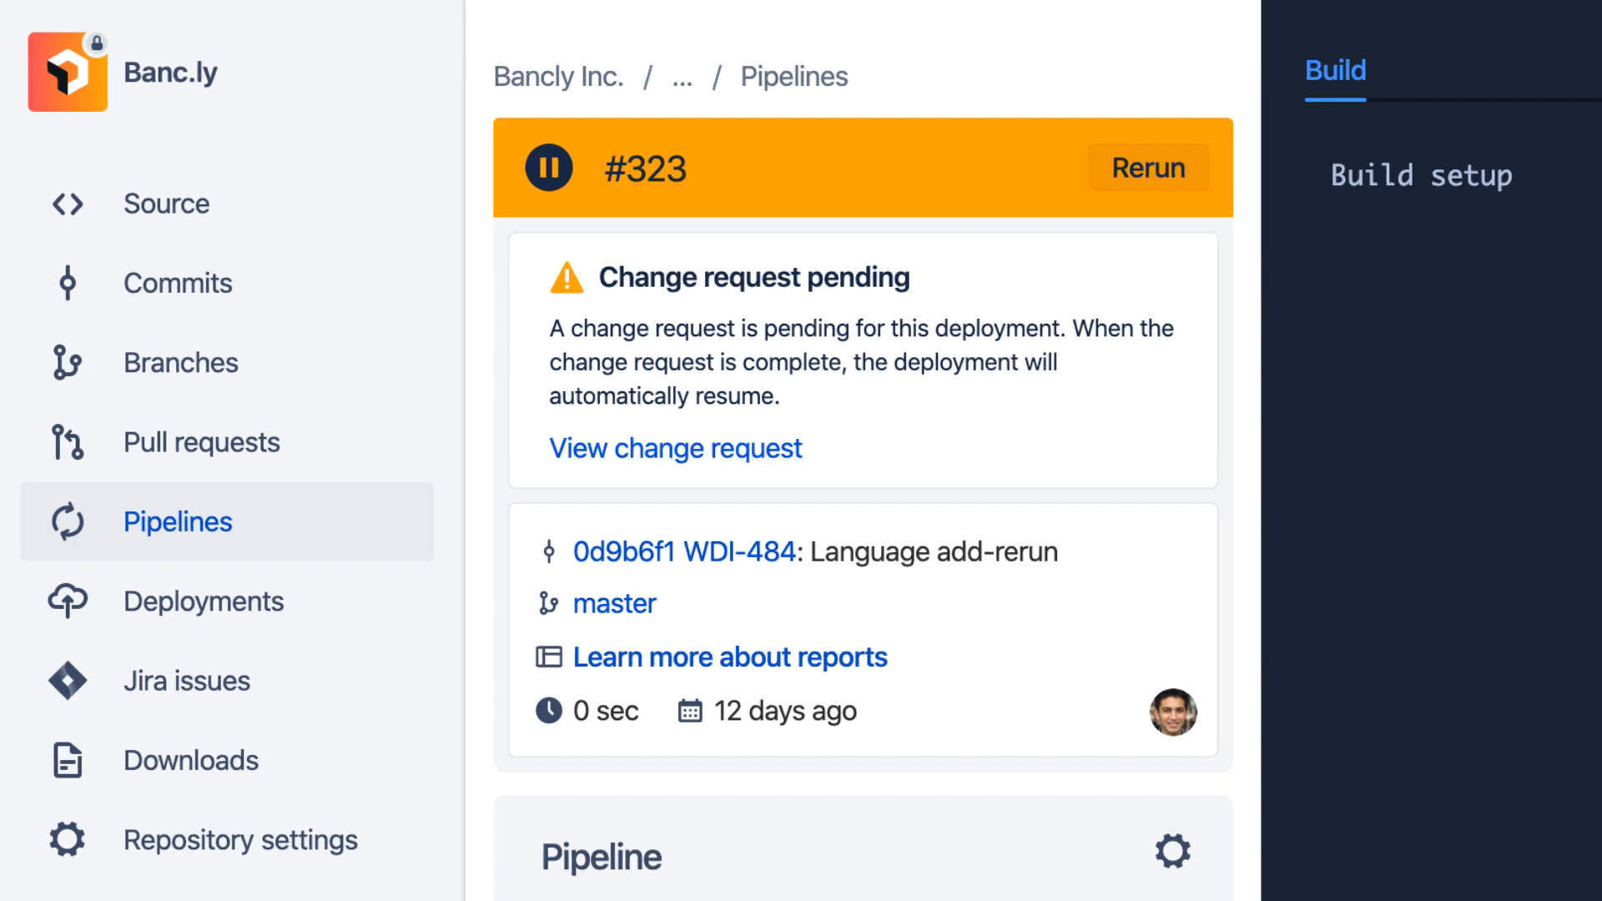
mouse_move(792, 421)
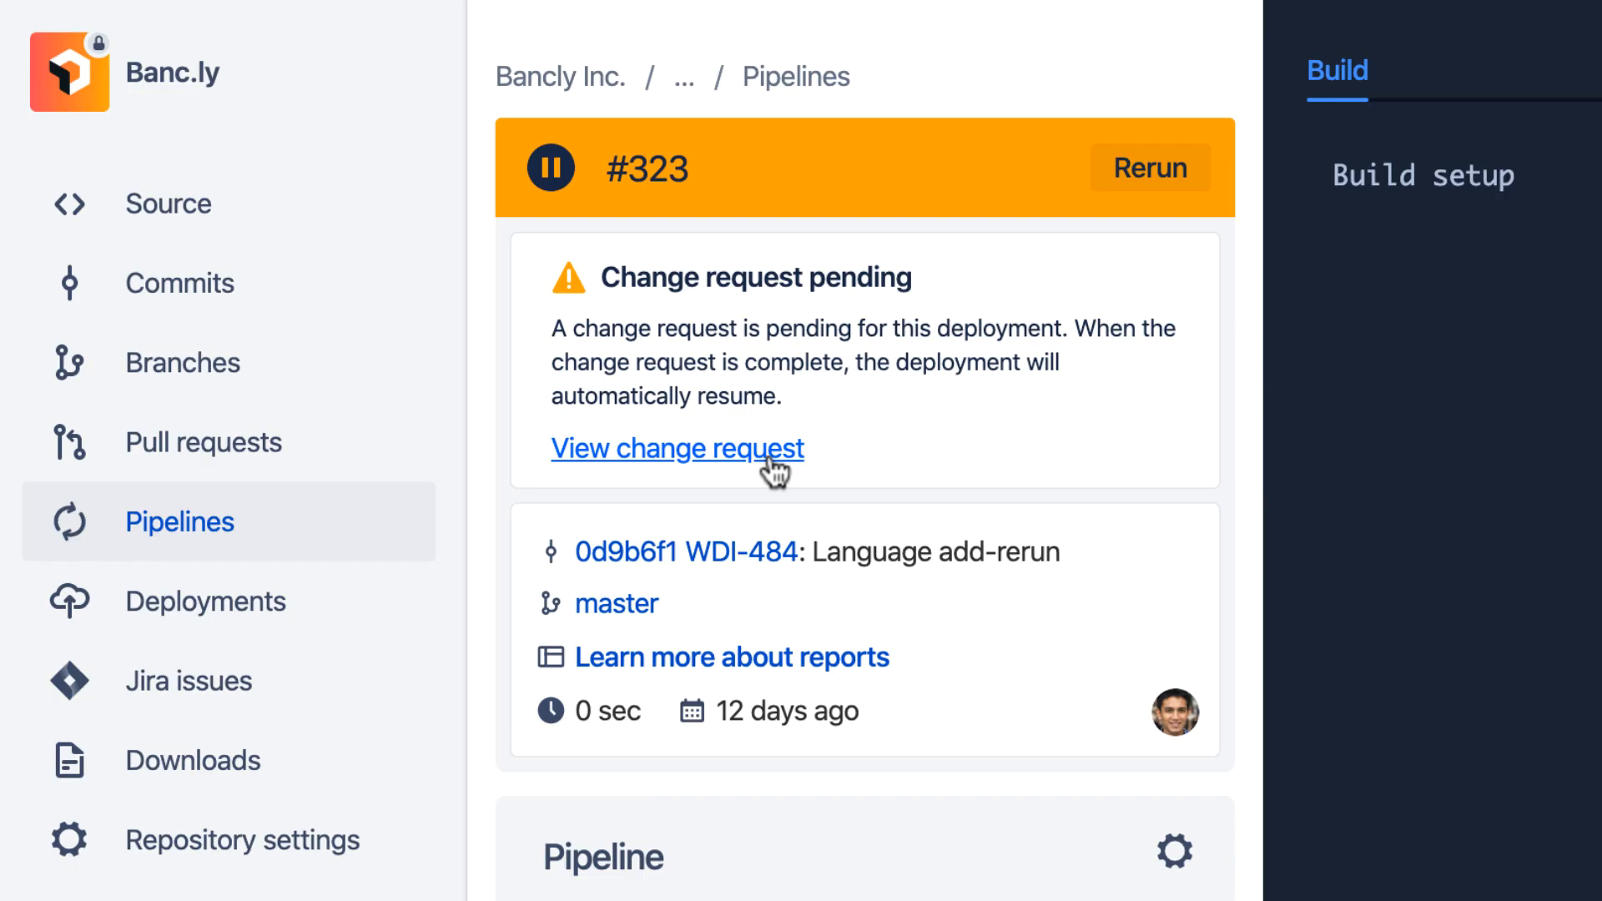
Step: From paused pipeline #323, follow 'View change request' to change ITSM-2193 in Jira
left_click(677, 449)
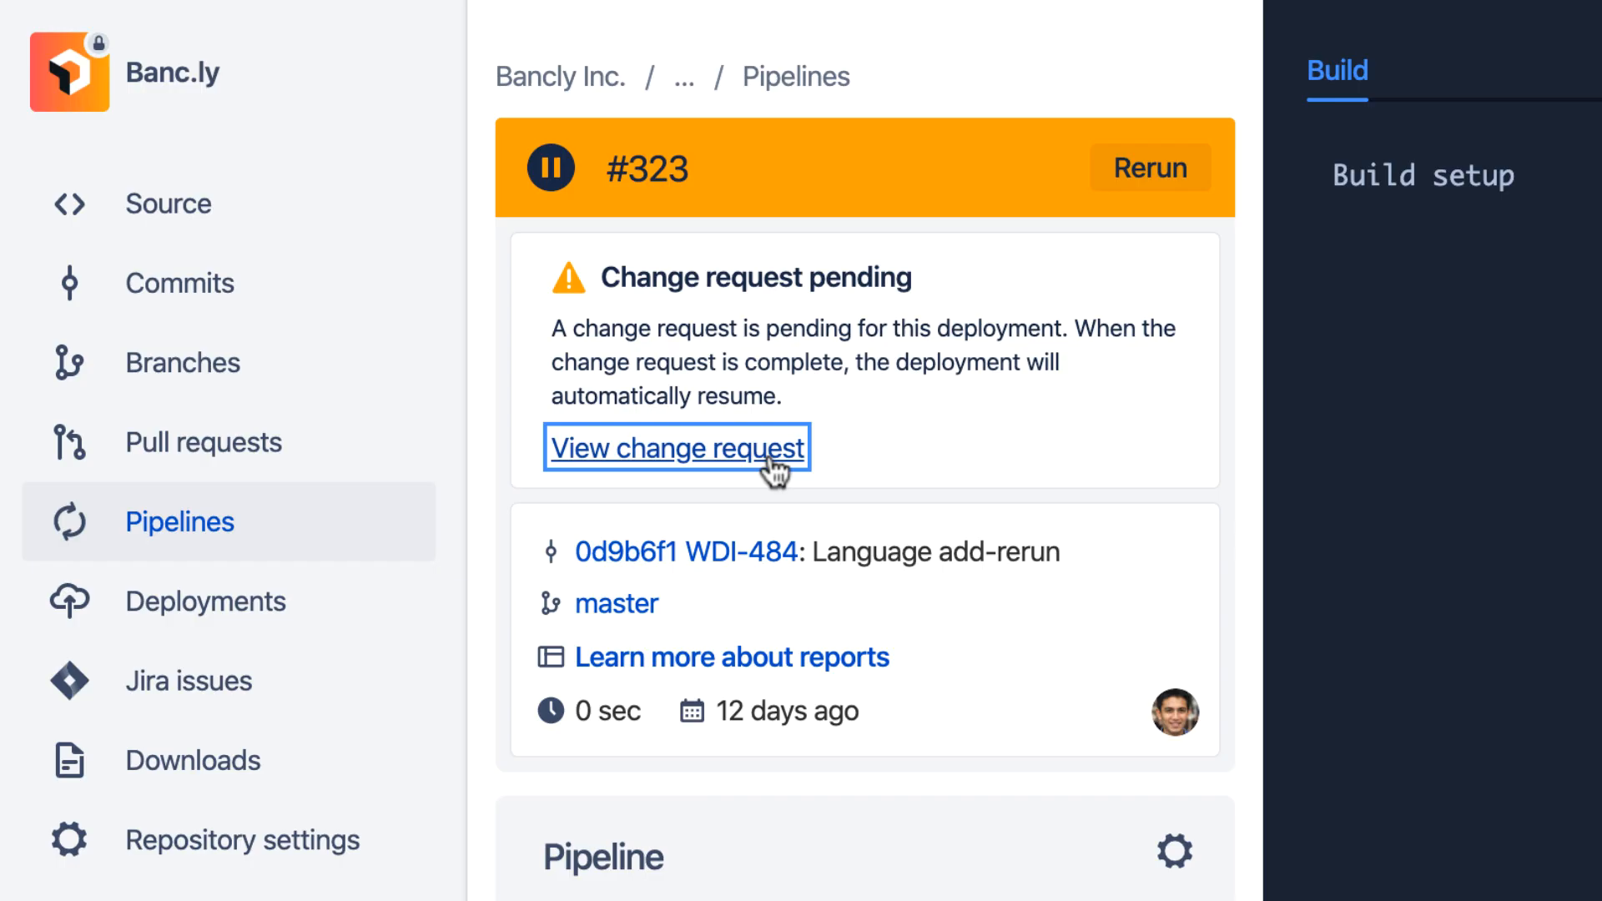
left_click(677, 449)
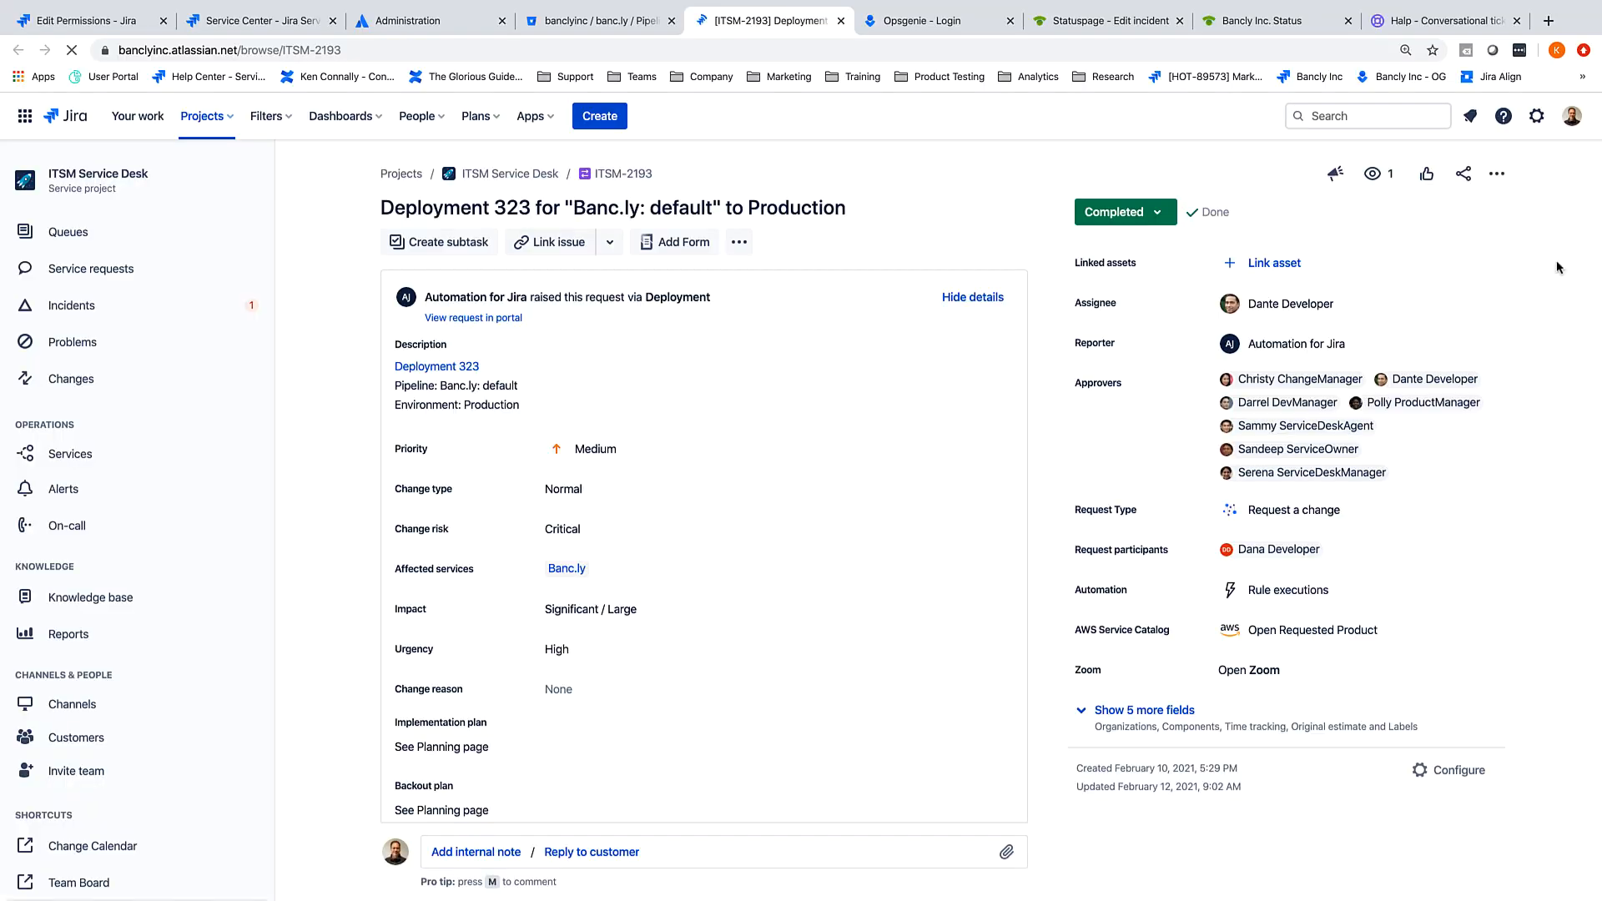